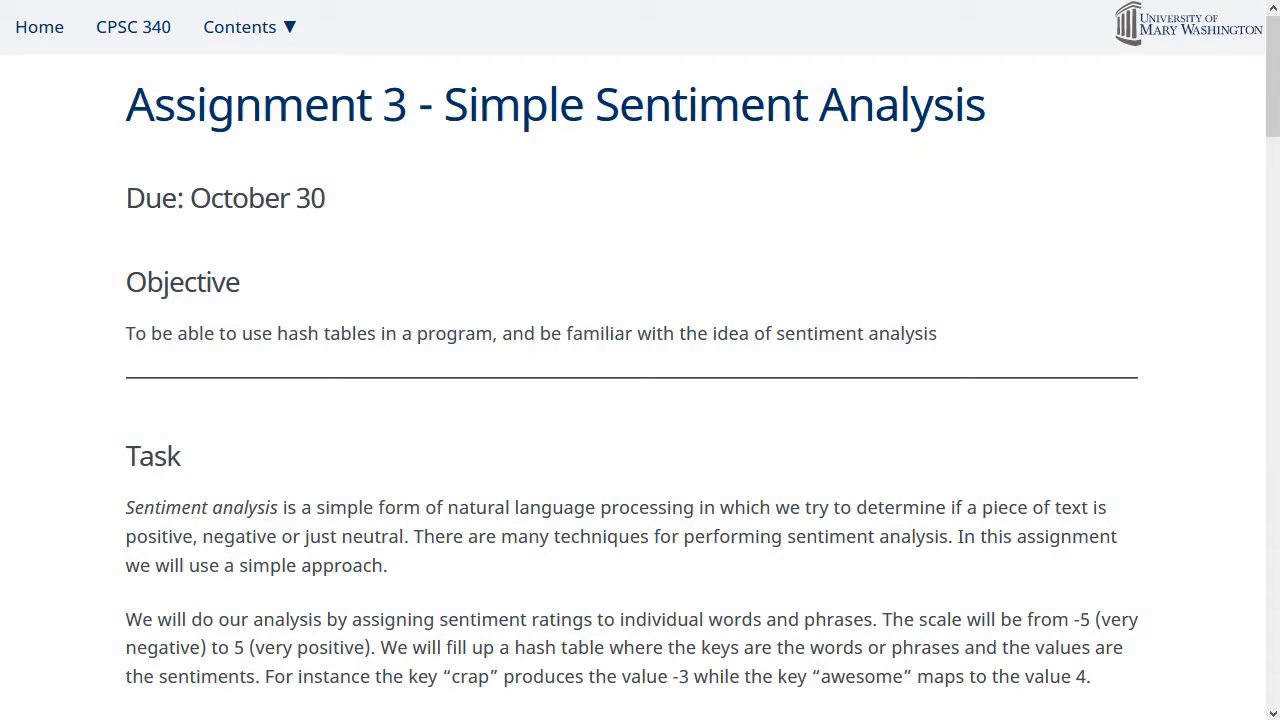
- Scroll down to the Task section with the sentiments.txt link
scroll(down, 3)
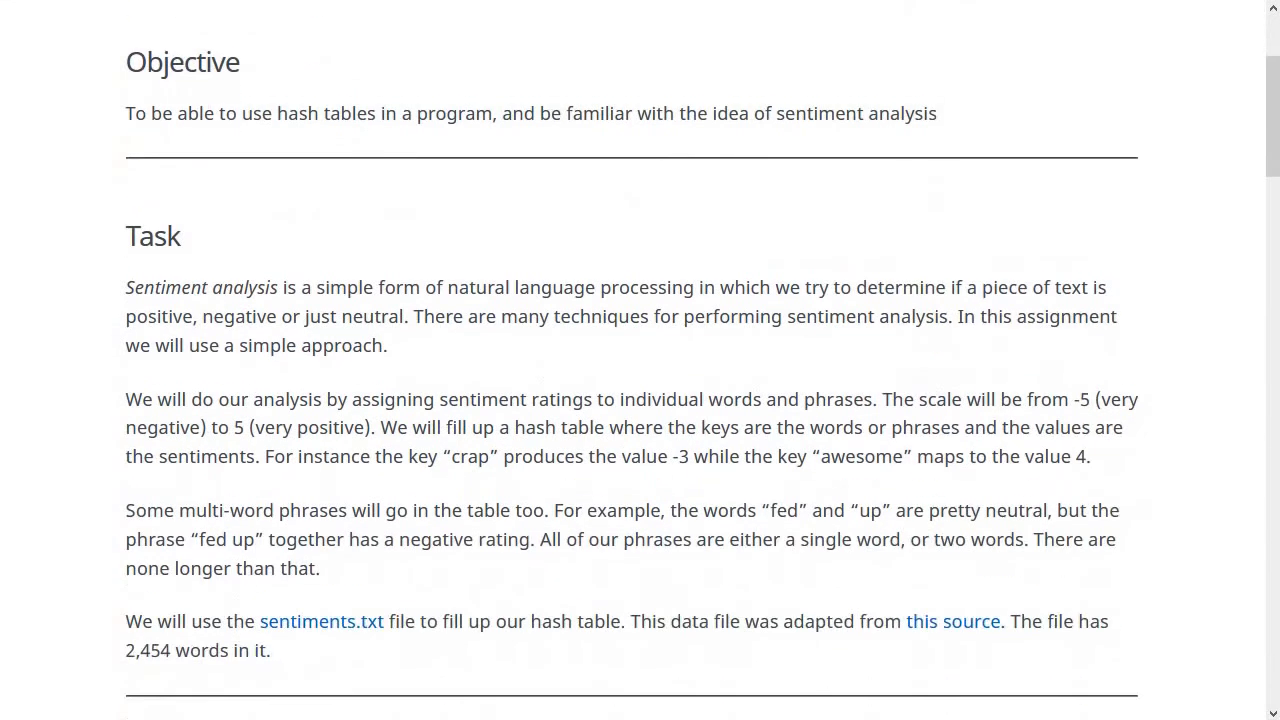
scroll(down, 3)
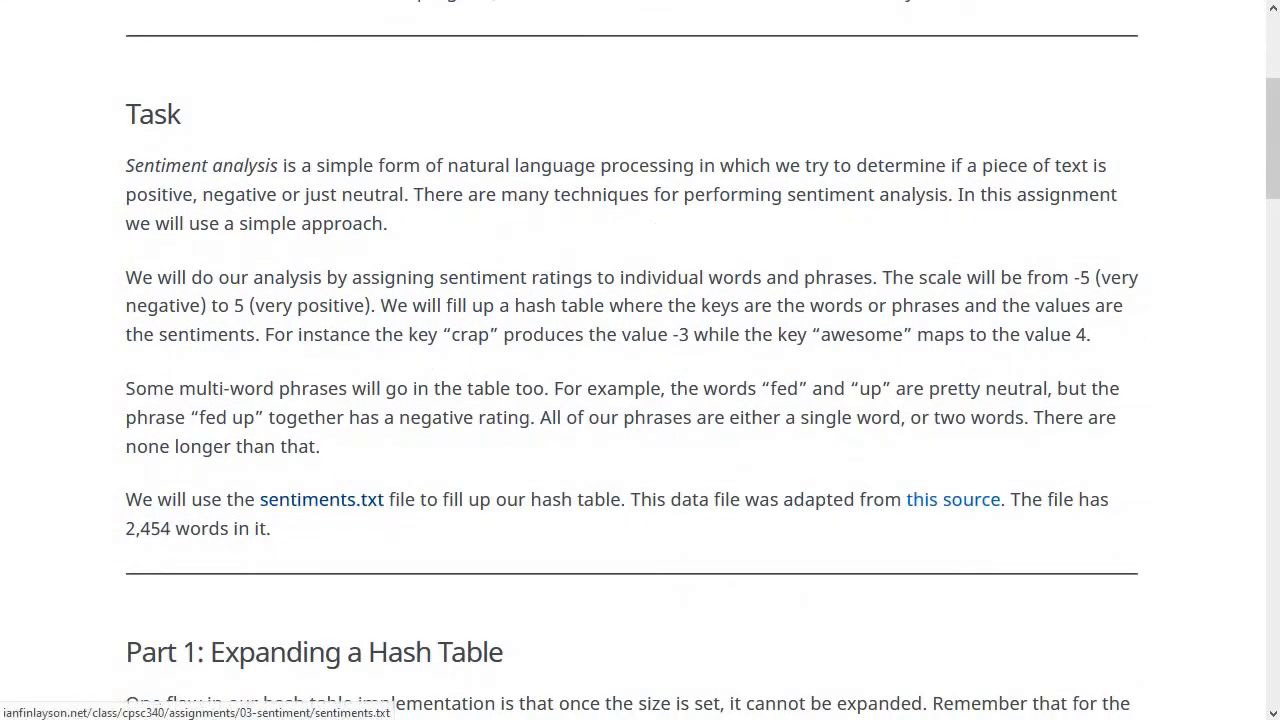
- Open sentiments.txt and point out a single word entry with its rating
click(320, 500)
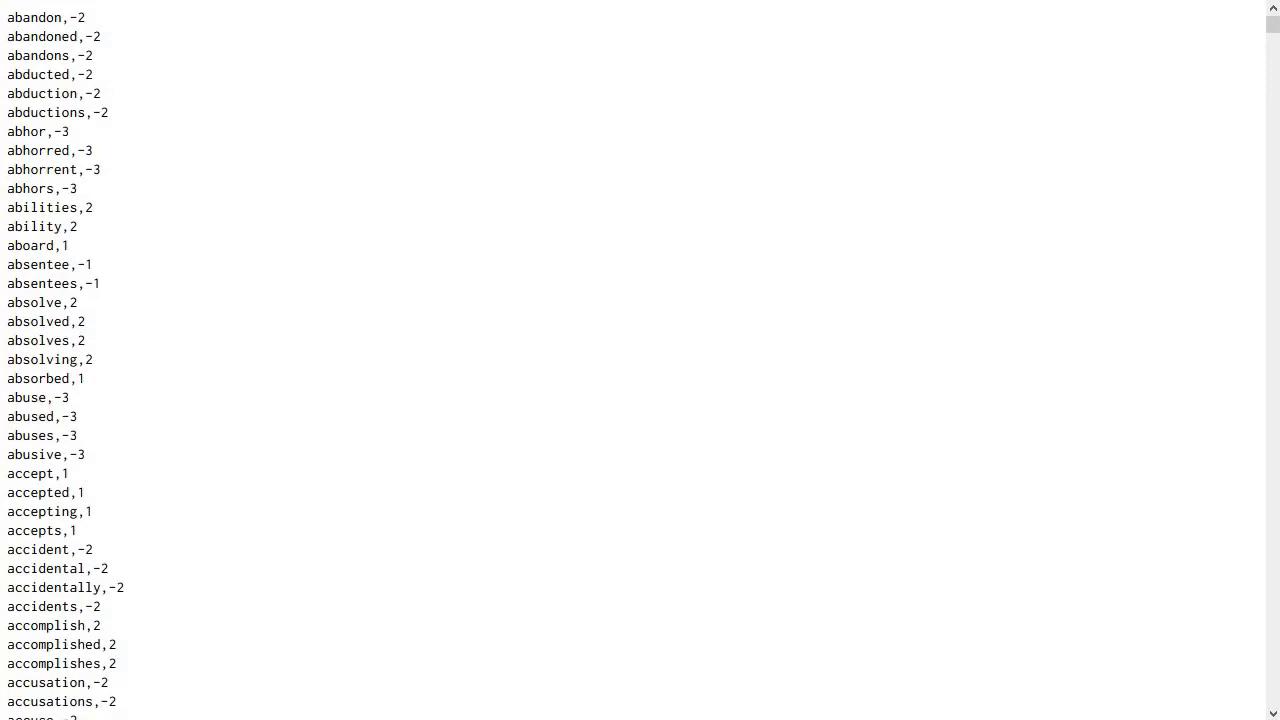
double_click(38, 264)
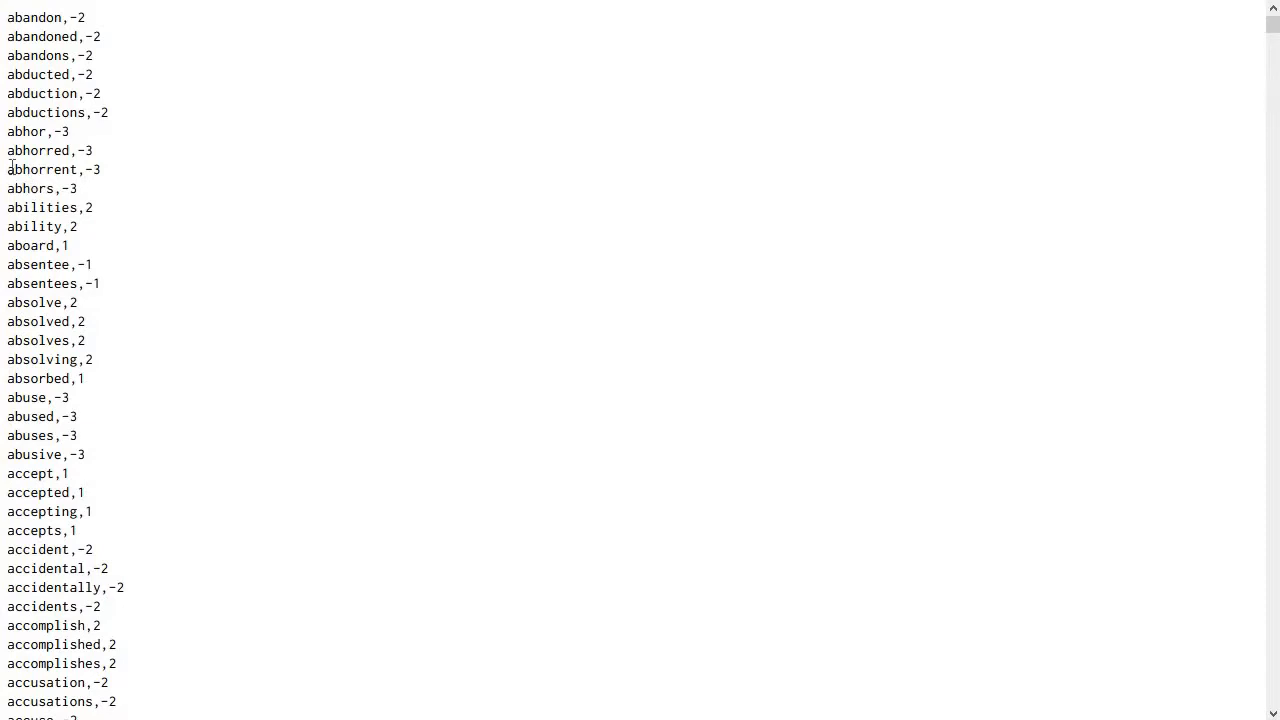
mouse_move(124, 178)
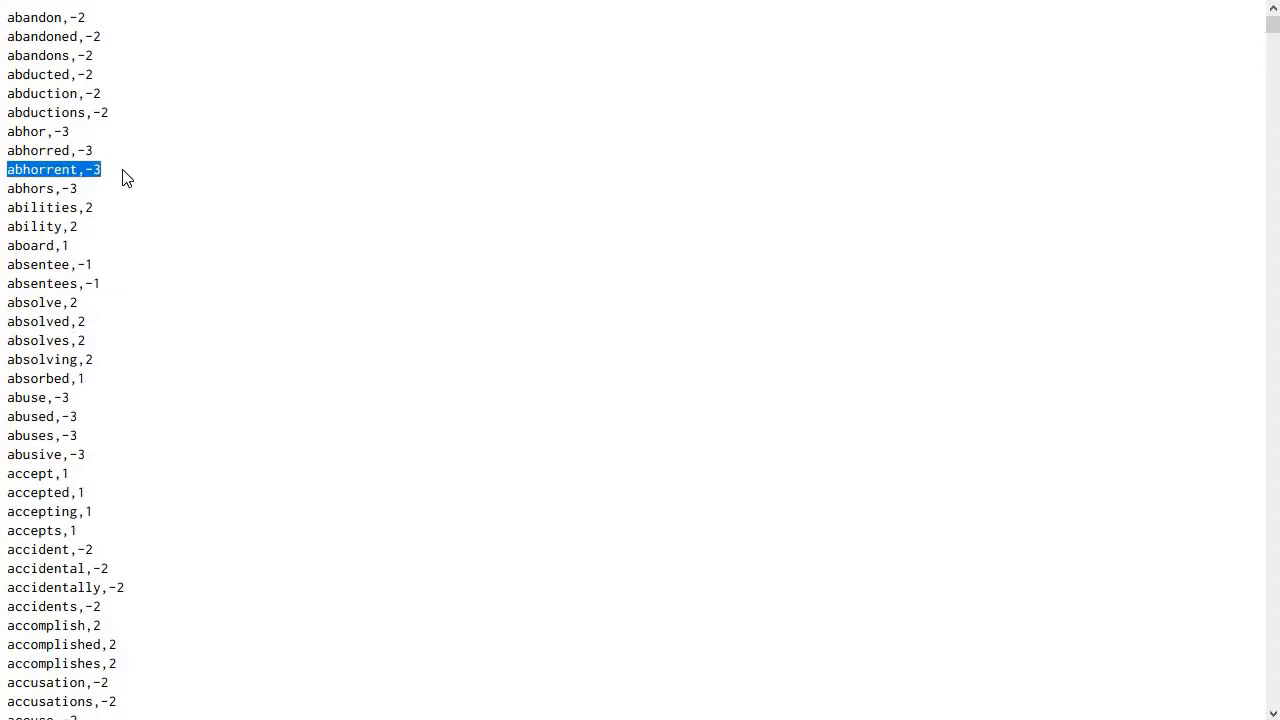
- Browse the word-and-score list from the A entries down into the D words
scroll(down, 3)
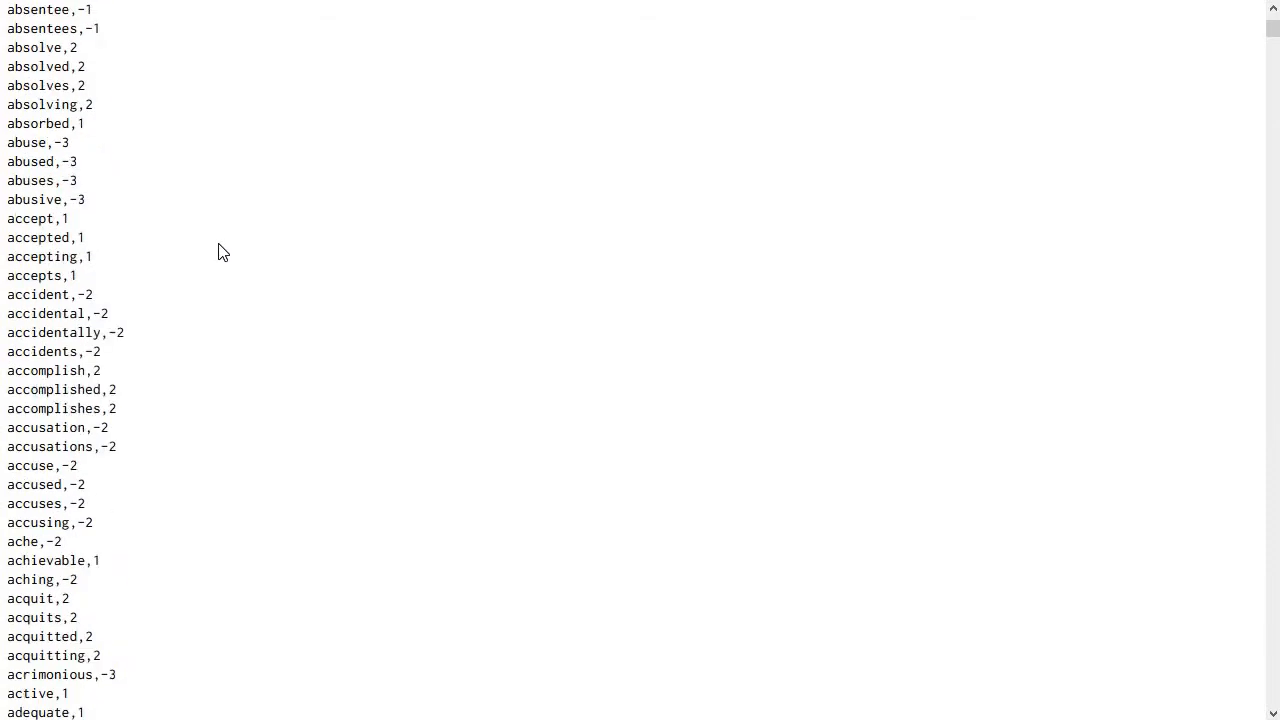
scroll(down, 3)
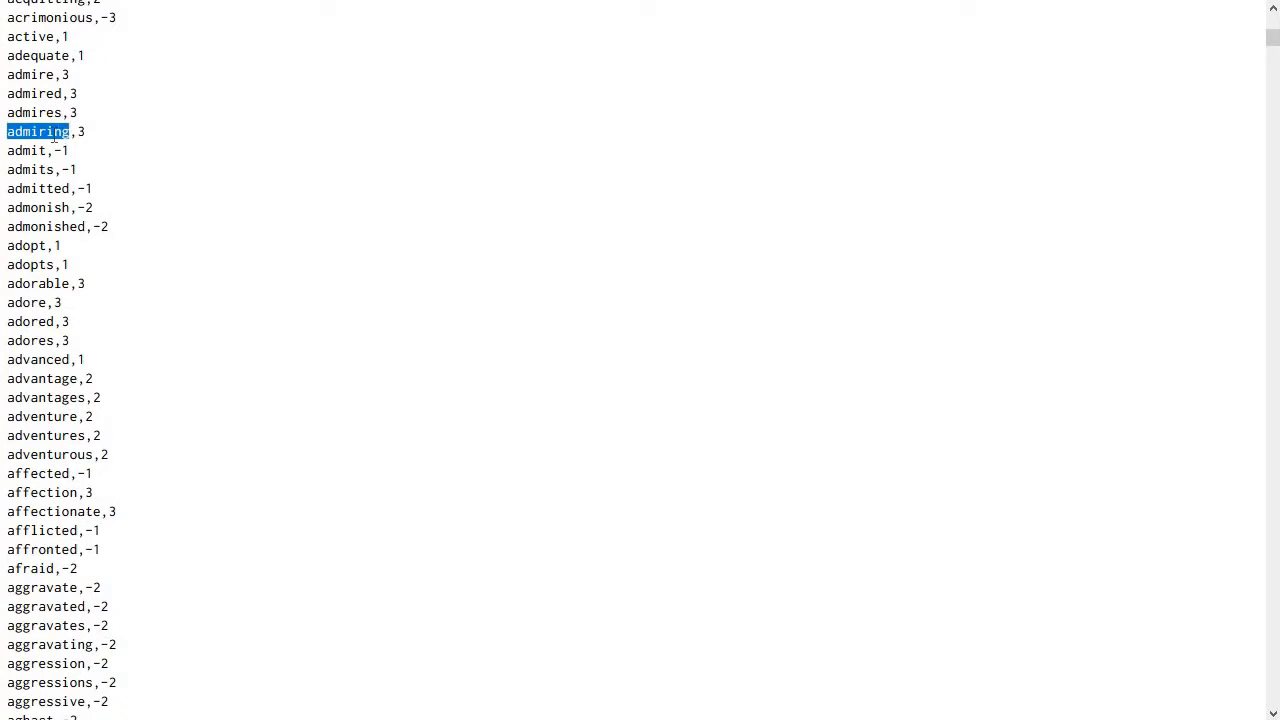
scroll(down, 3)
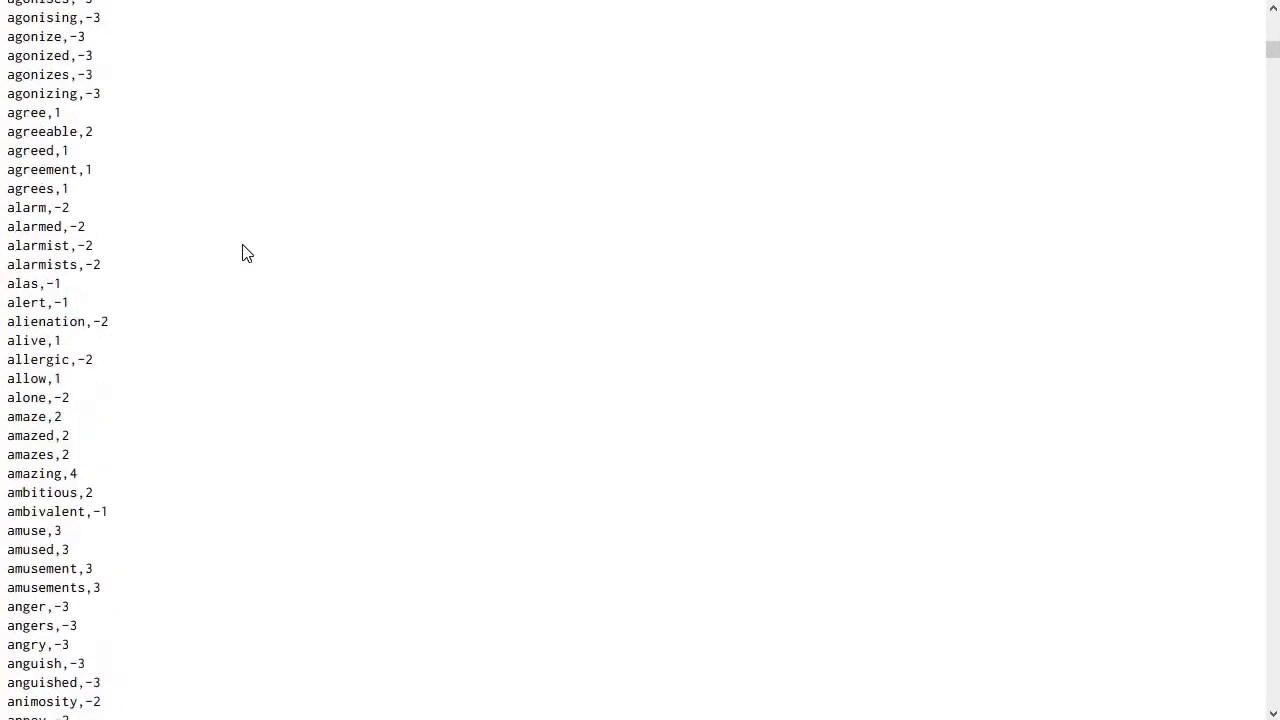
scroll(down, 3)
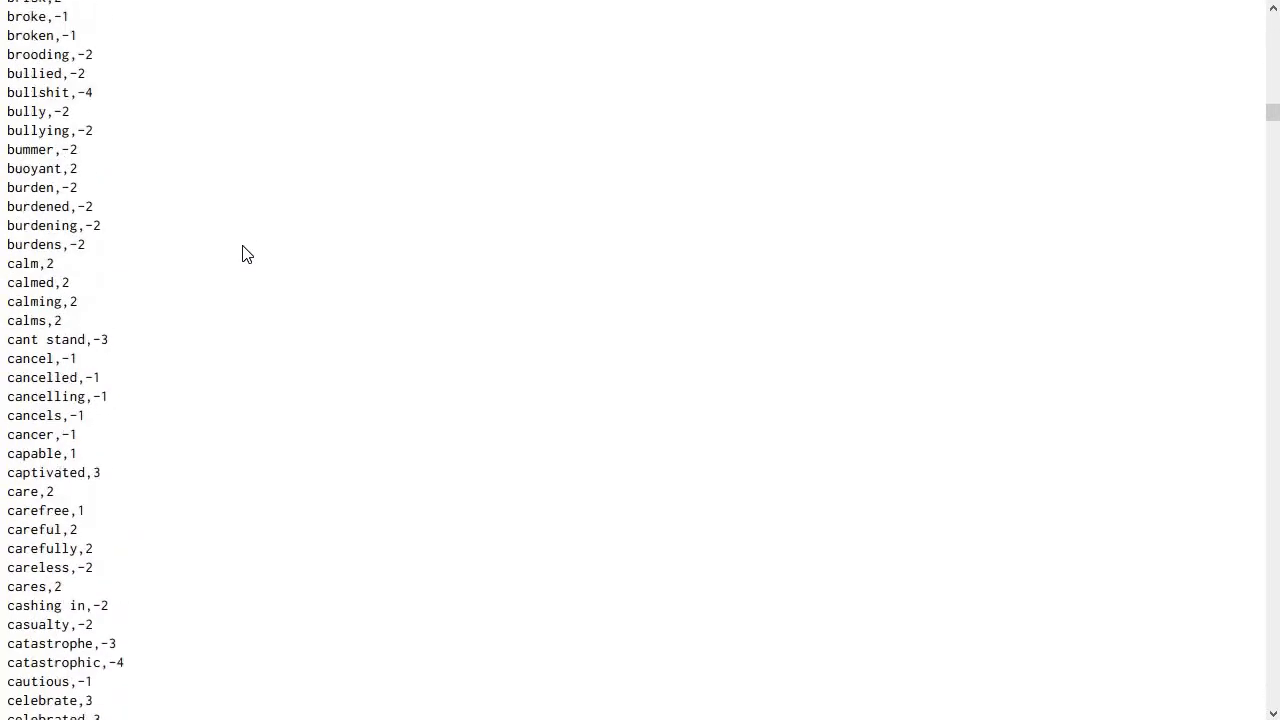
scroll(down, 3)
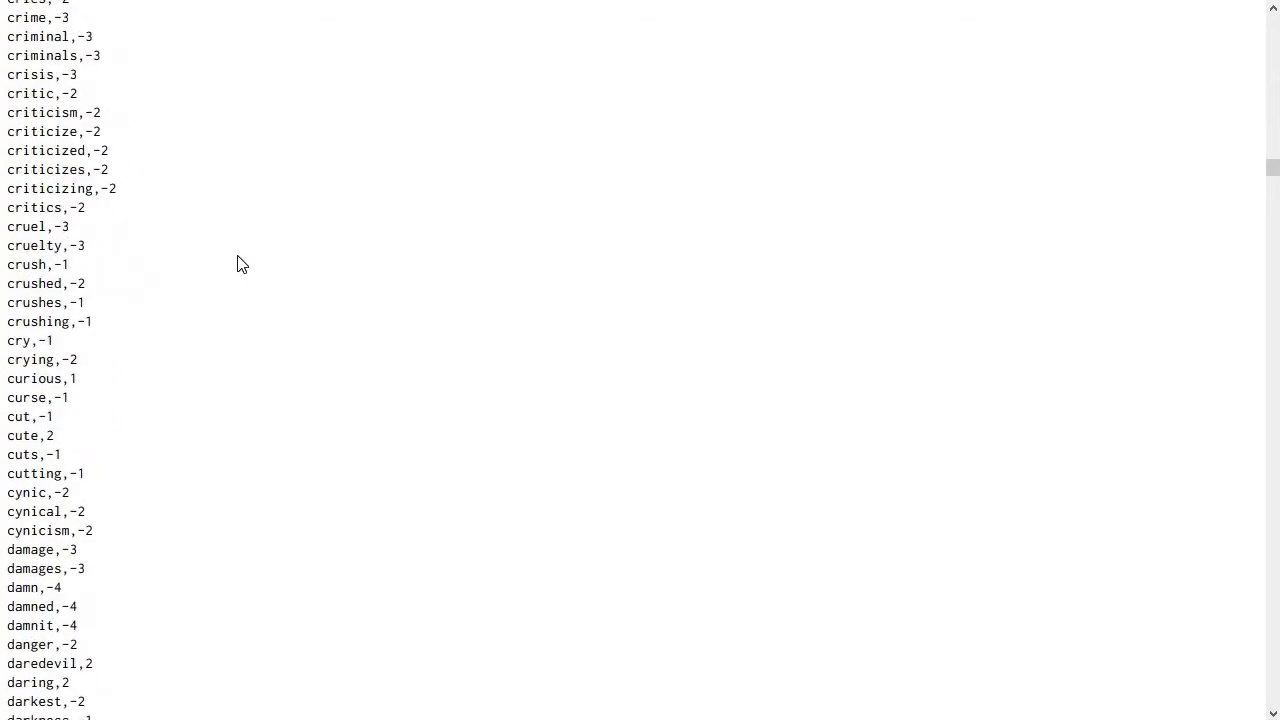
scroll(down, 3)
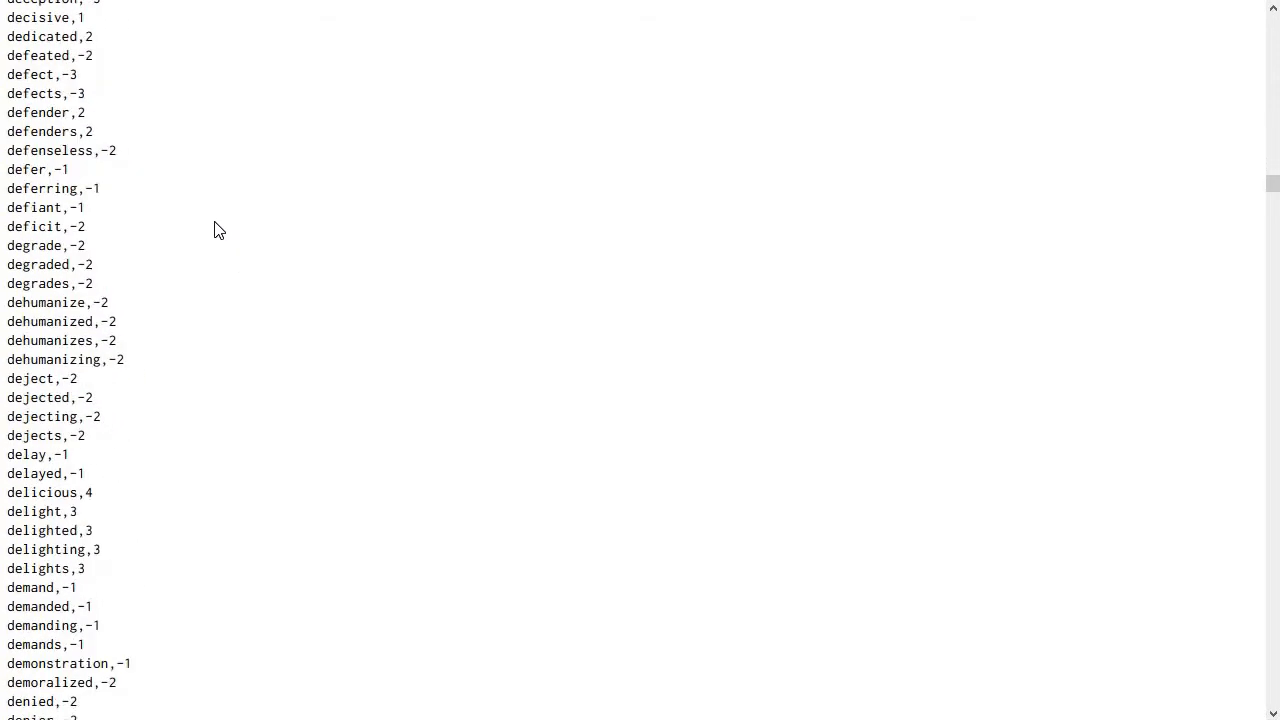
scroll(down, 3)
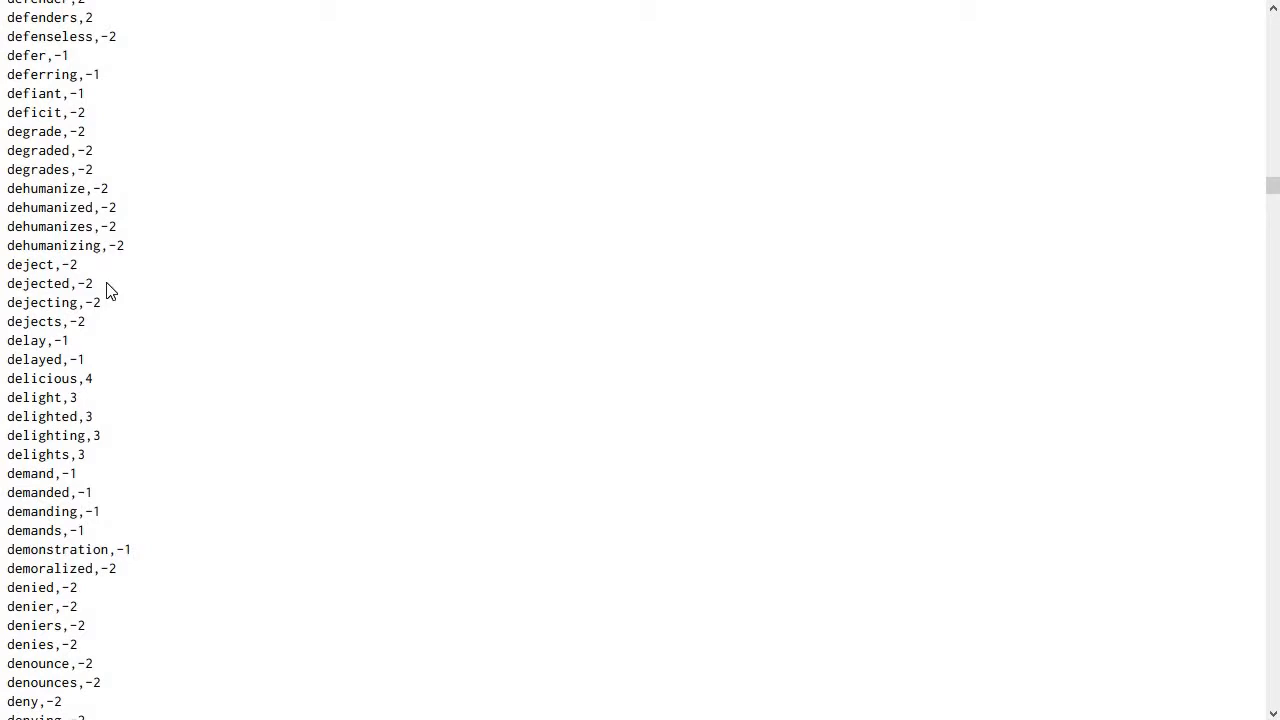
double_click(40, 264)
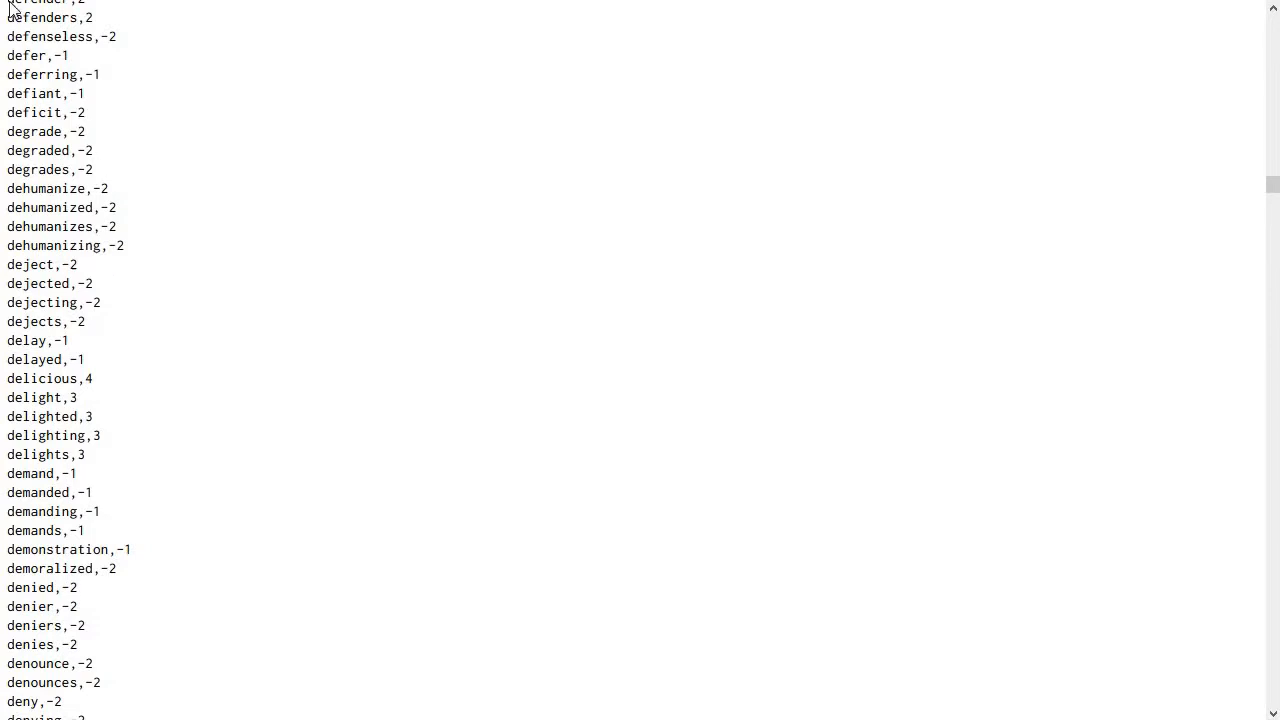
mouse_move(332, 344)
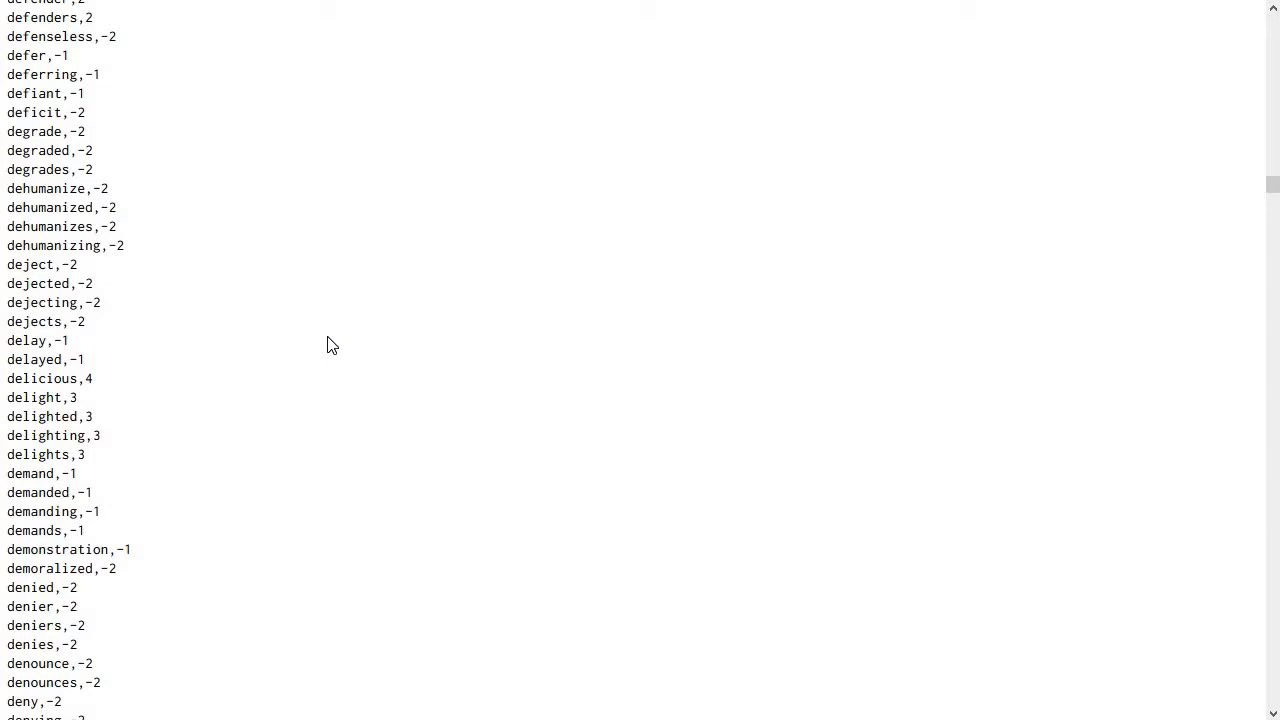
- Use Find in Page to reach the C words and pick out 'cool stuff' and 'cover up'
key(ctrl+f)
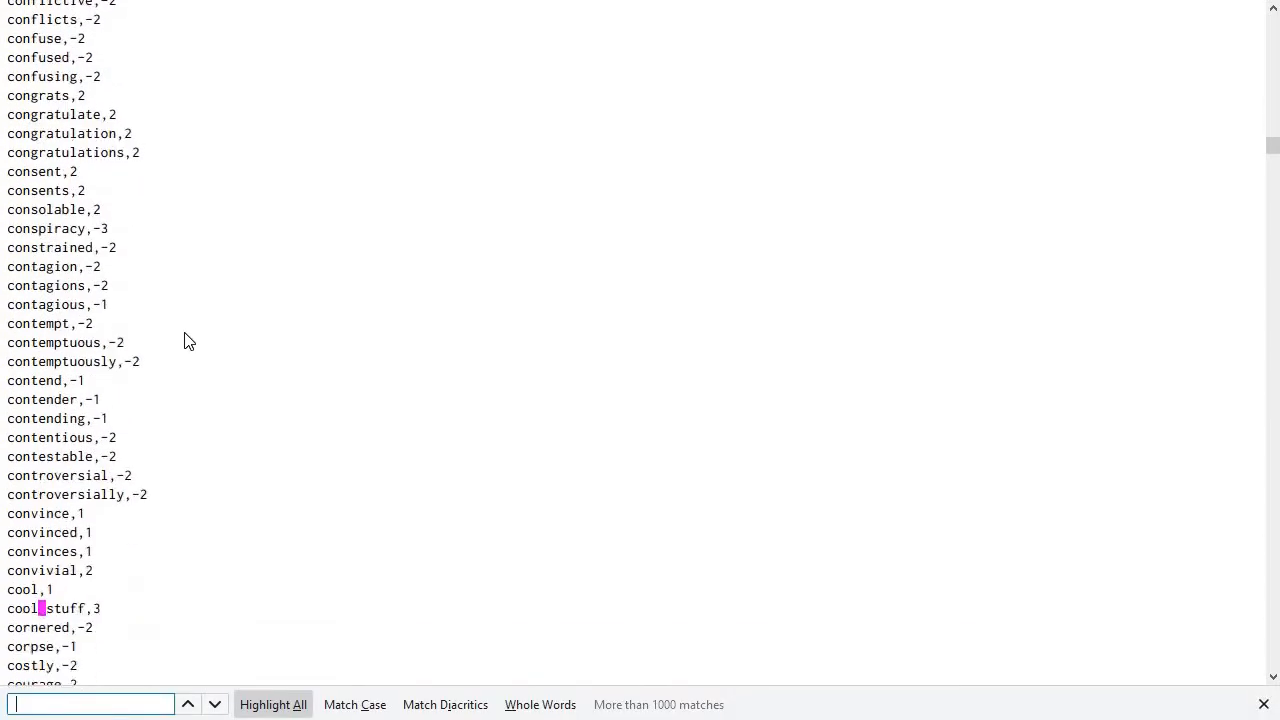
scroll(down, 3)
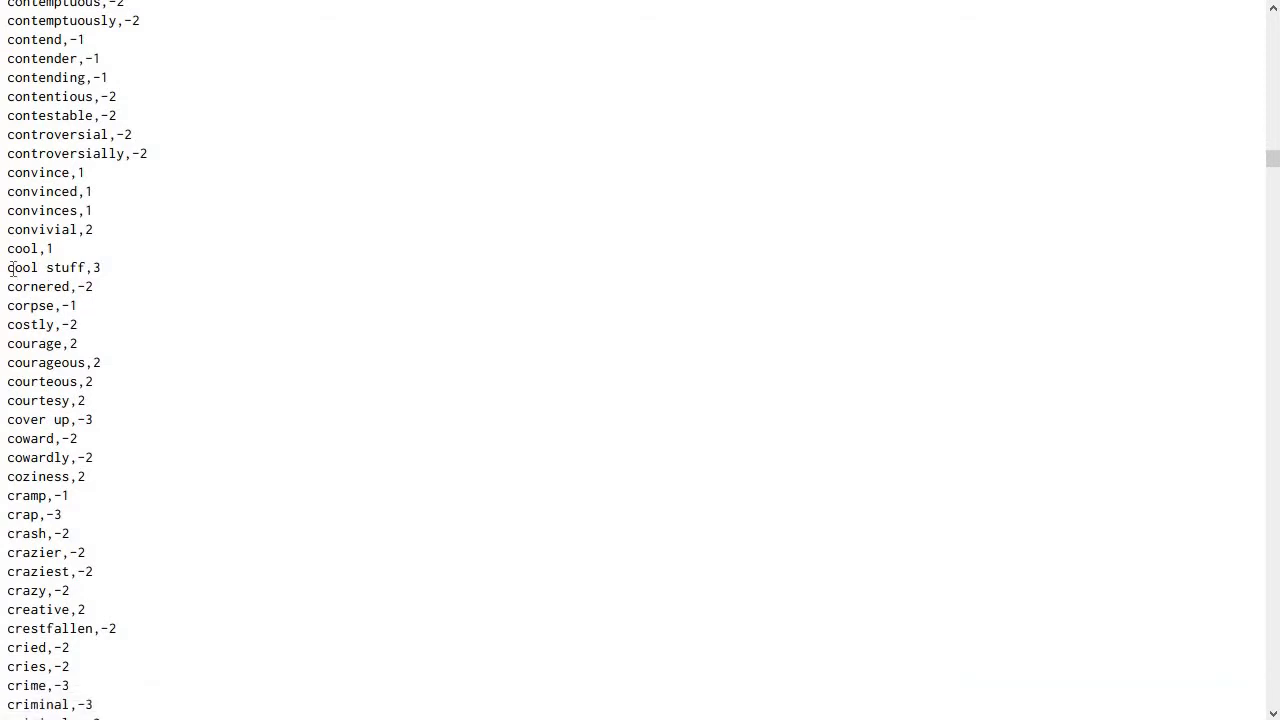
double_click(44, 268)
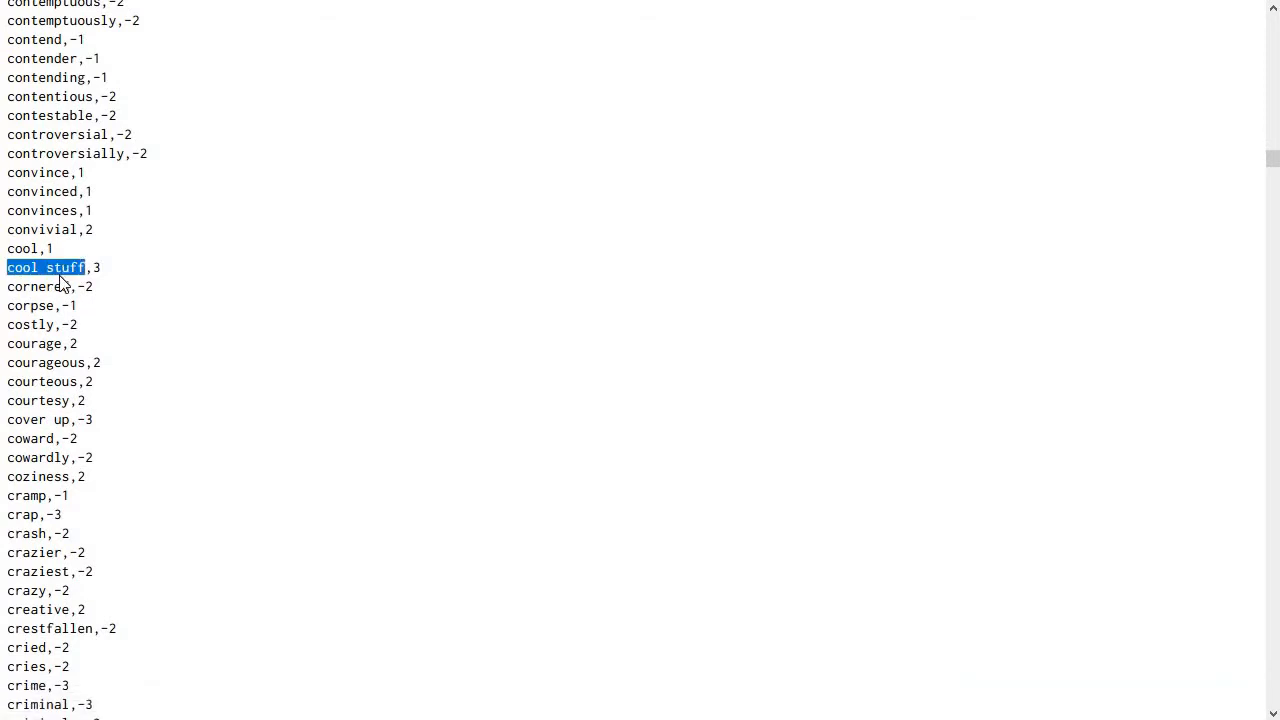
click(96, 268)
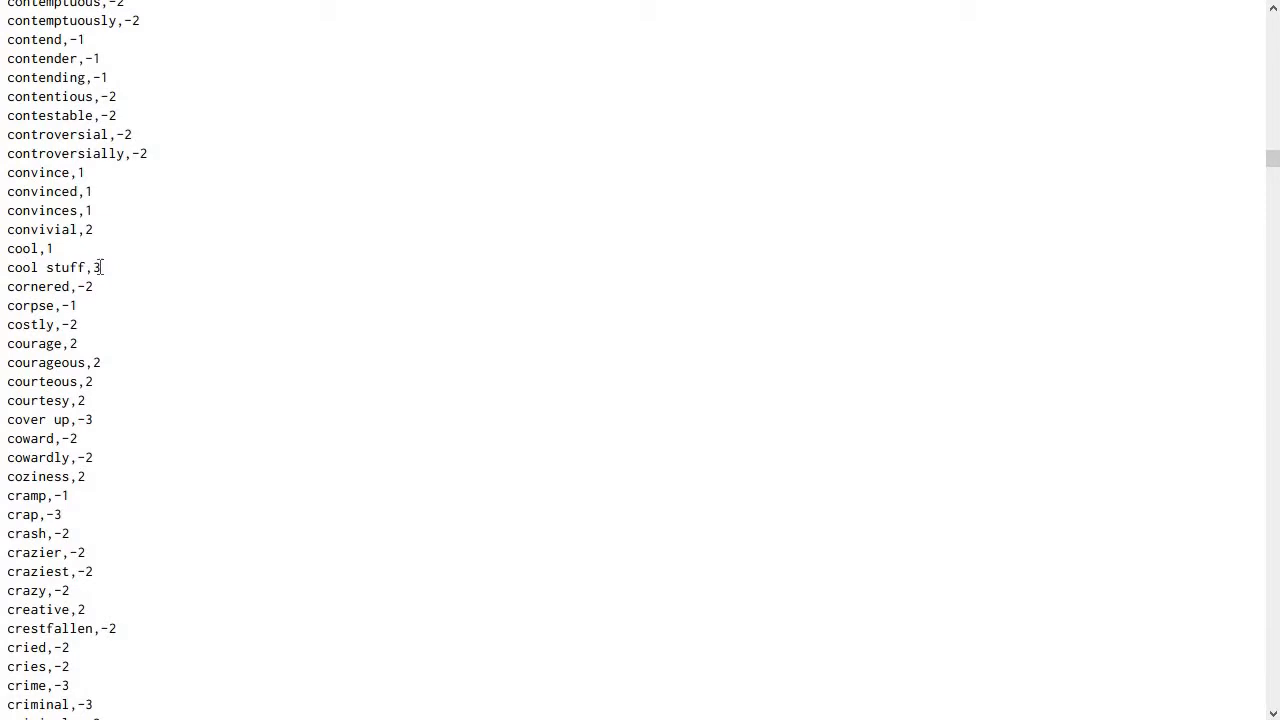
double_click(30, 420)
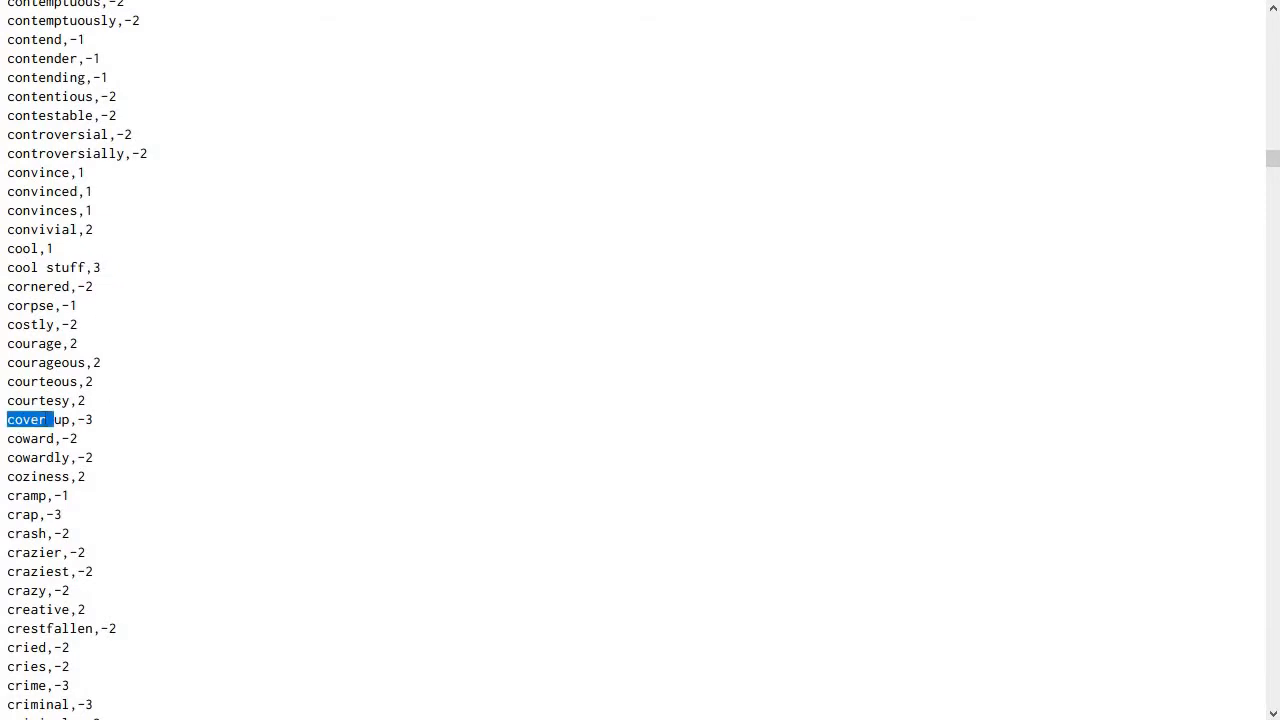
click(68, 436)
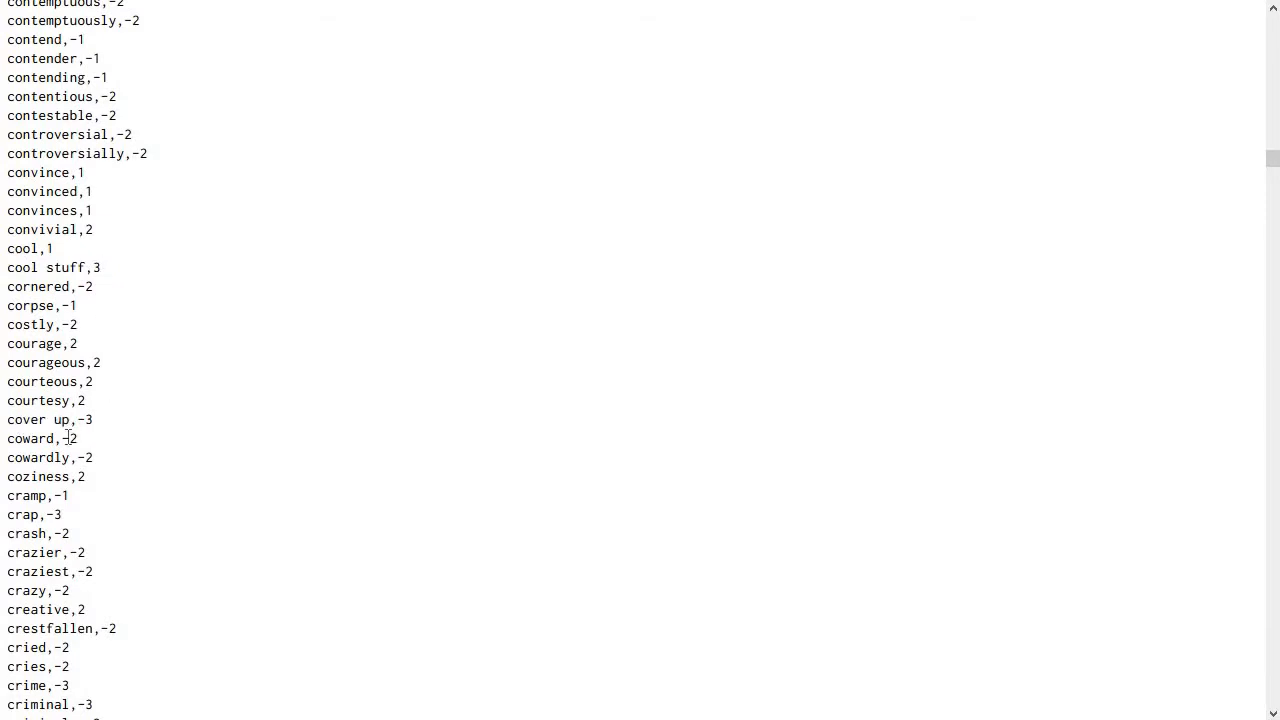
mouse_move(138, 180)
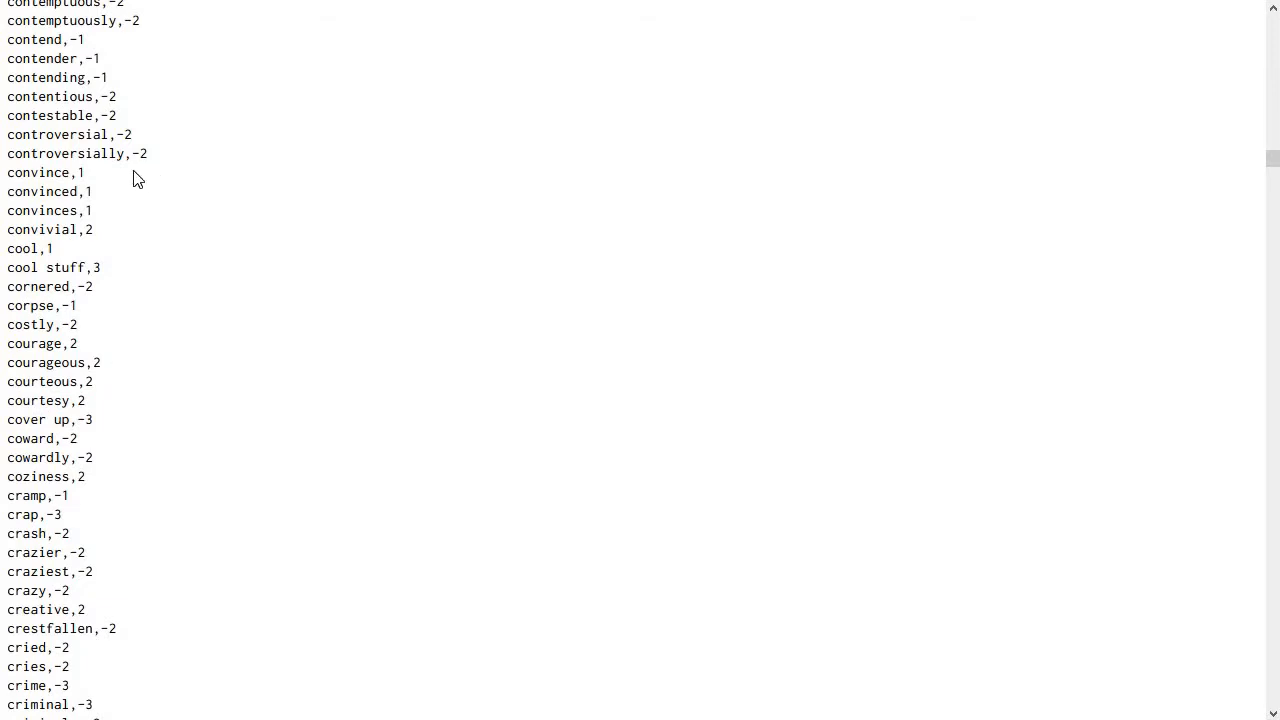
mouse_move(48, 376)
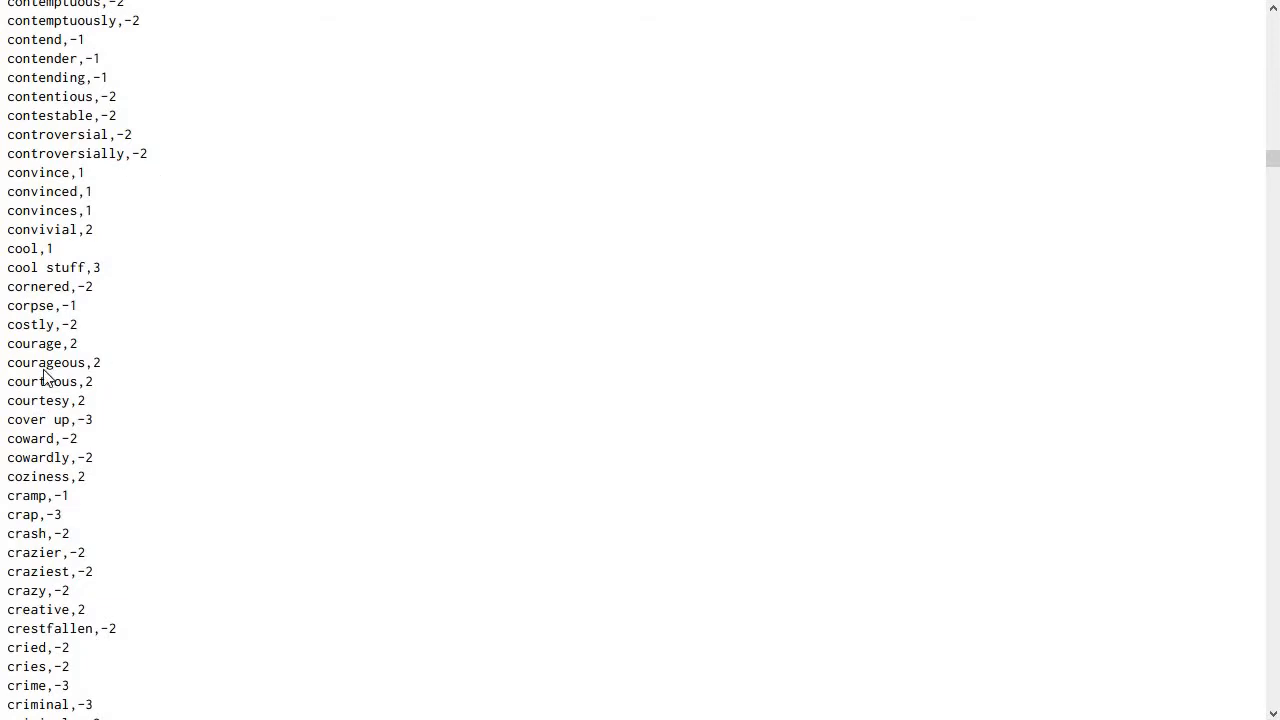
mouse_move(116, 438)
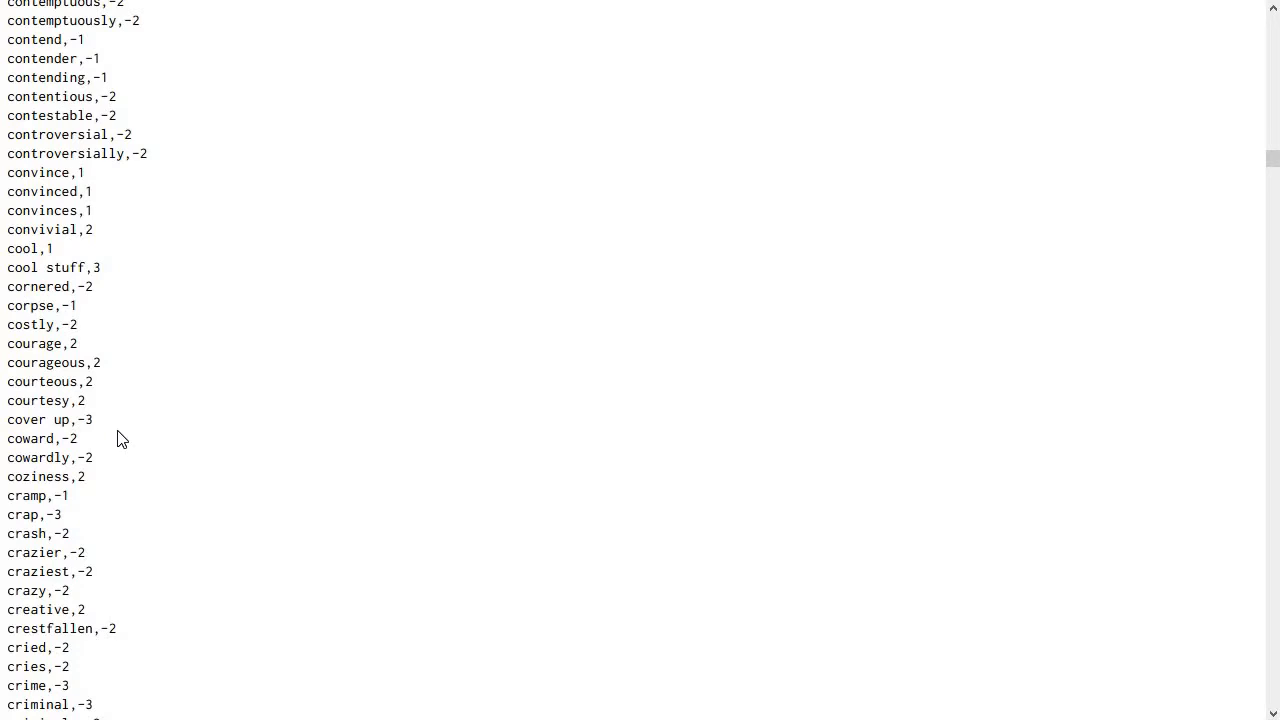
mouse_move(196, 308)
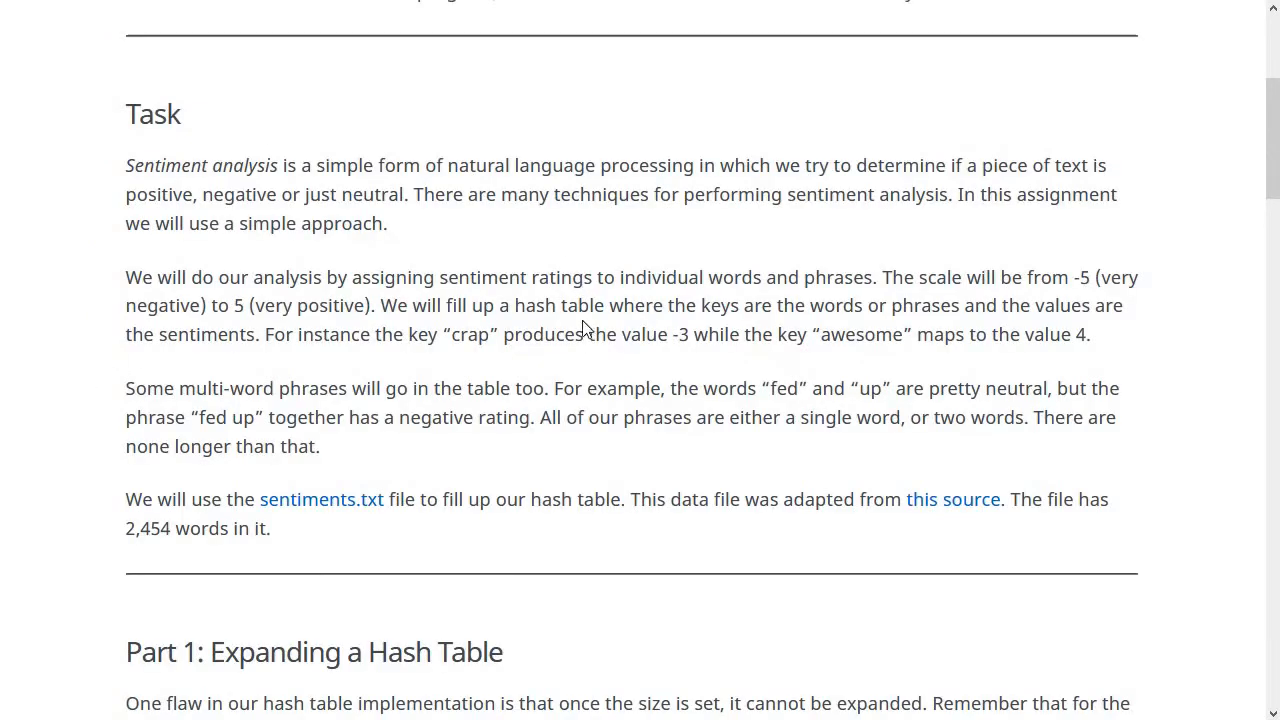
mouse_move(1036, 412)
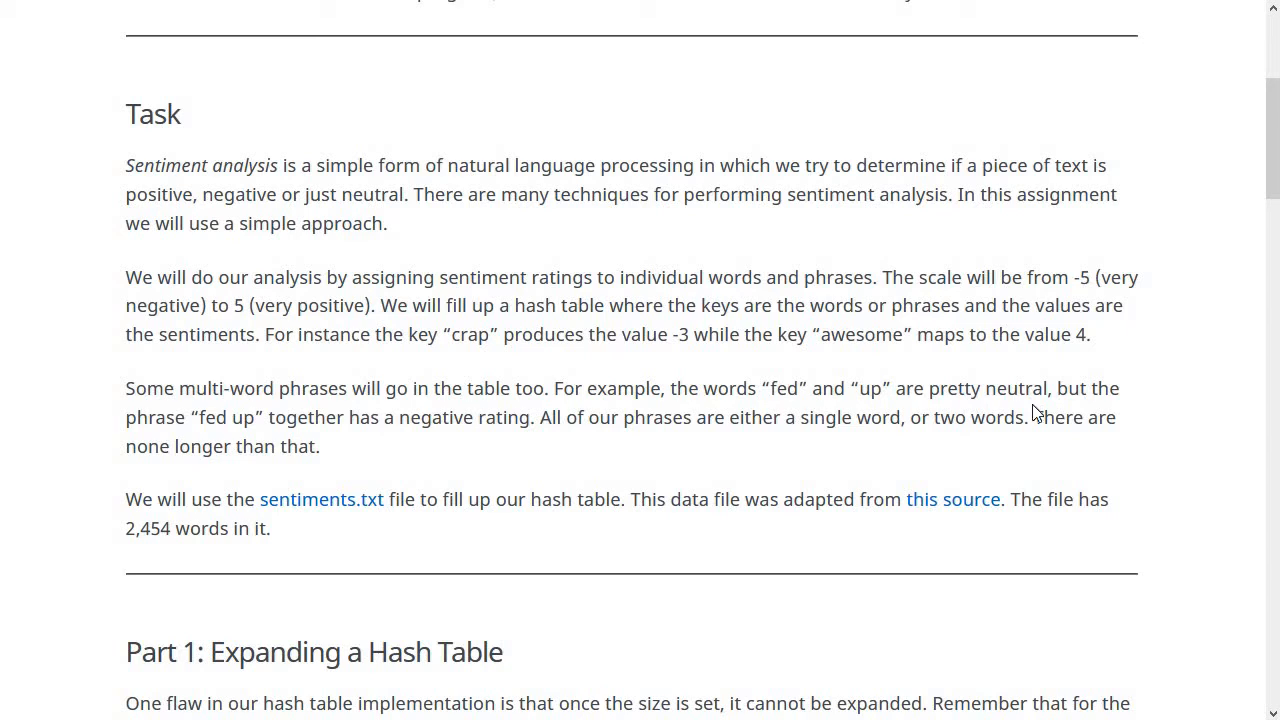
mouse_move(1034, 414)
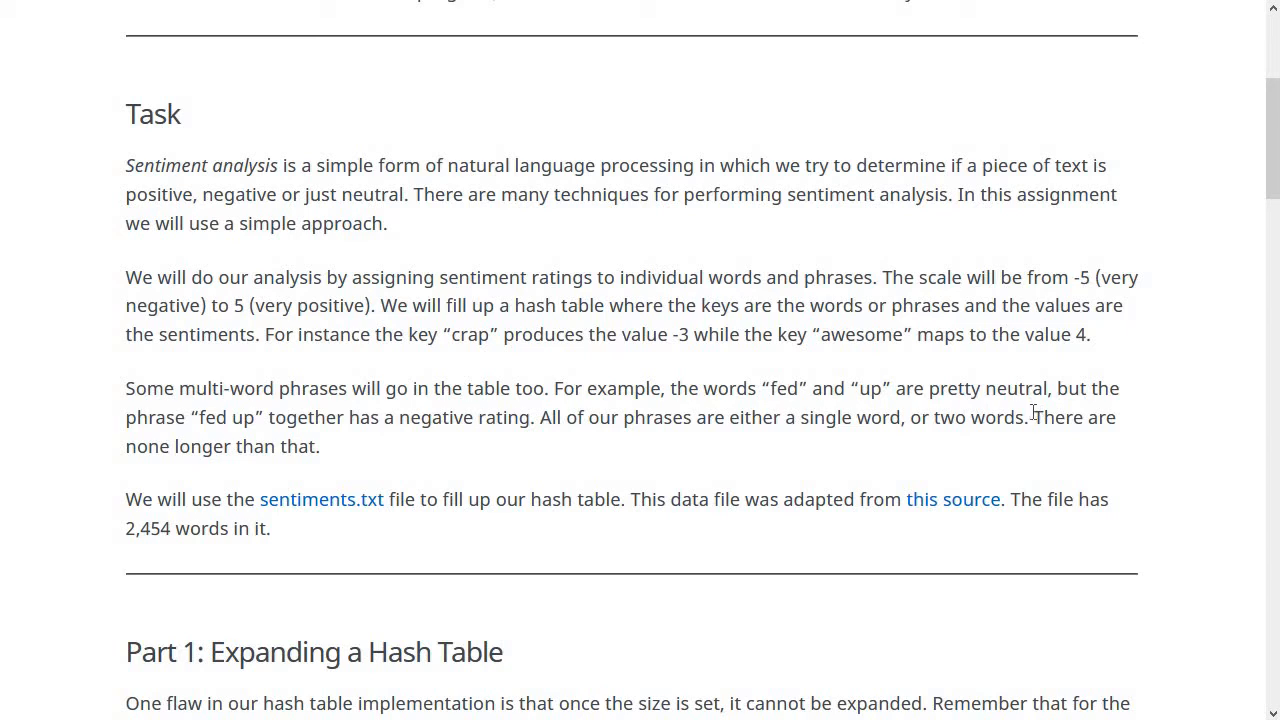
mouse_move(424, 392)
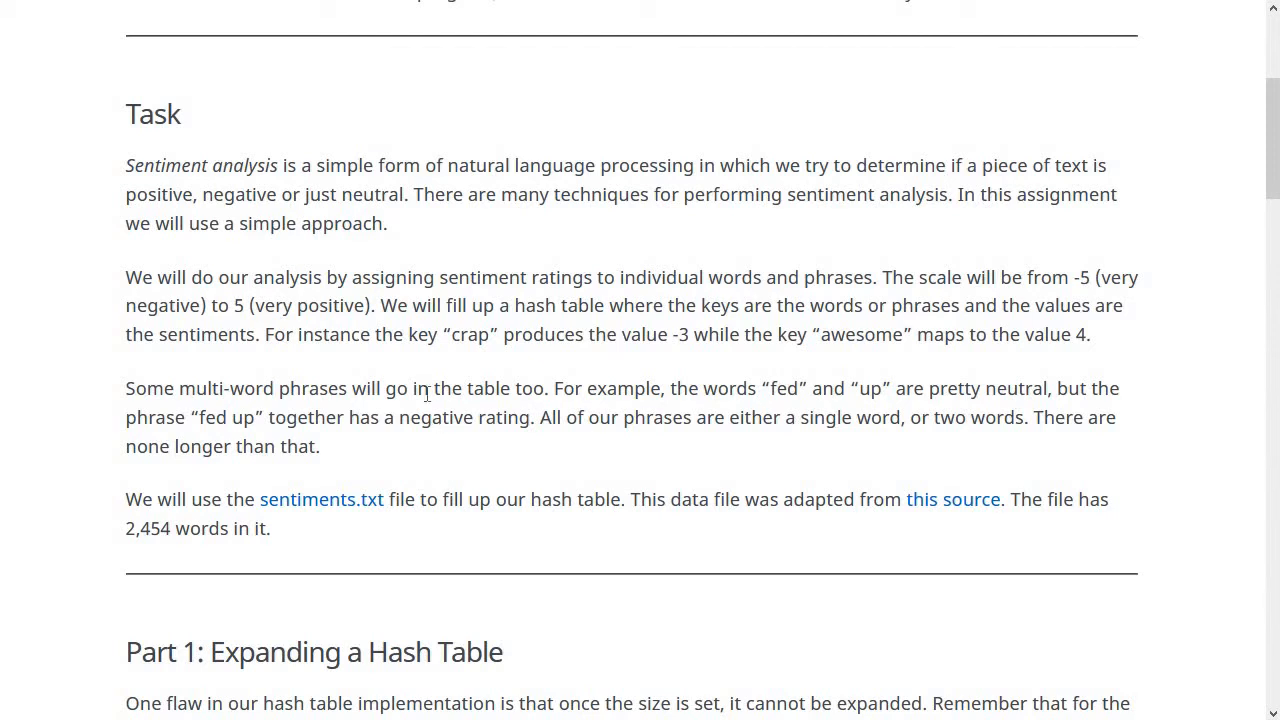
mouse_move(540, 420)
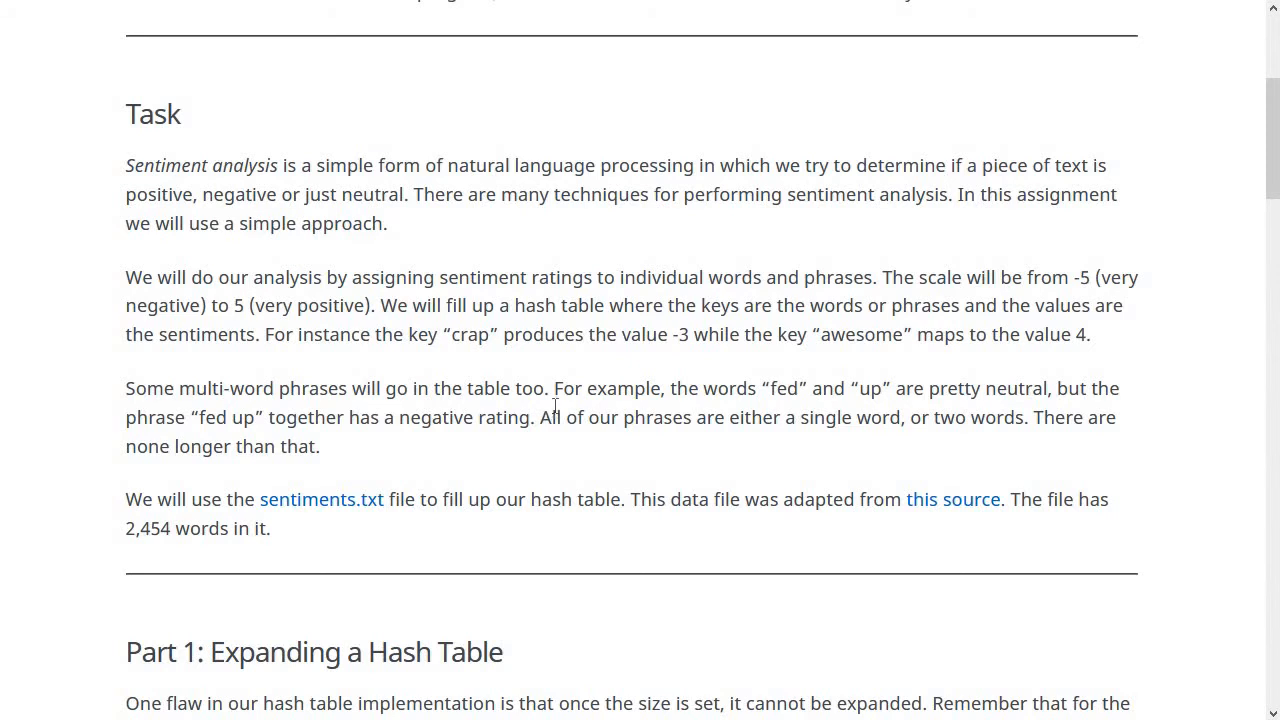
- Scroll to the Part 1: Expanding a Hash Table heading and its numbered steps
scroll(down, 3)
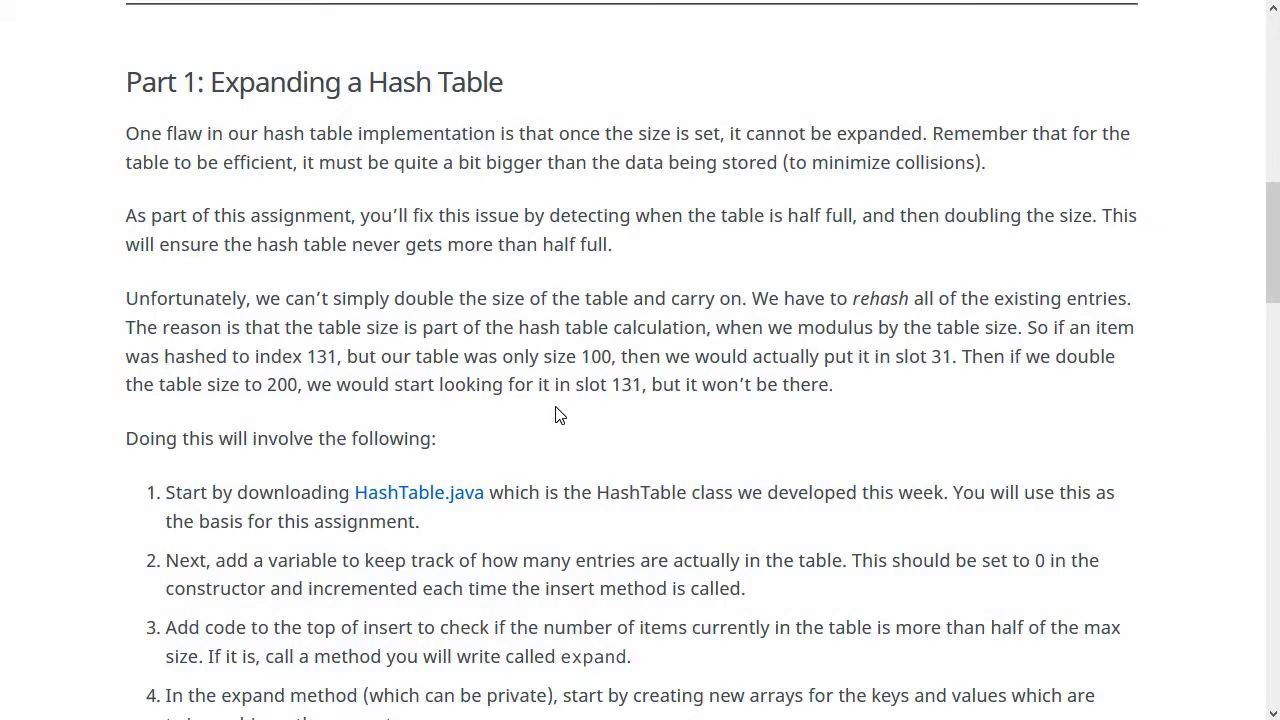
mouse_move(480, 296)
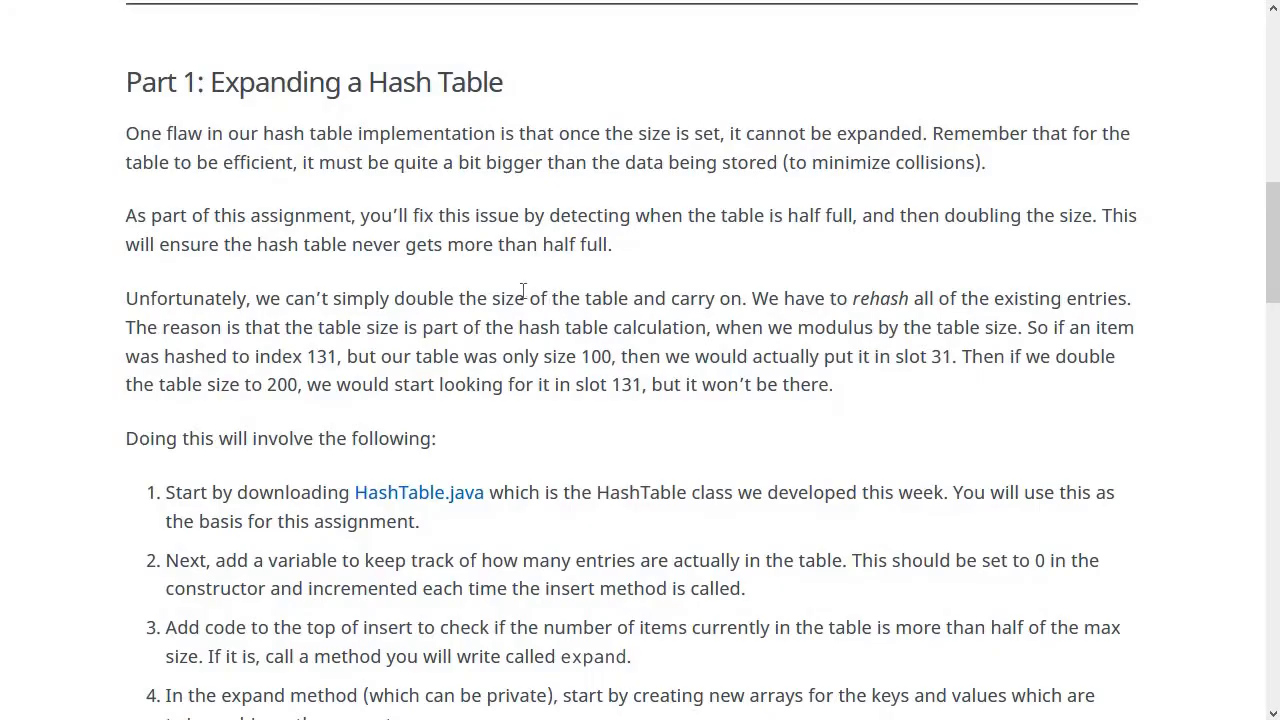
- Highlight the 0 in step 2 and the 'of the max size' phrase in Part 1
scroll(down, 3)
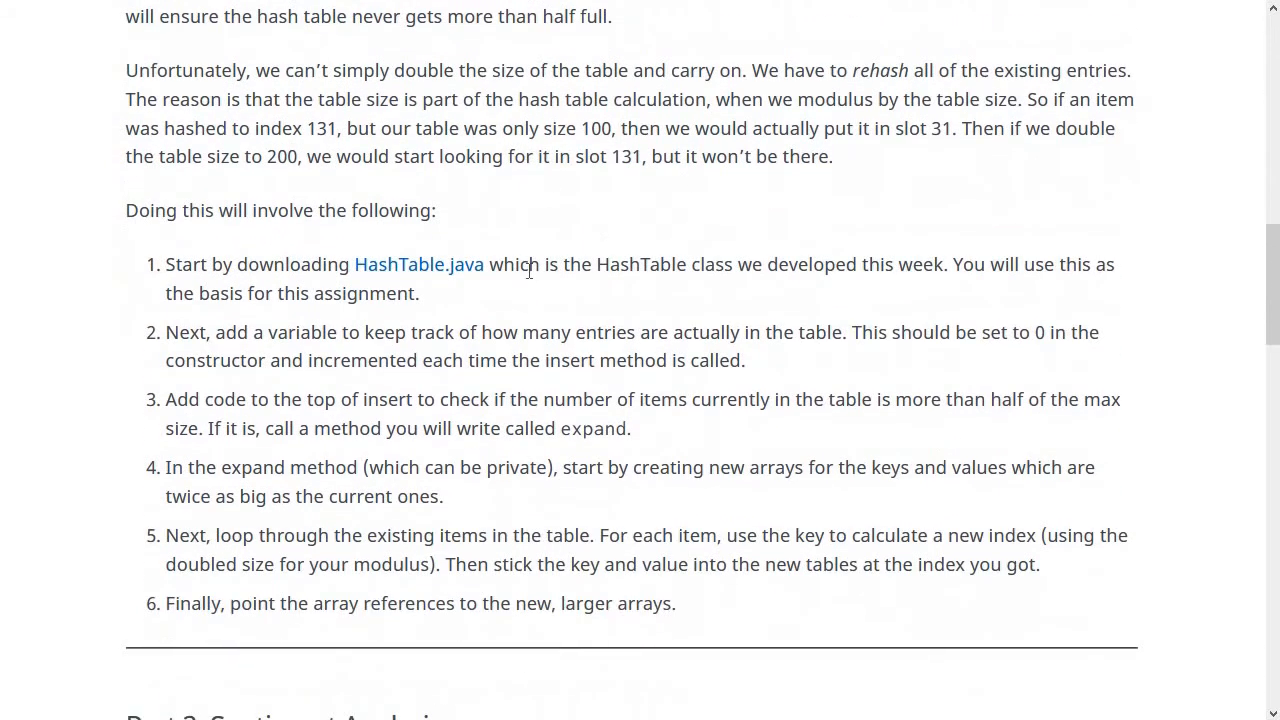
mouse_move(576, 320)
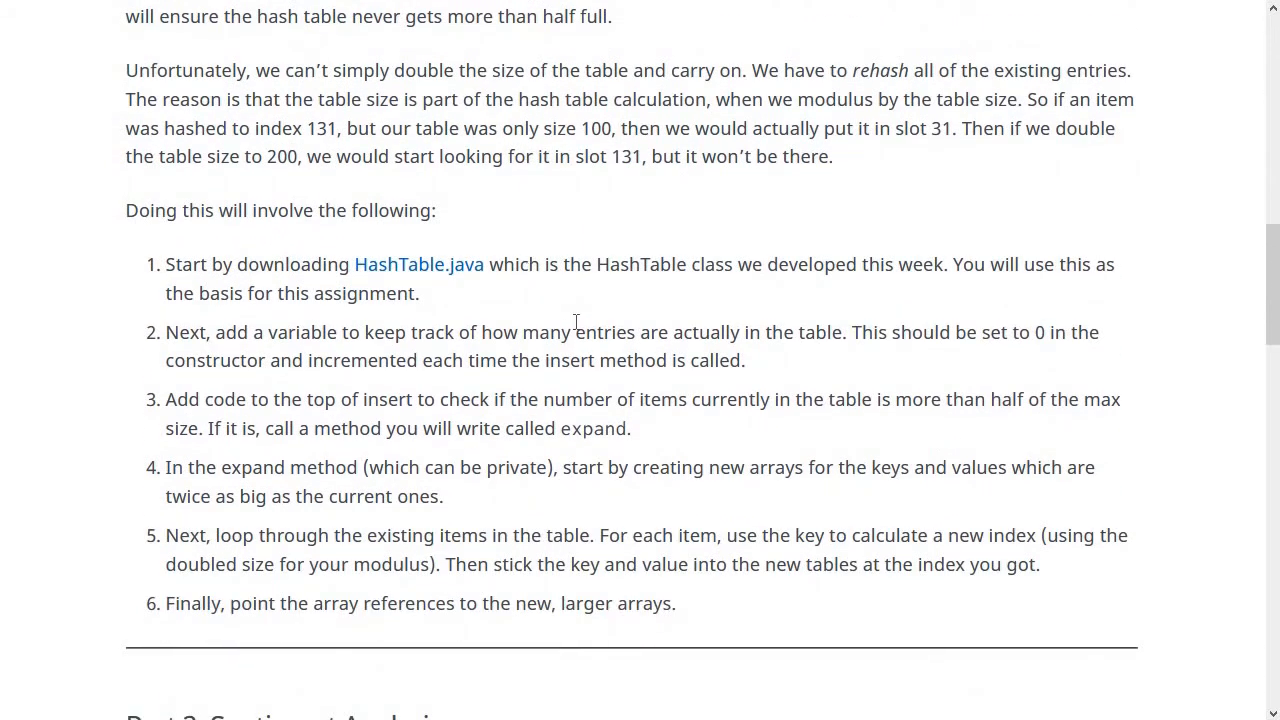
mouse_move(448, 276)
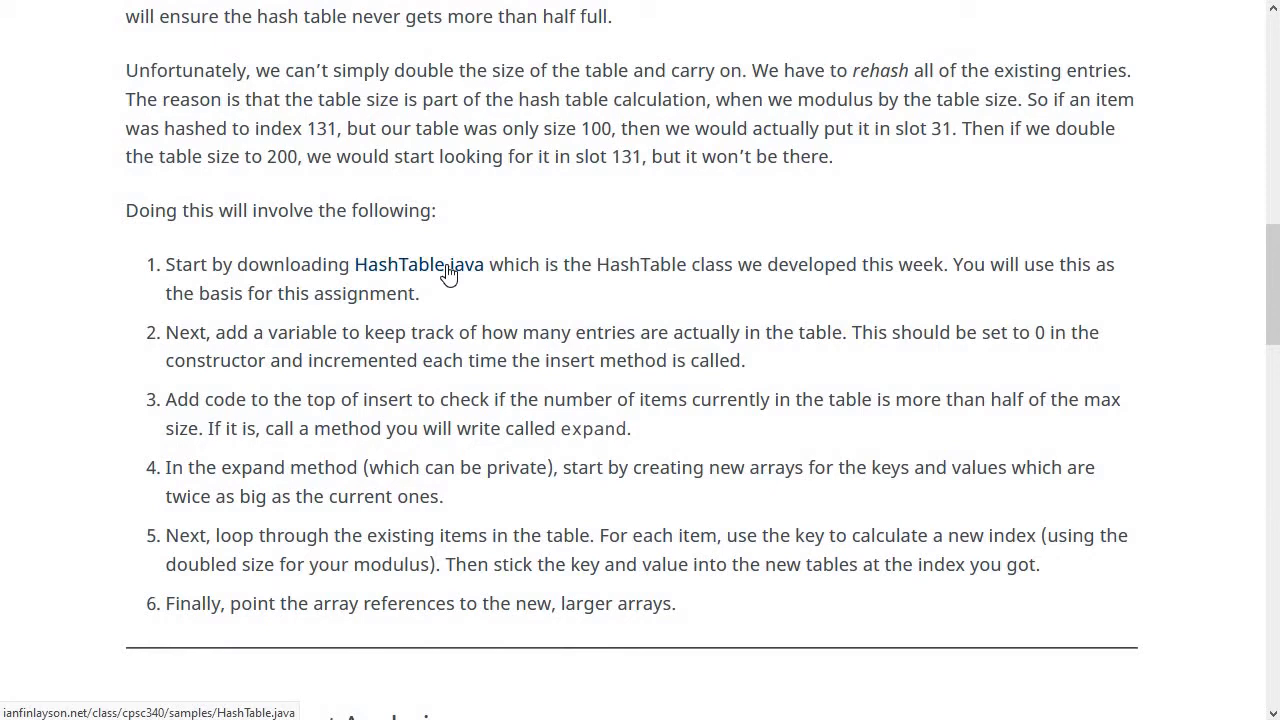
mouse_move(616, 296)
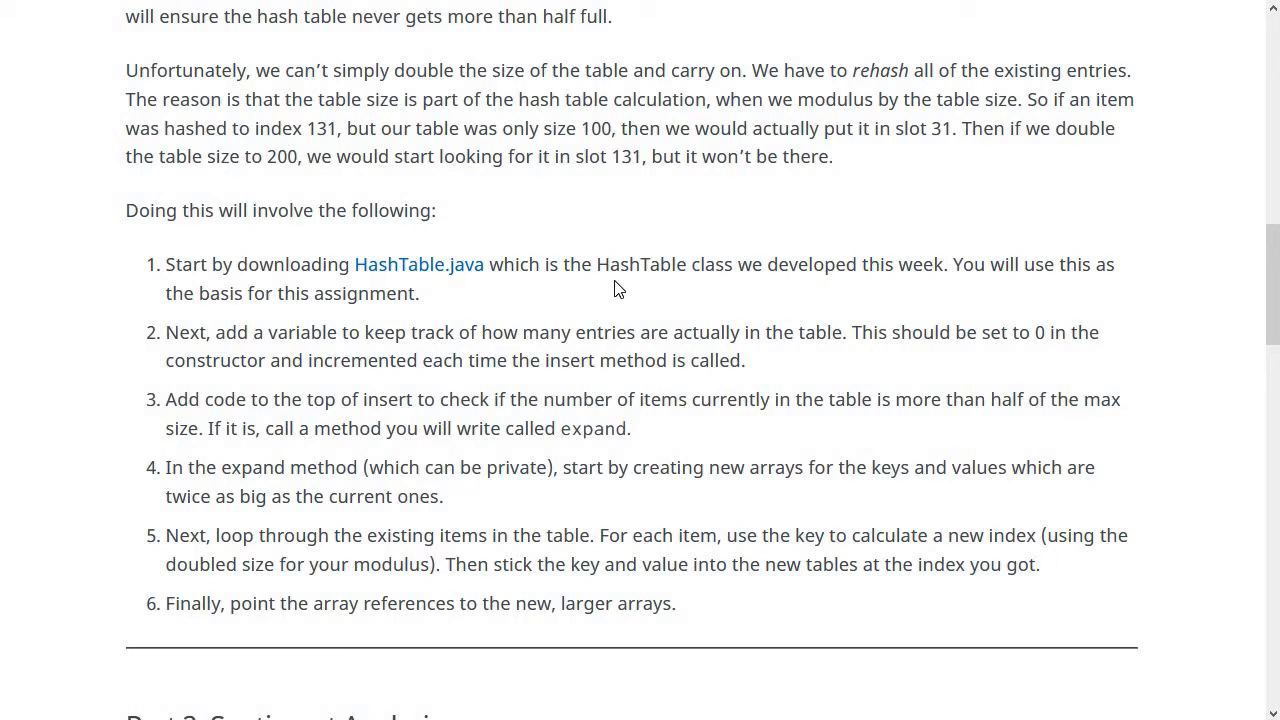
mouse_move(216, 334)
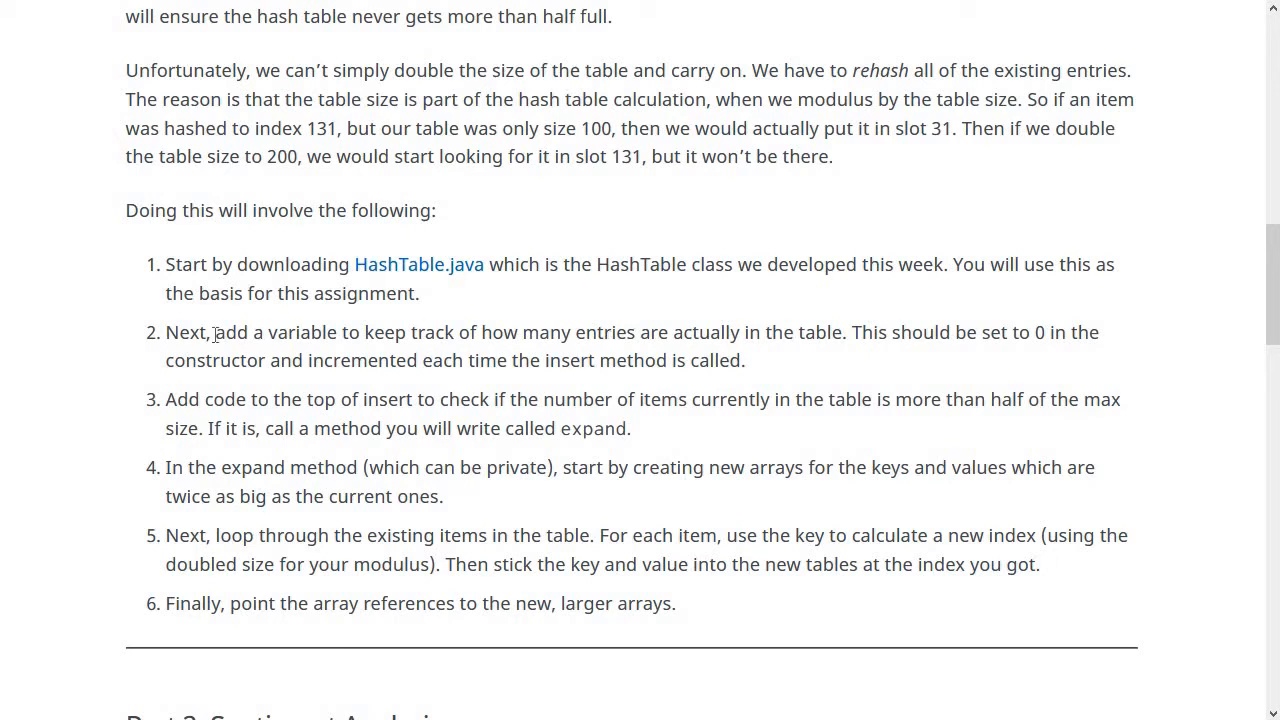
drag(214, 332, 816, 332)
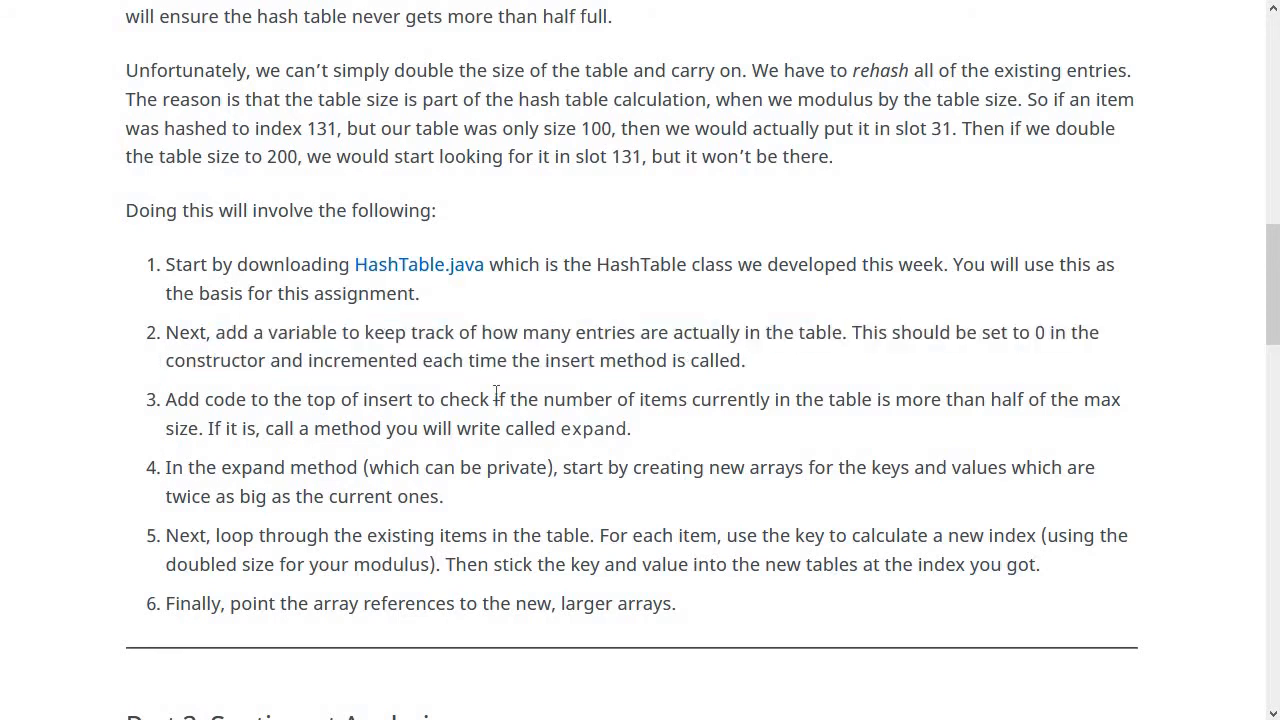
double_click(1036, 332)
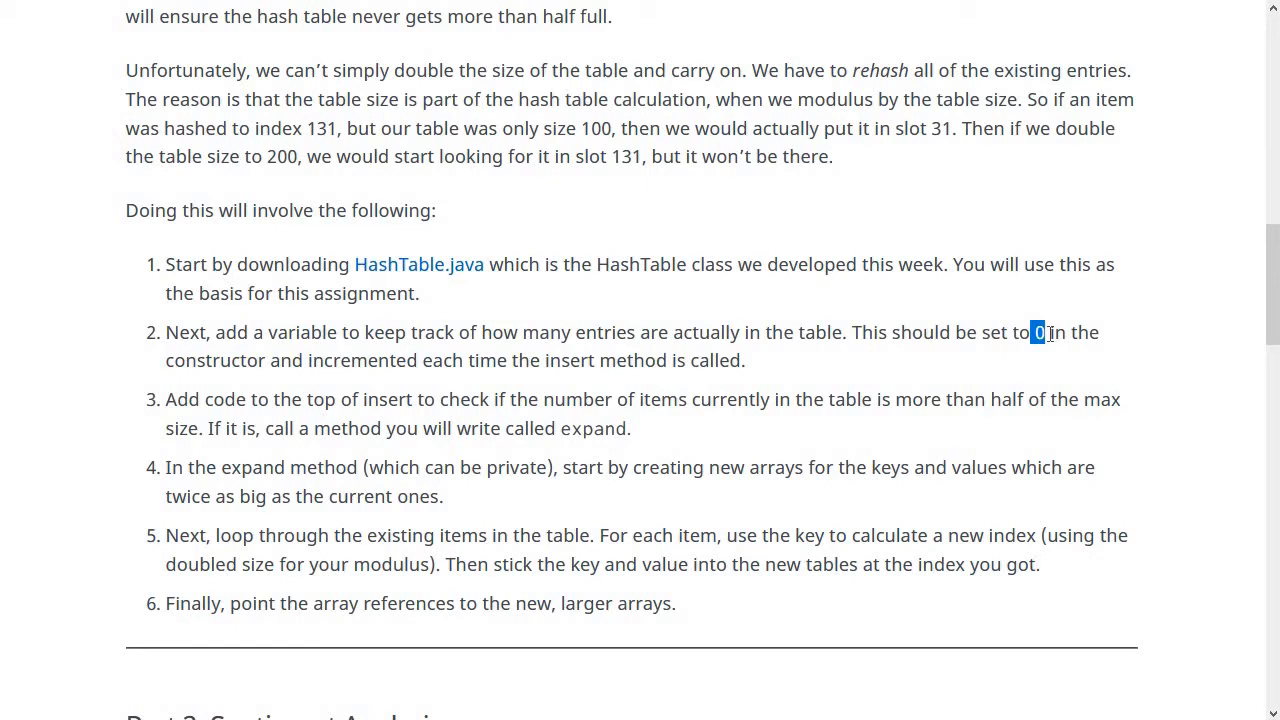
mouse_move(512, 390)
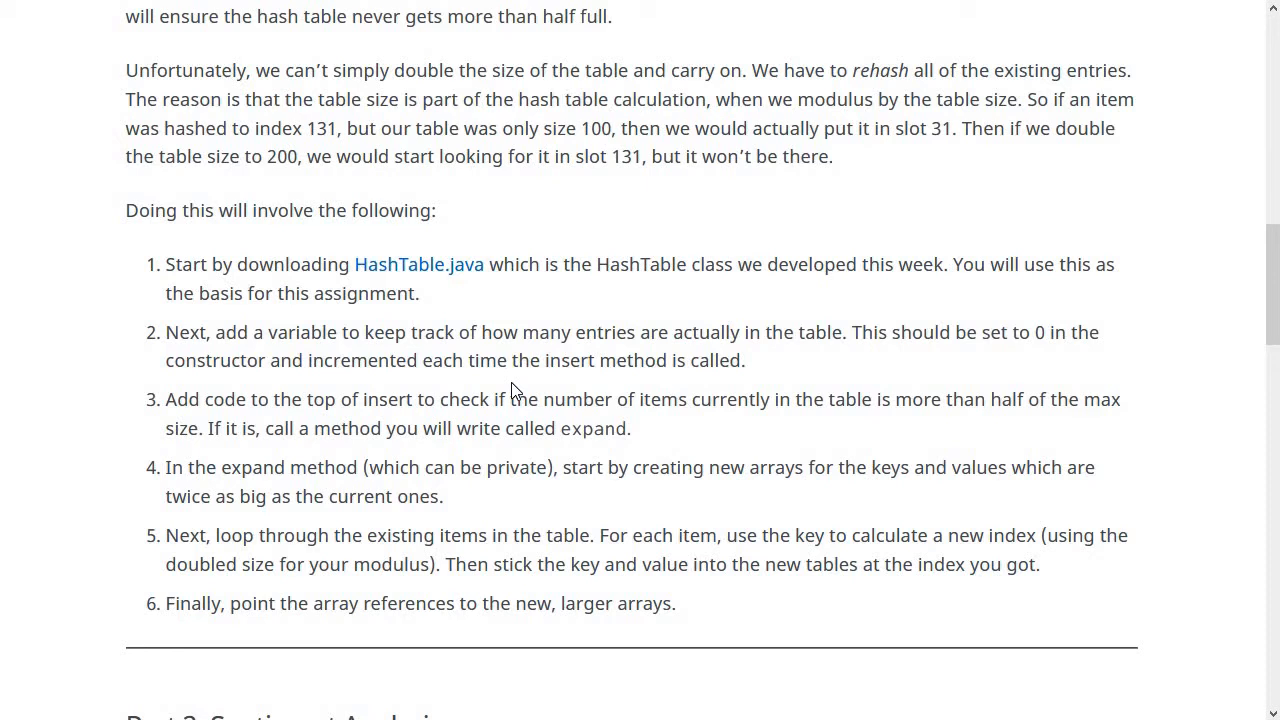
mouse_move(700, 444)
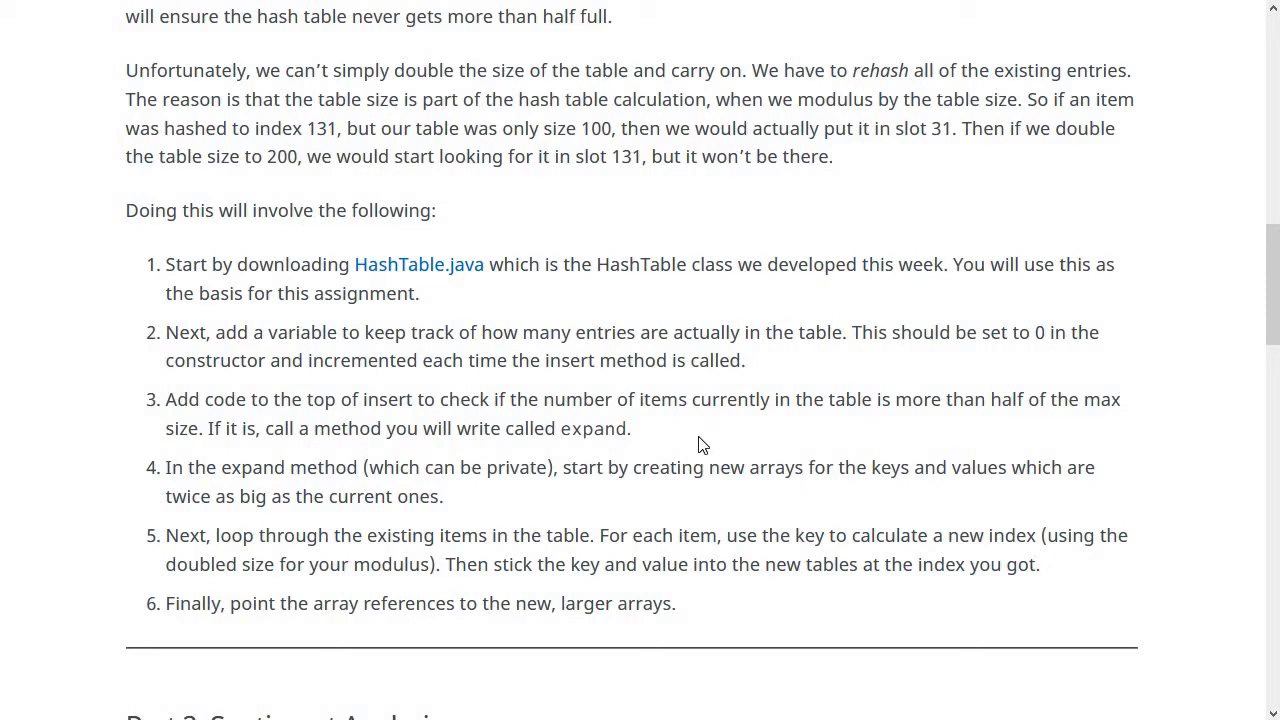
mouse_move(720, 410)
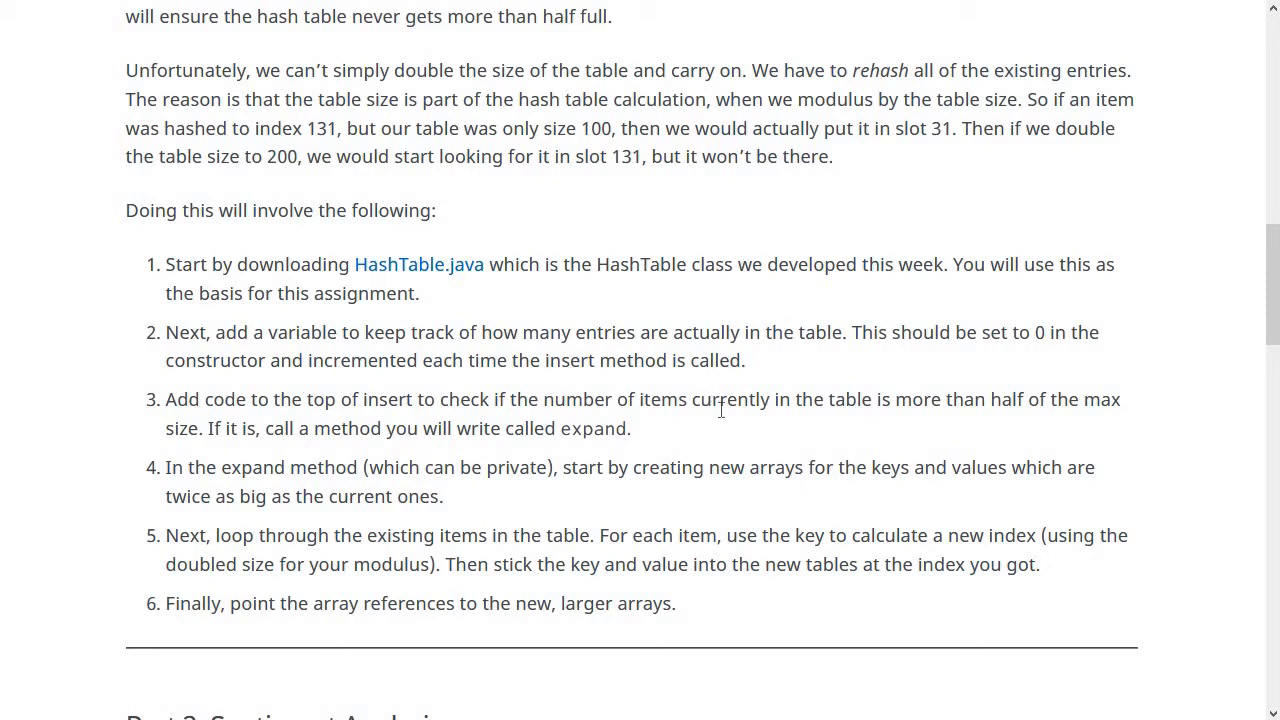
mouse_move(196, 428)
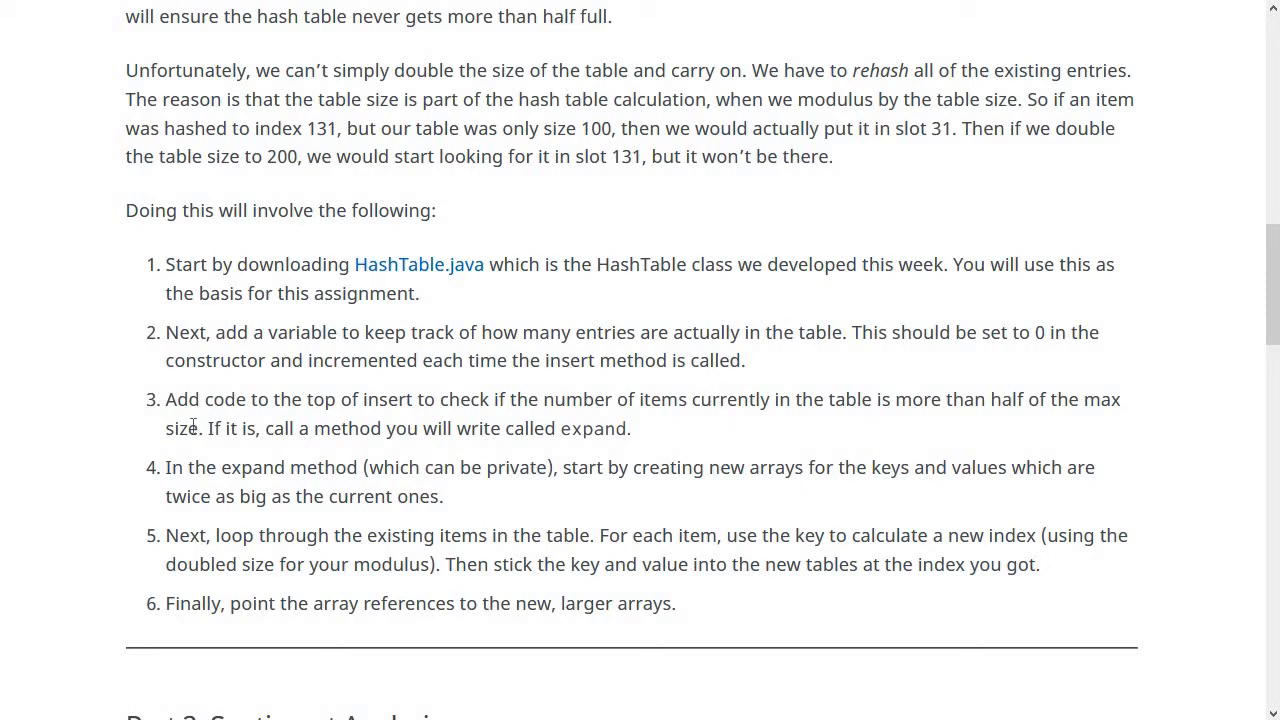
drag(1026, 400, 198, 428)
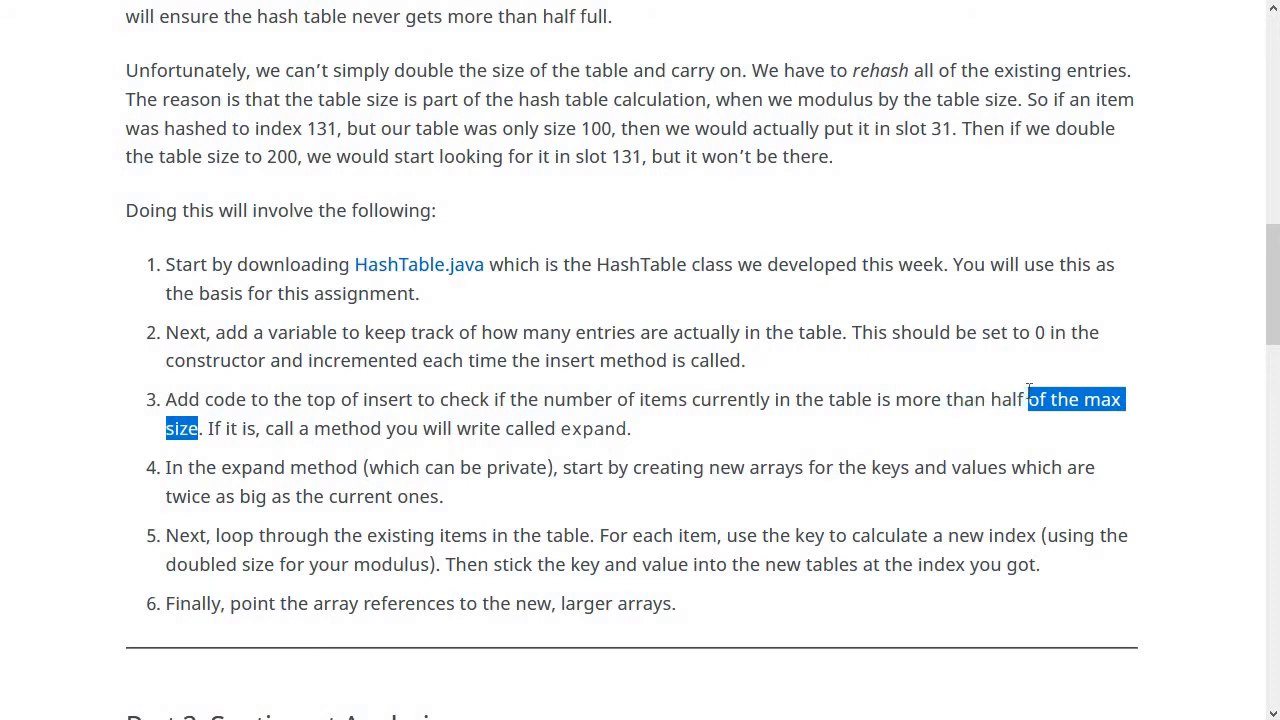
click(1028, 390)
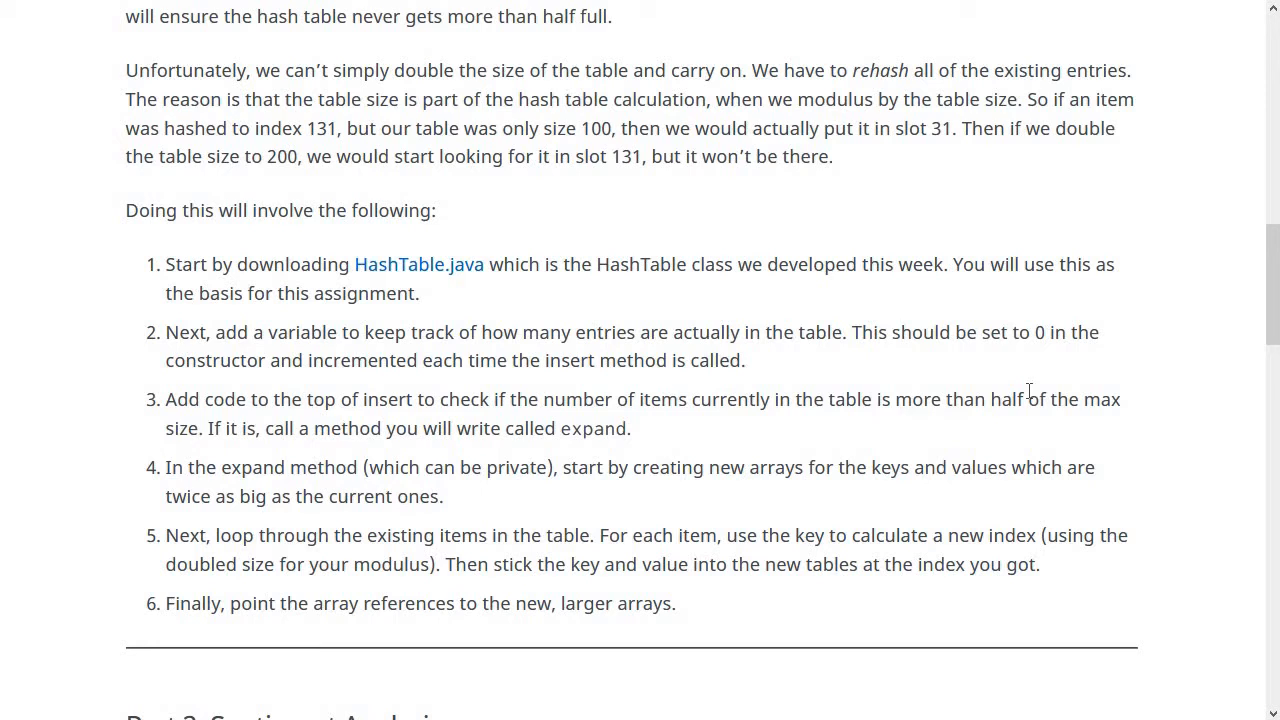
mouse_move(624, 428)
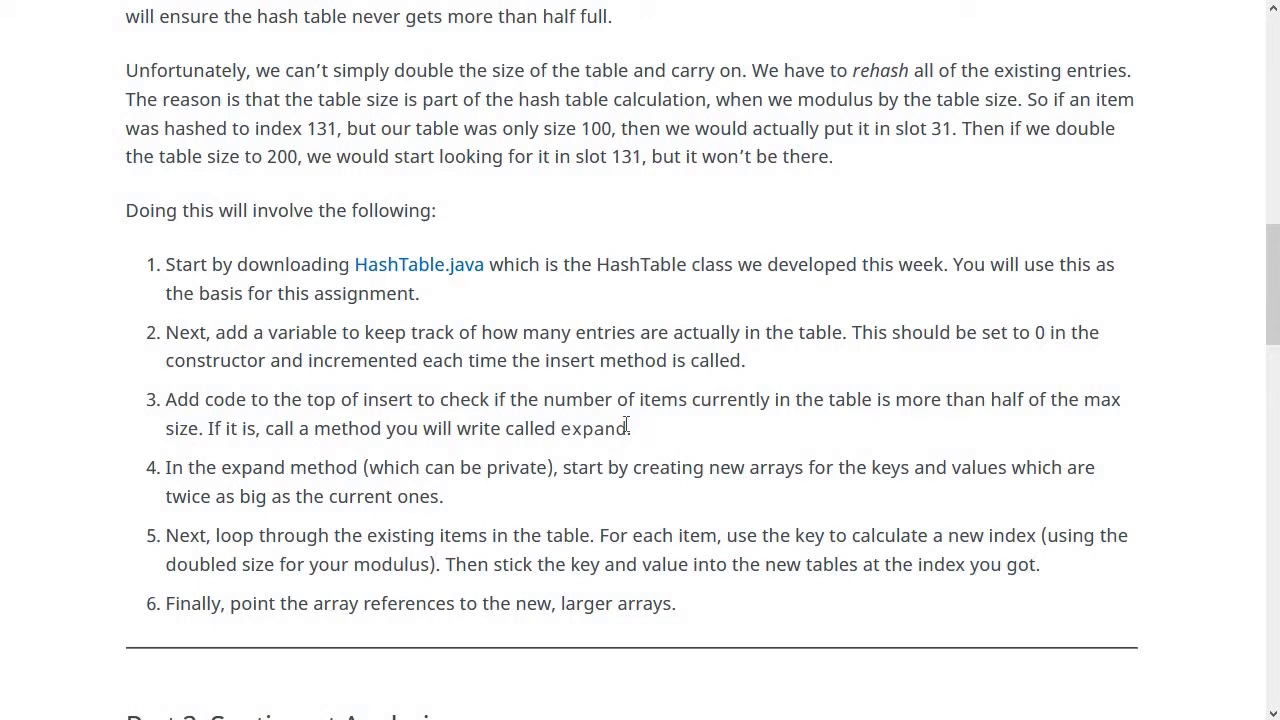
mouse_move(588, 428)
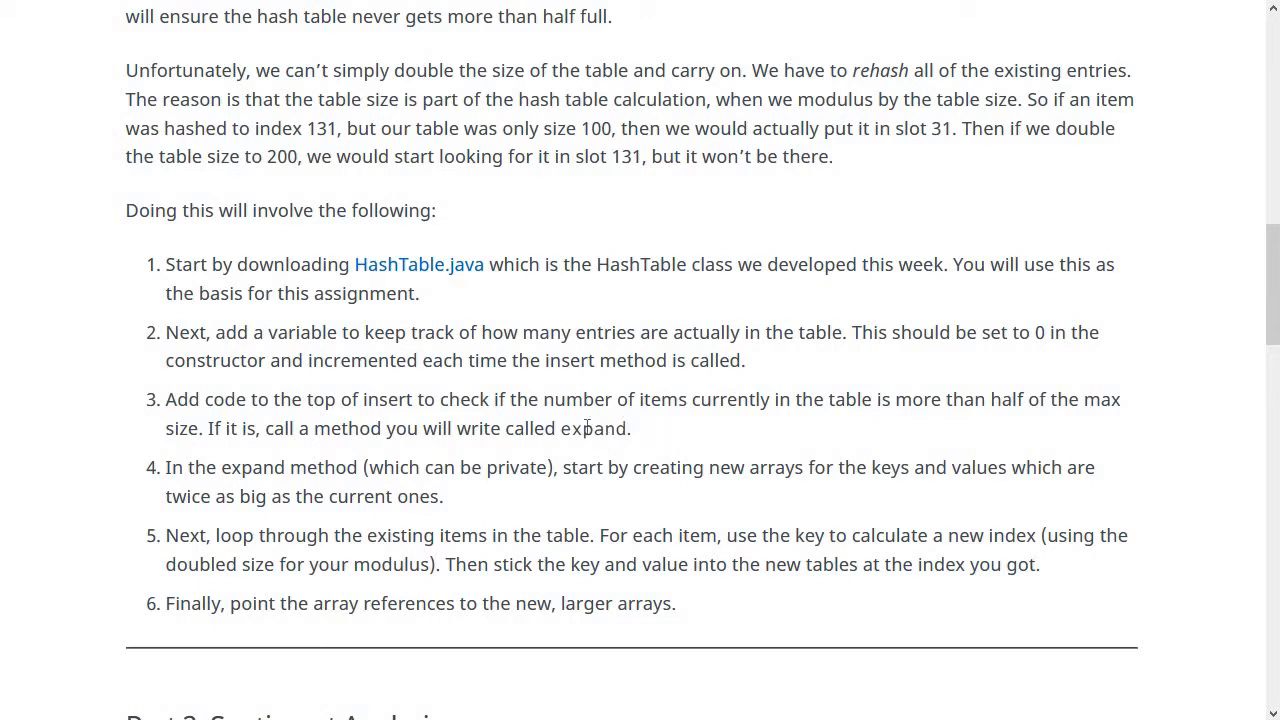
- Highlight 'expand' in step 3 and the existing items and doubled size in step 5, then reach Part 2
double_click(592, 428)
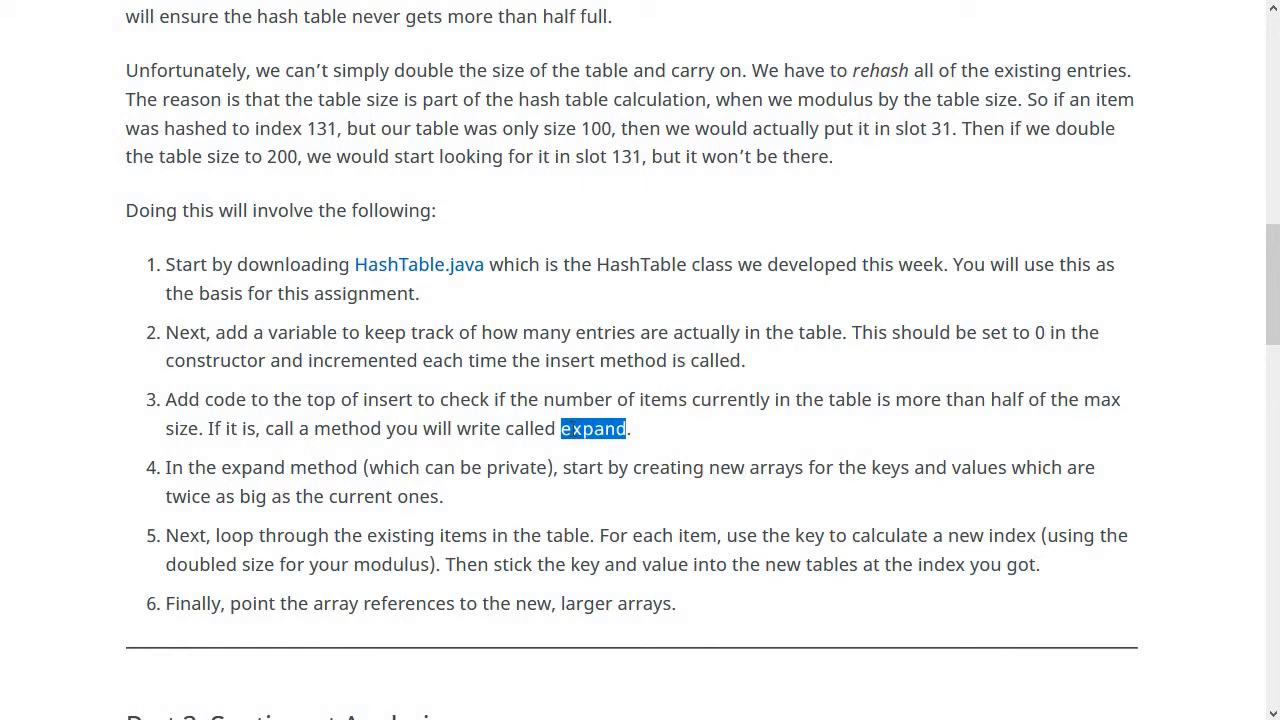
click(448, 508)
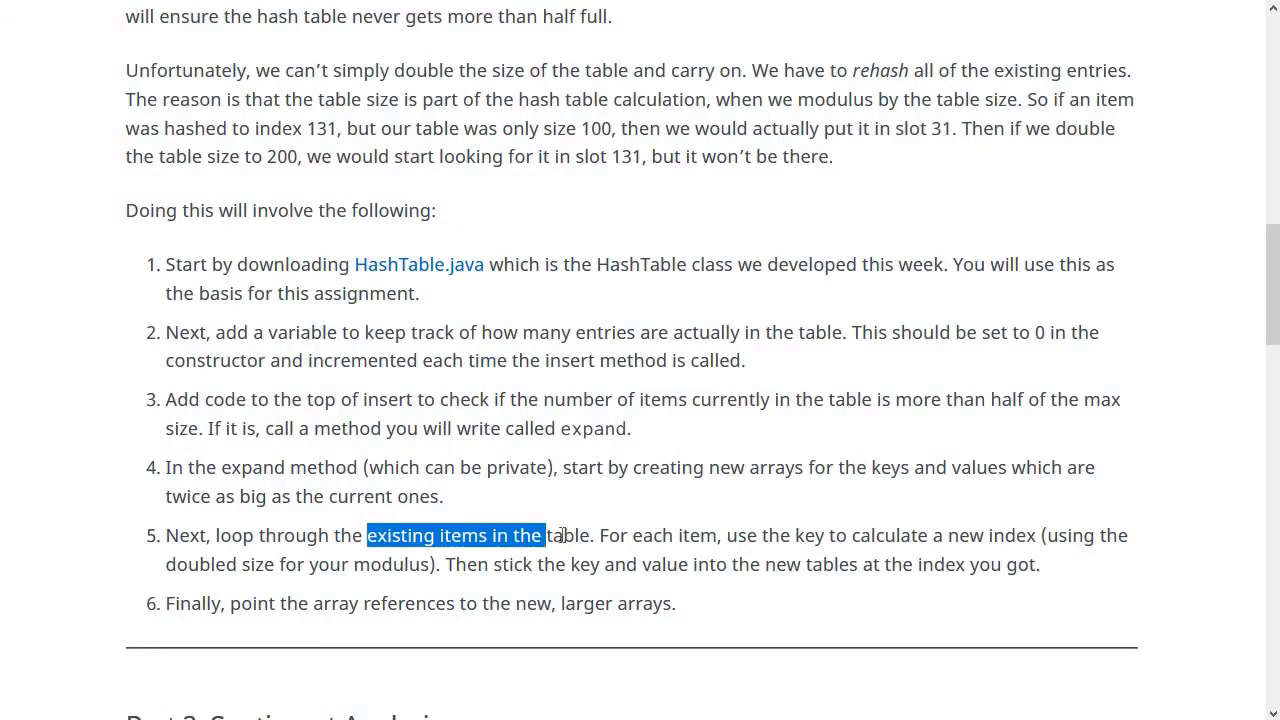
click(584, 536)
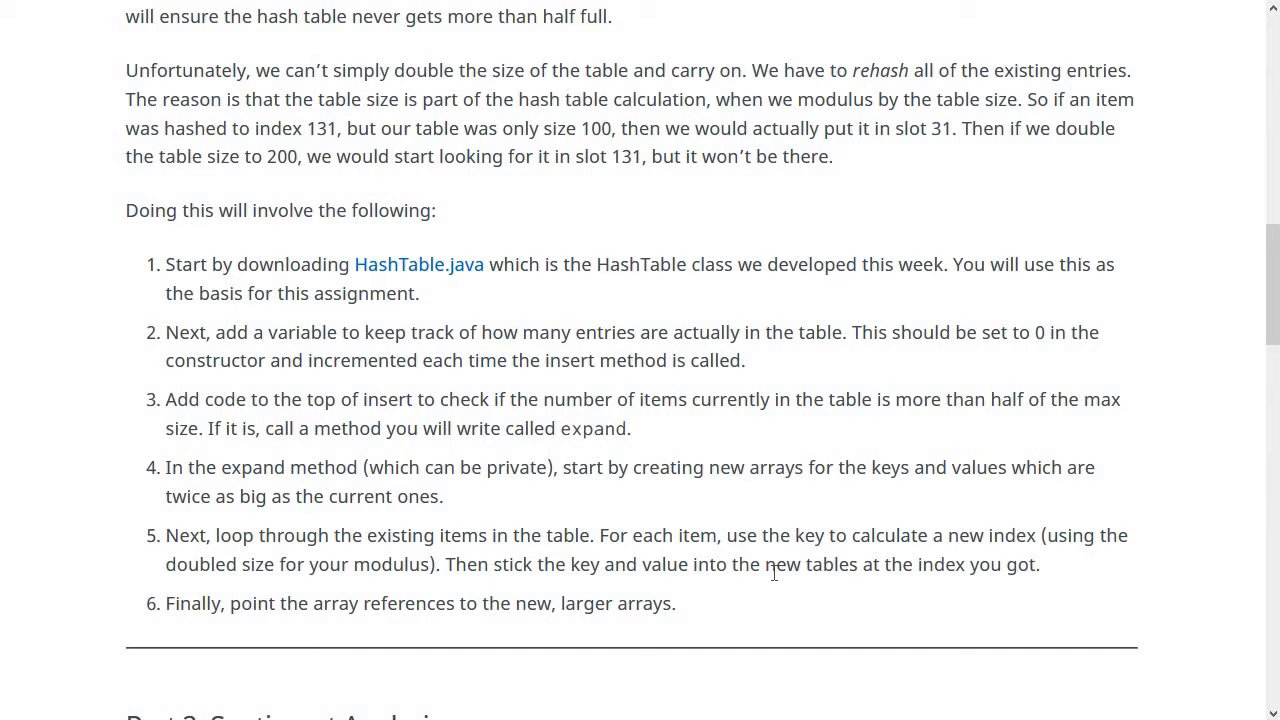
mouse_move(208, 568)
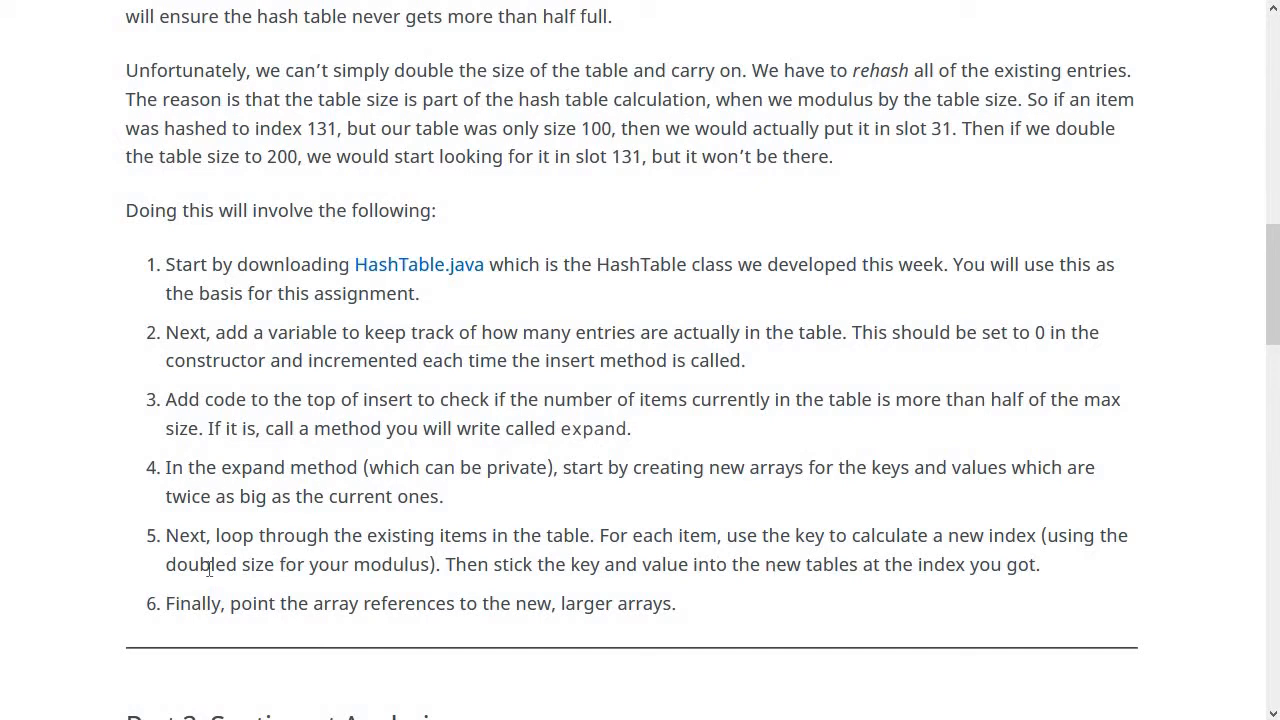
double_click(220, 564)
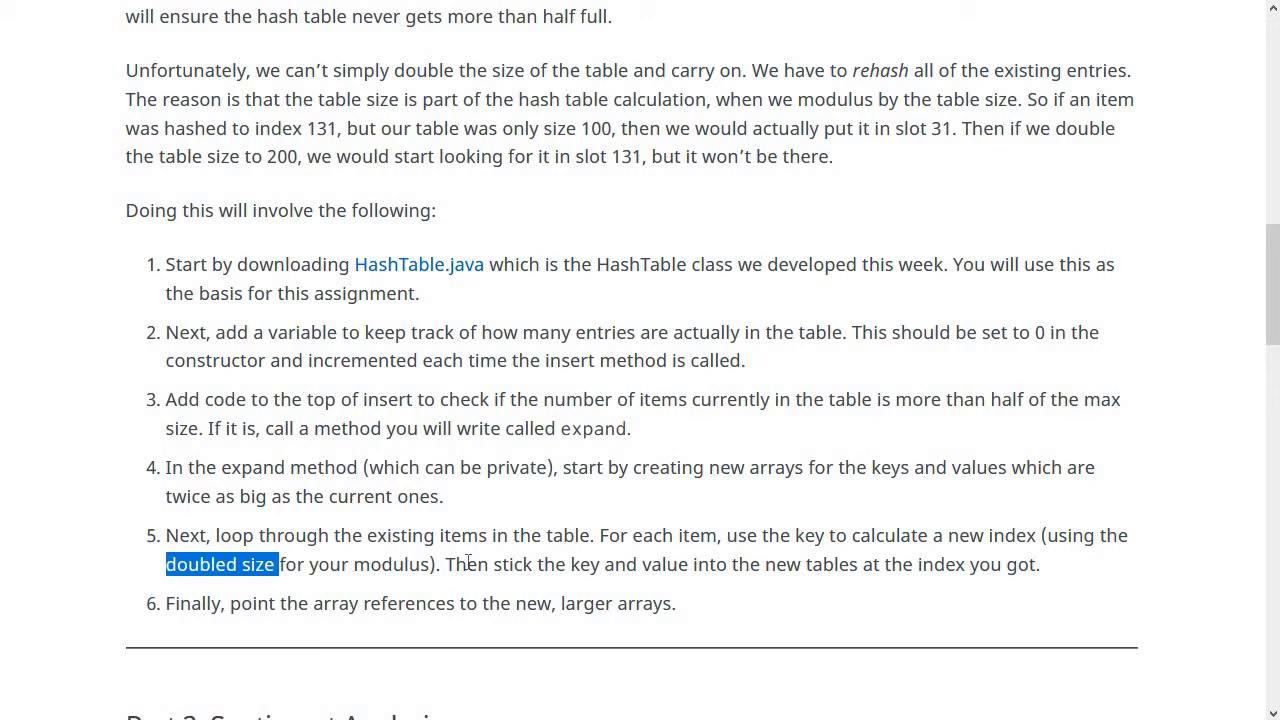
mouse_move(790, 558)
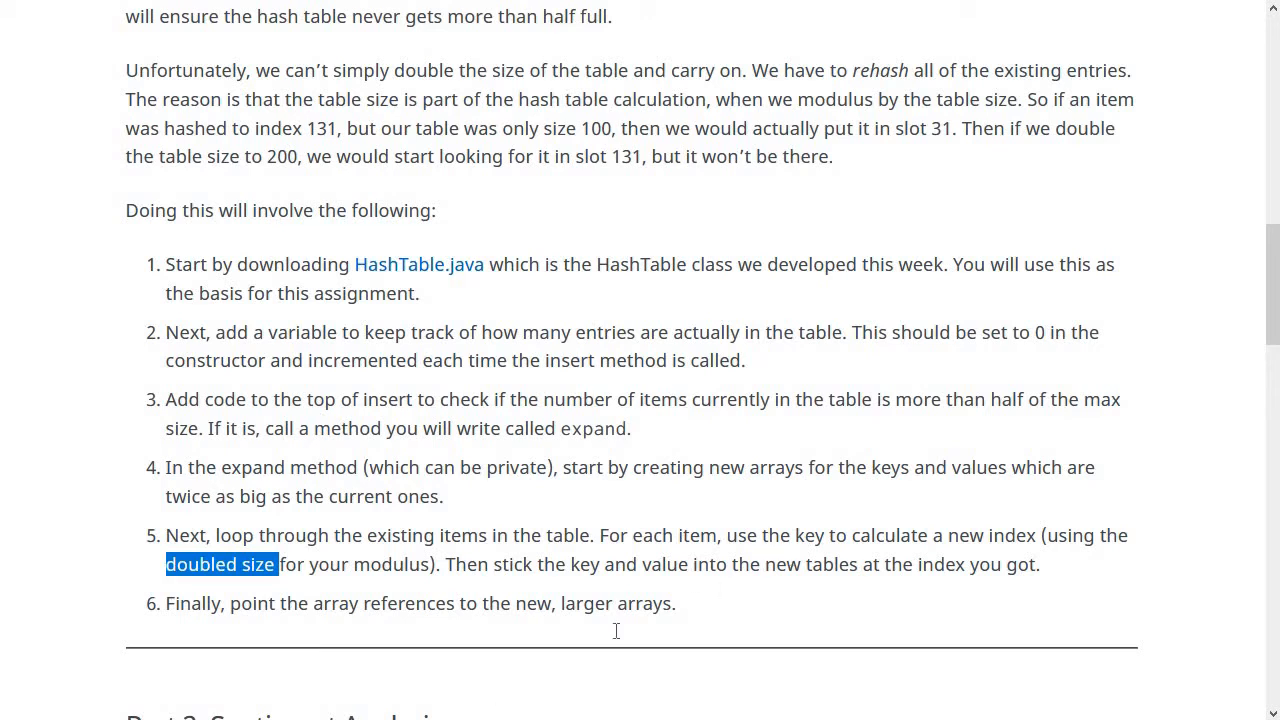
double_click(192, 604)
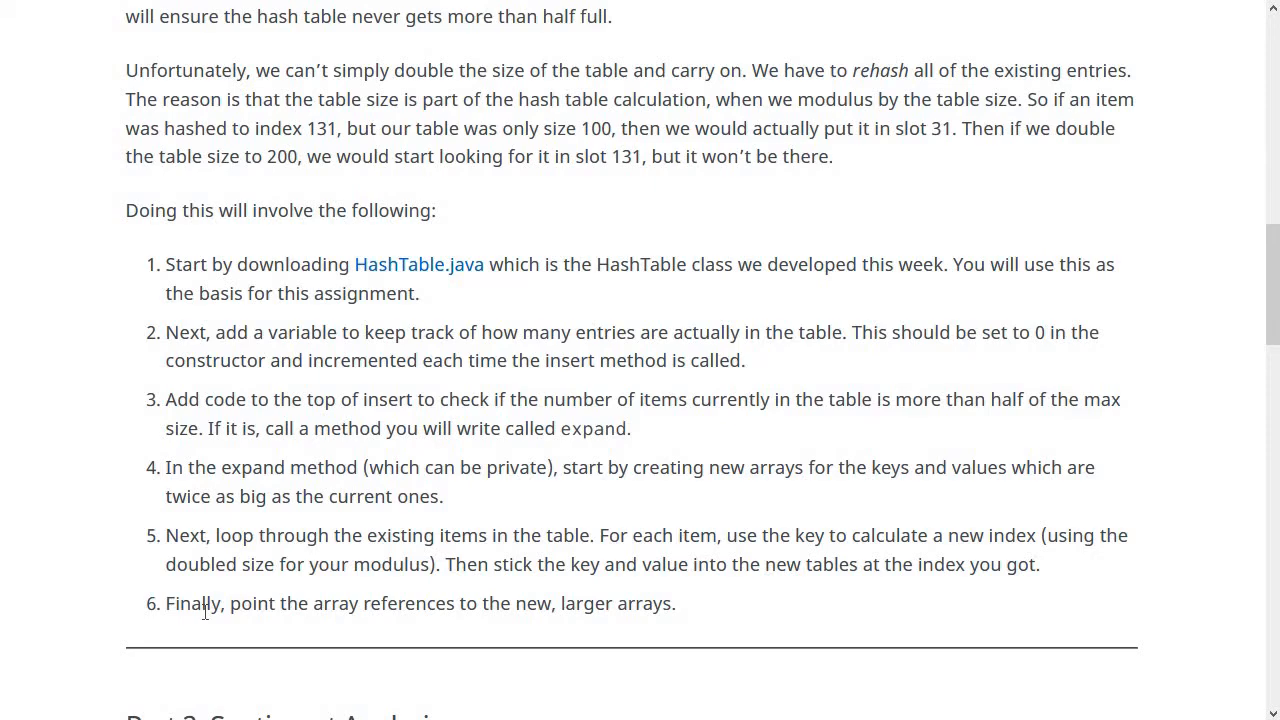
mouse_move(590, 304)
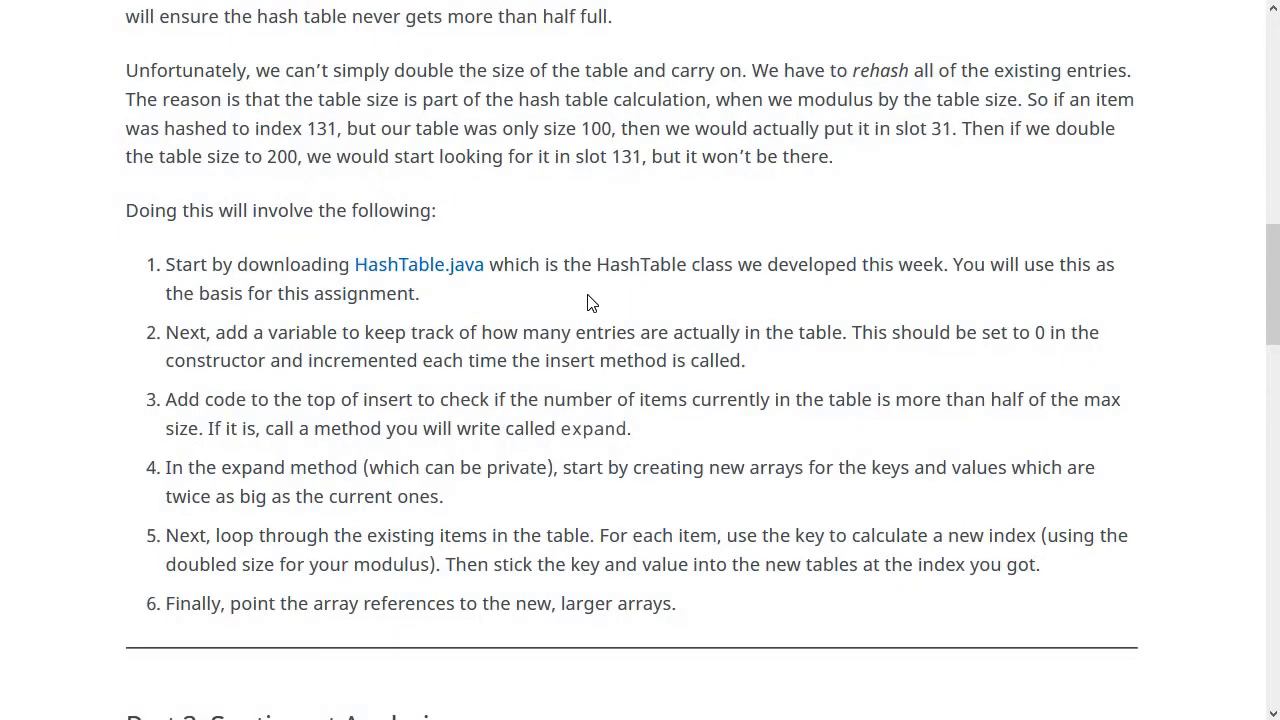
scroll(down, 3)
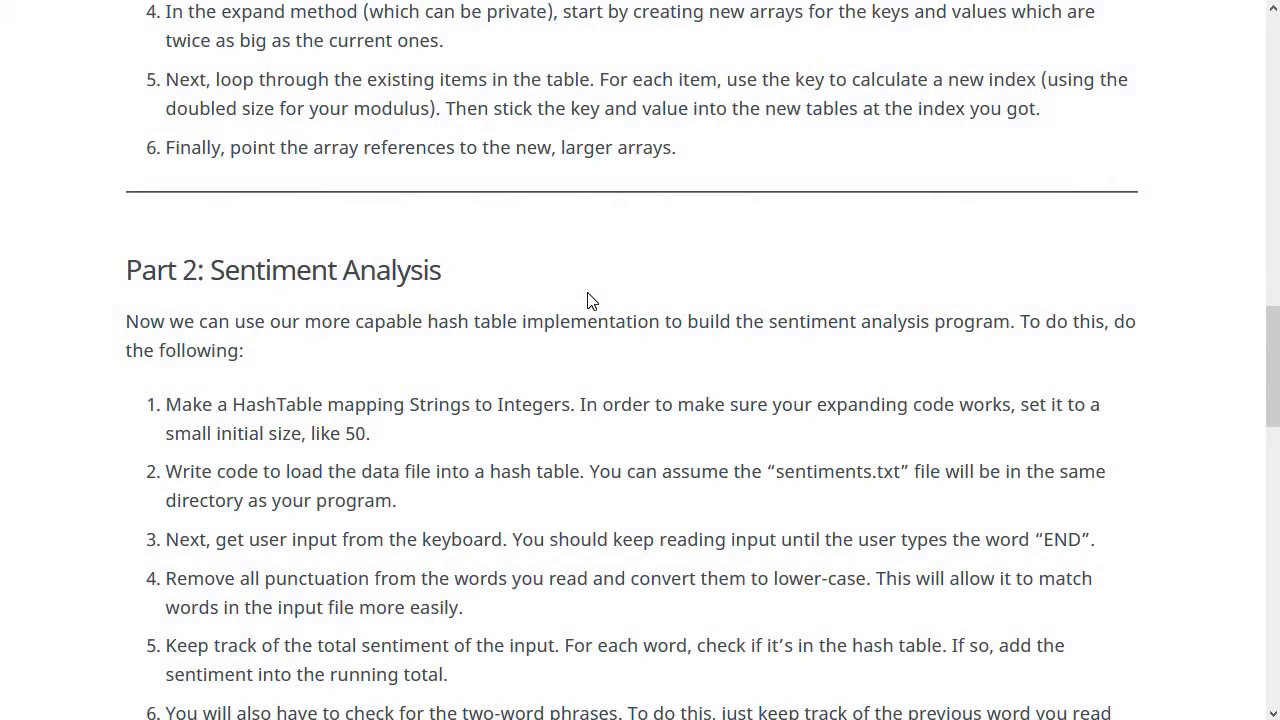
- Highlight HashTable, Strings and Integers in Part 2 step 1
scroll(down, 3)
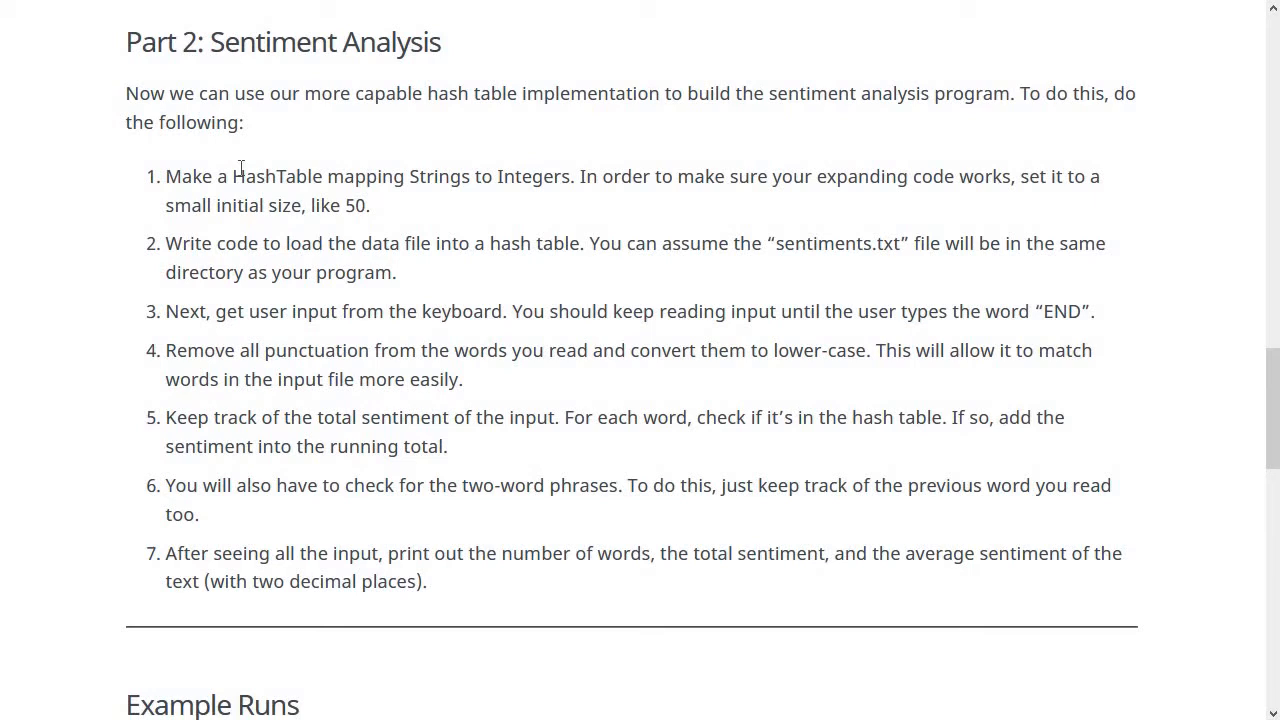
double_click(278, 176)
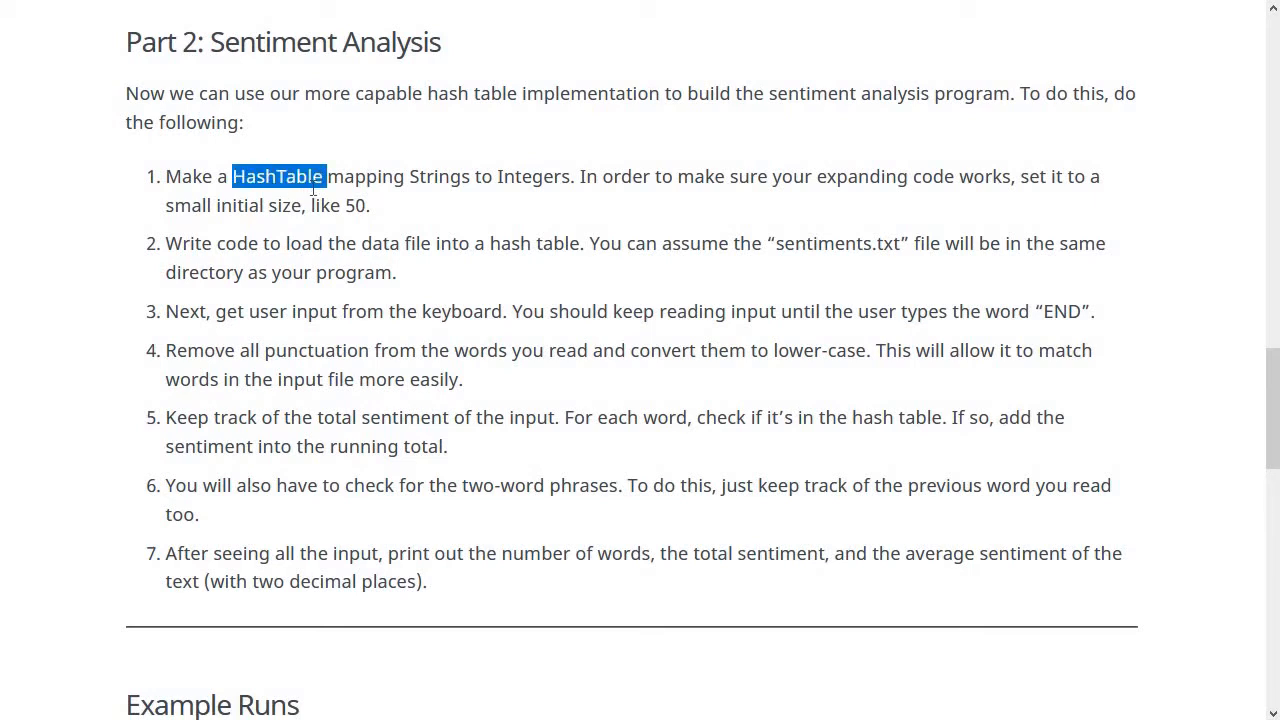
double_click(440, 176)
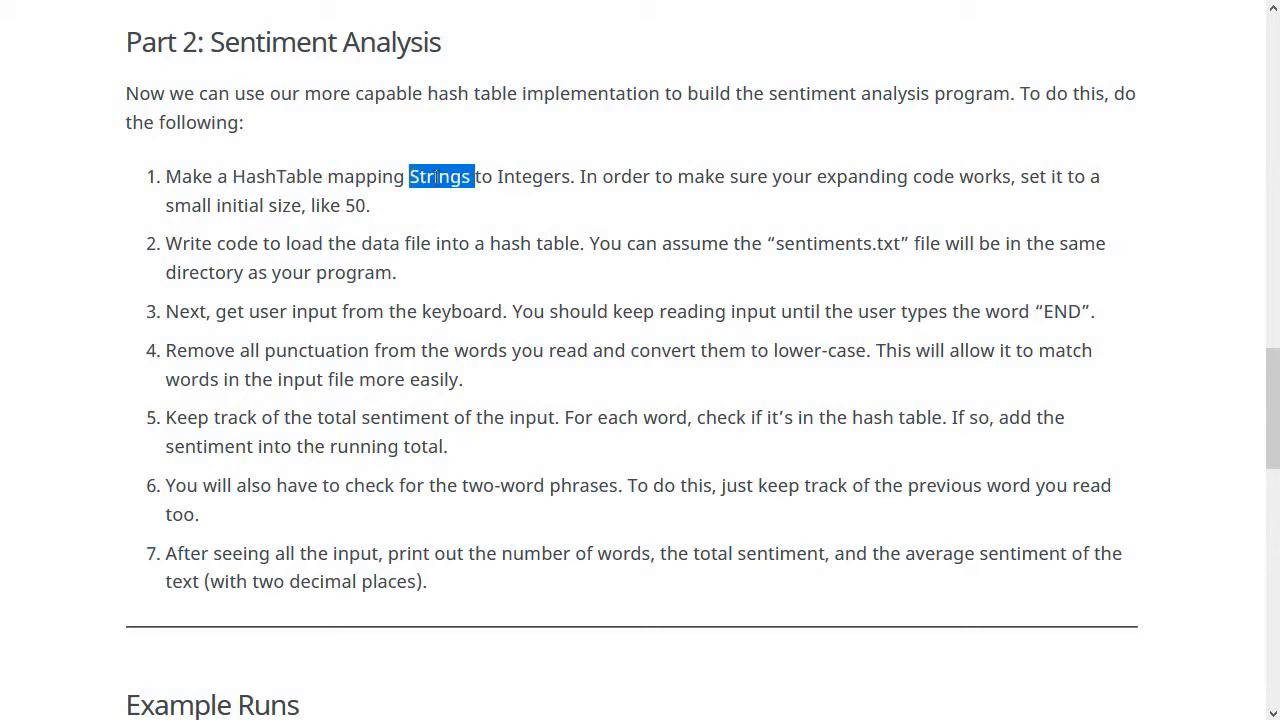
double_click(532, 176)
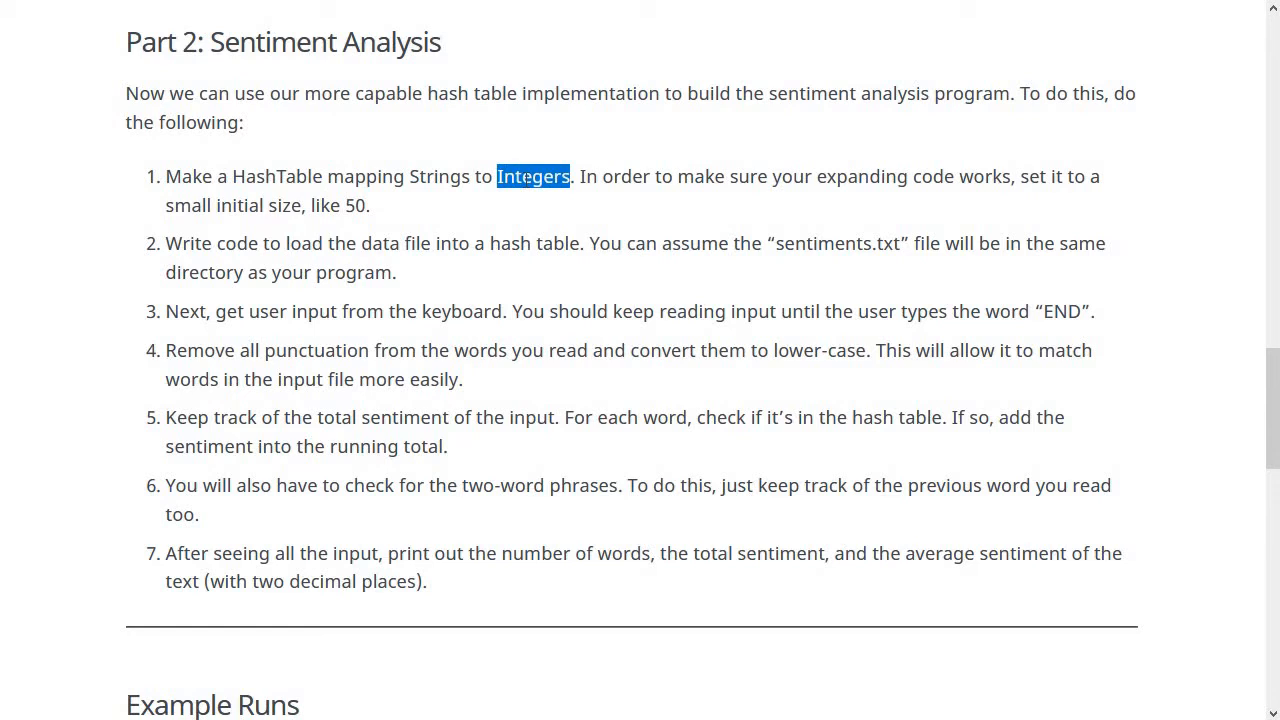
click(520, 176)
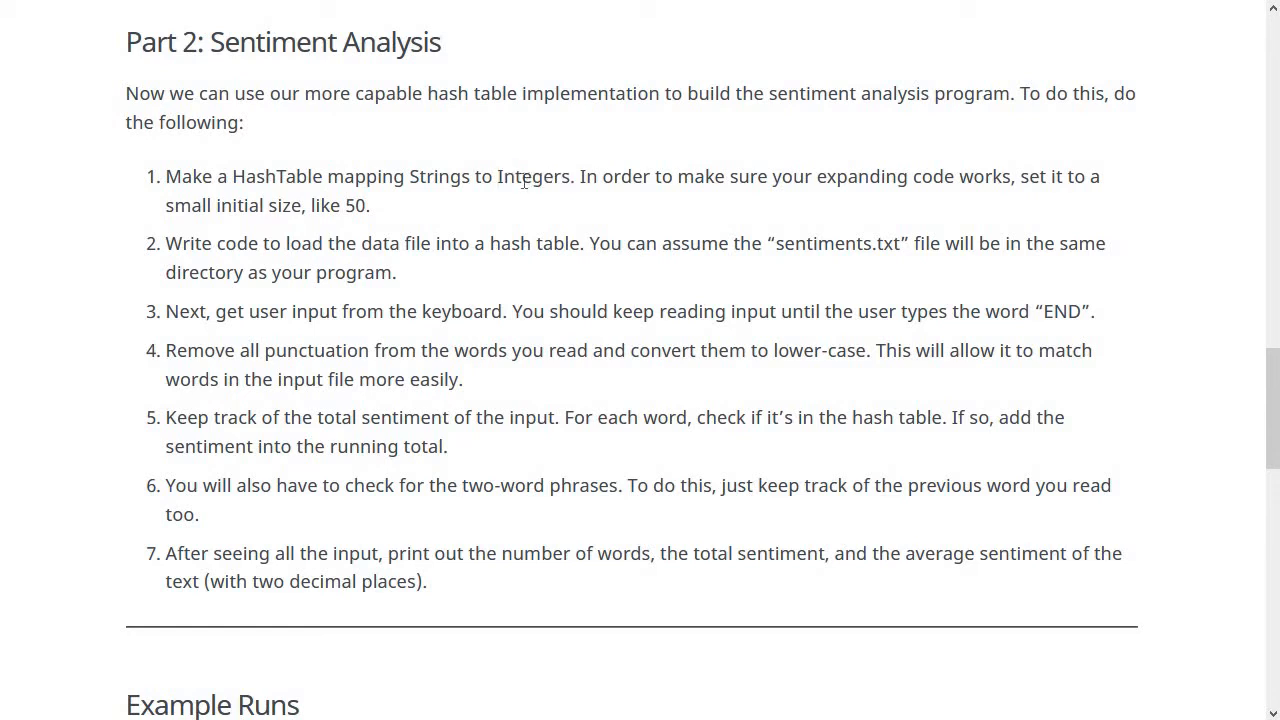
mouse_move(592, 176)
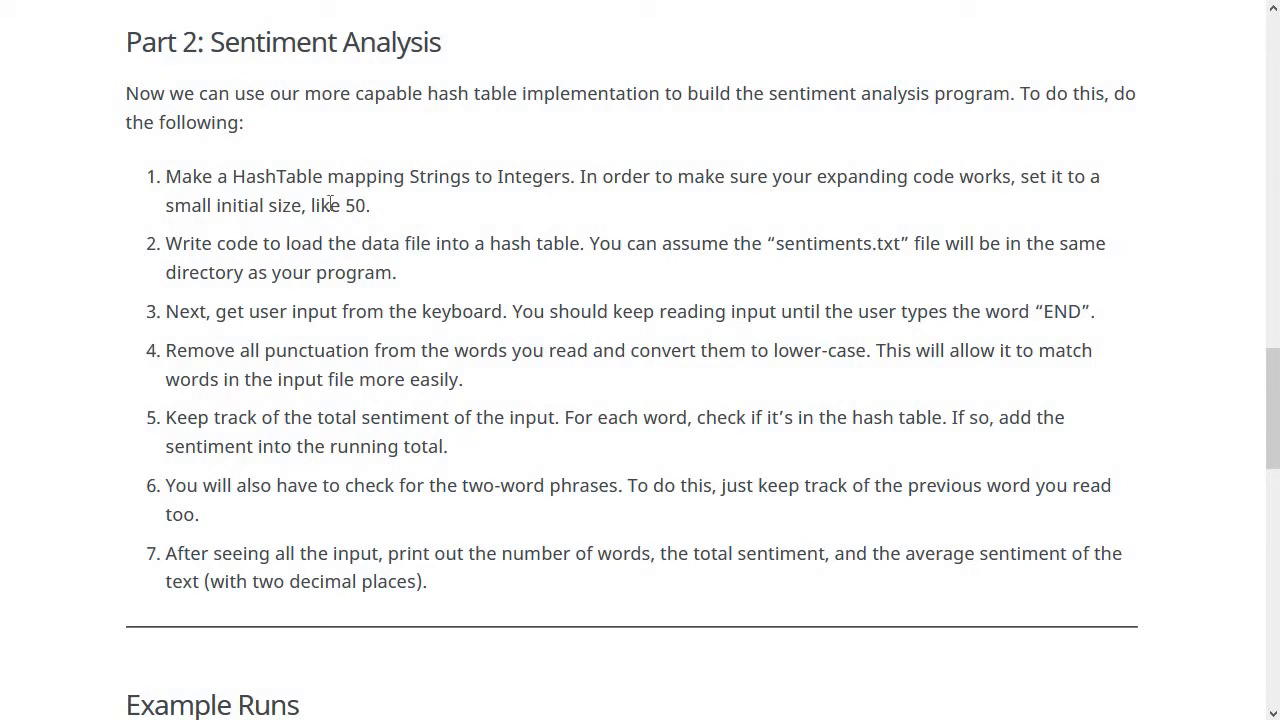
mouse_move(384, 216)
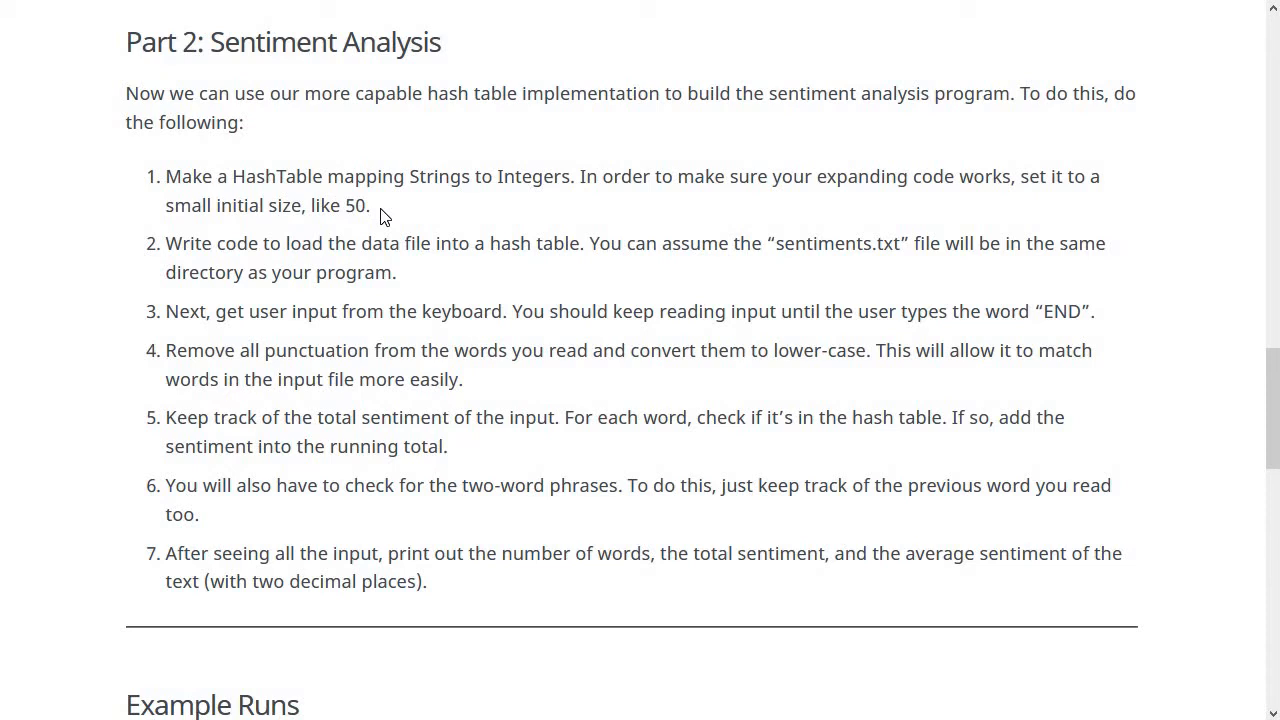
- Scroll back up and reopen the sentiments.txt file at the A entries
scroll(up, 3)
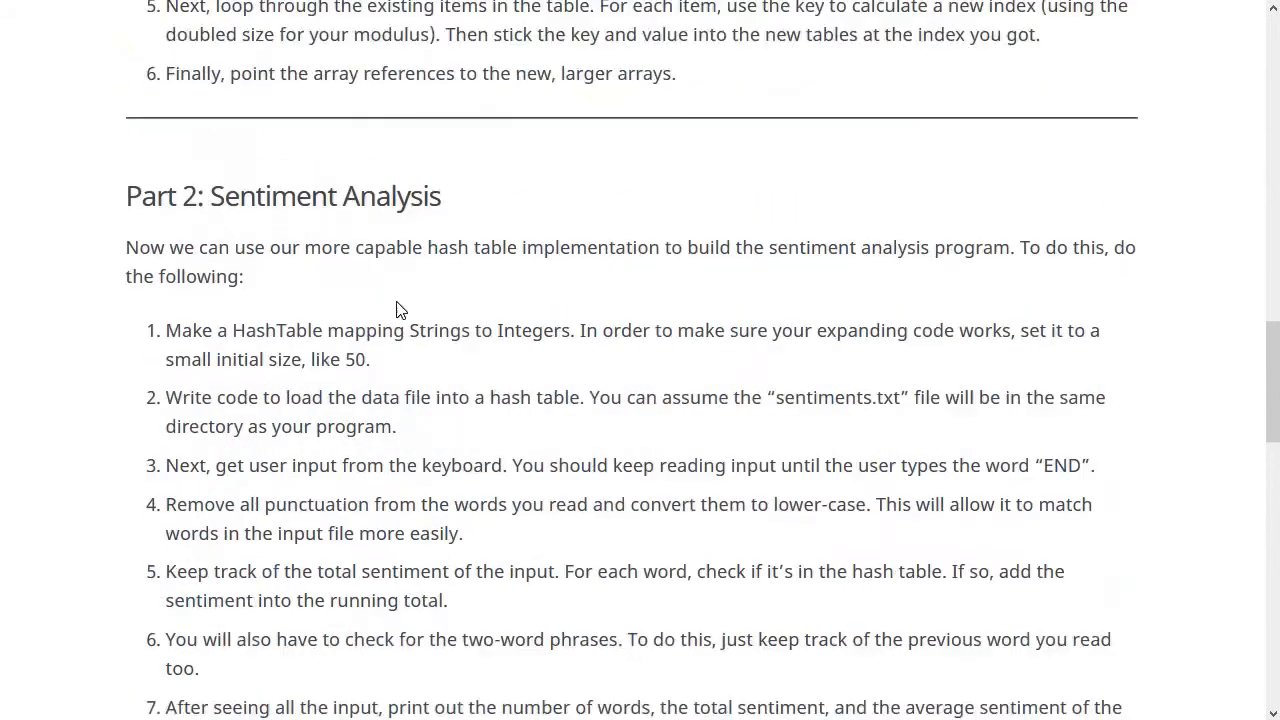
scroll(up, 3)
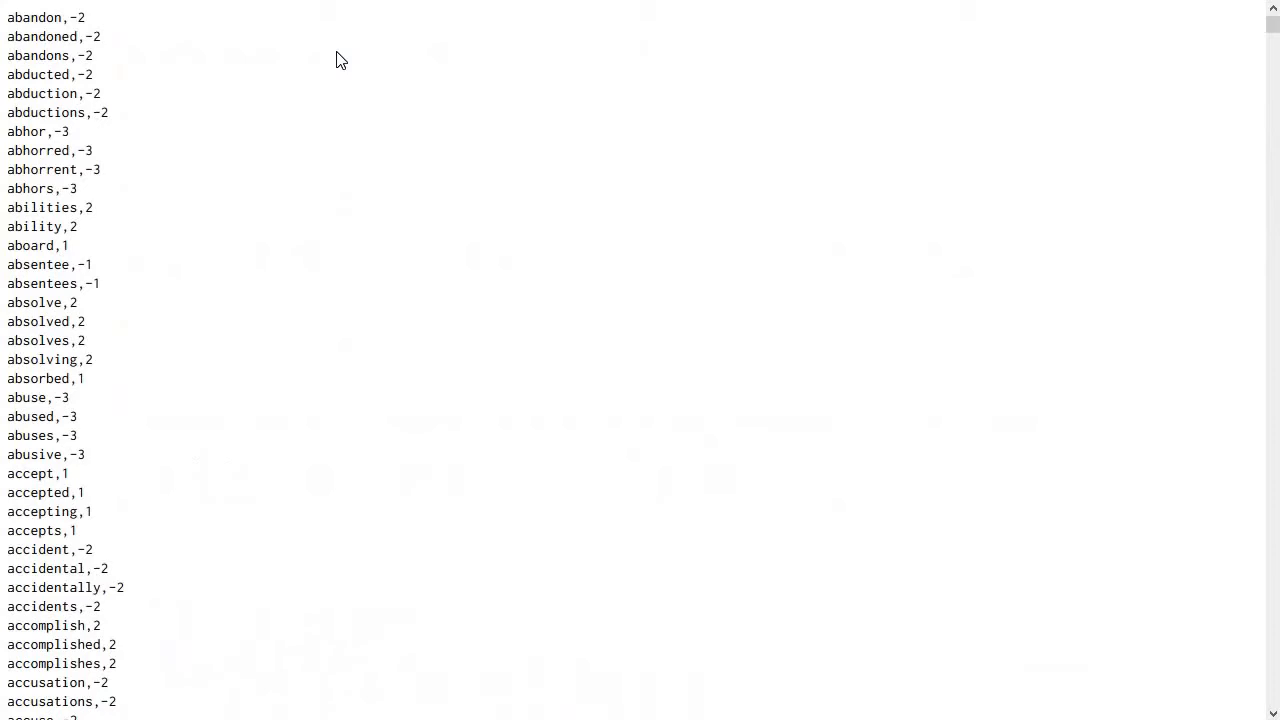
- Skim the word scores and return to the assignment page's Part 1 section
scroll(down, 3)
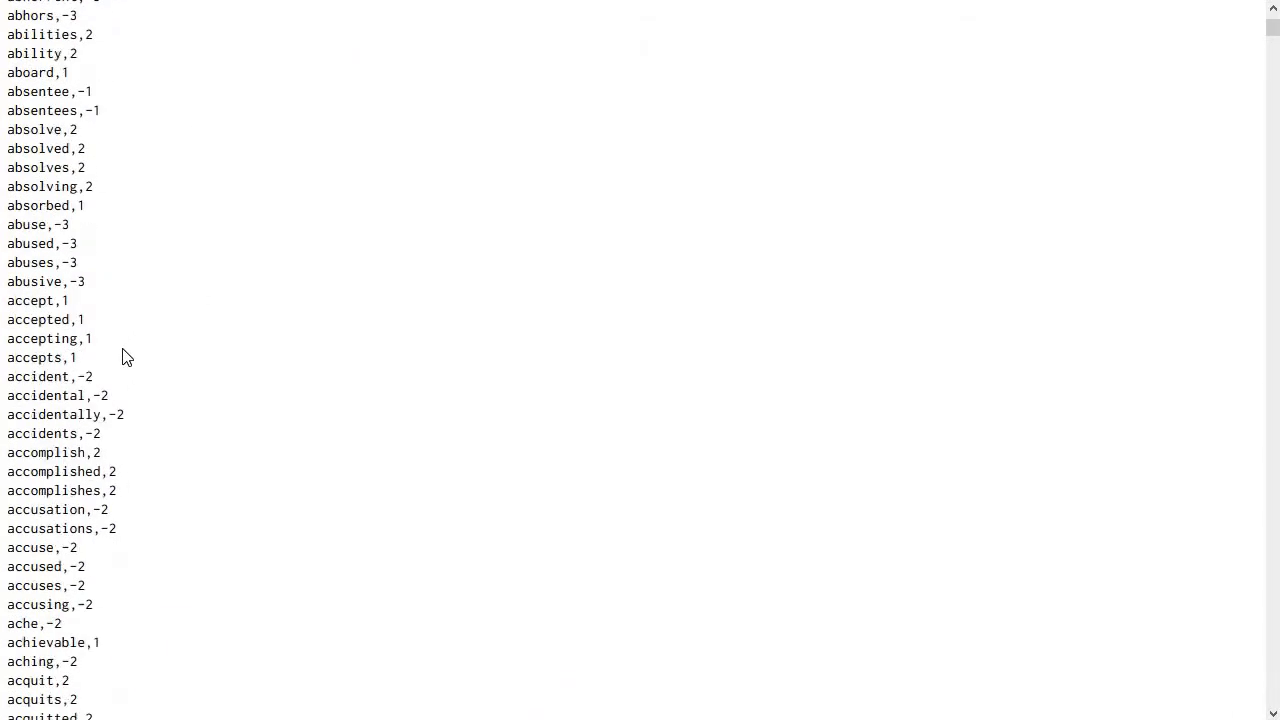
scroll(down, 3)
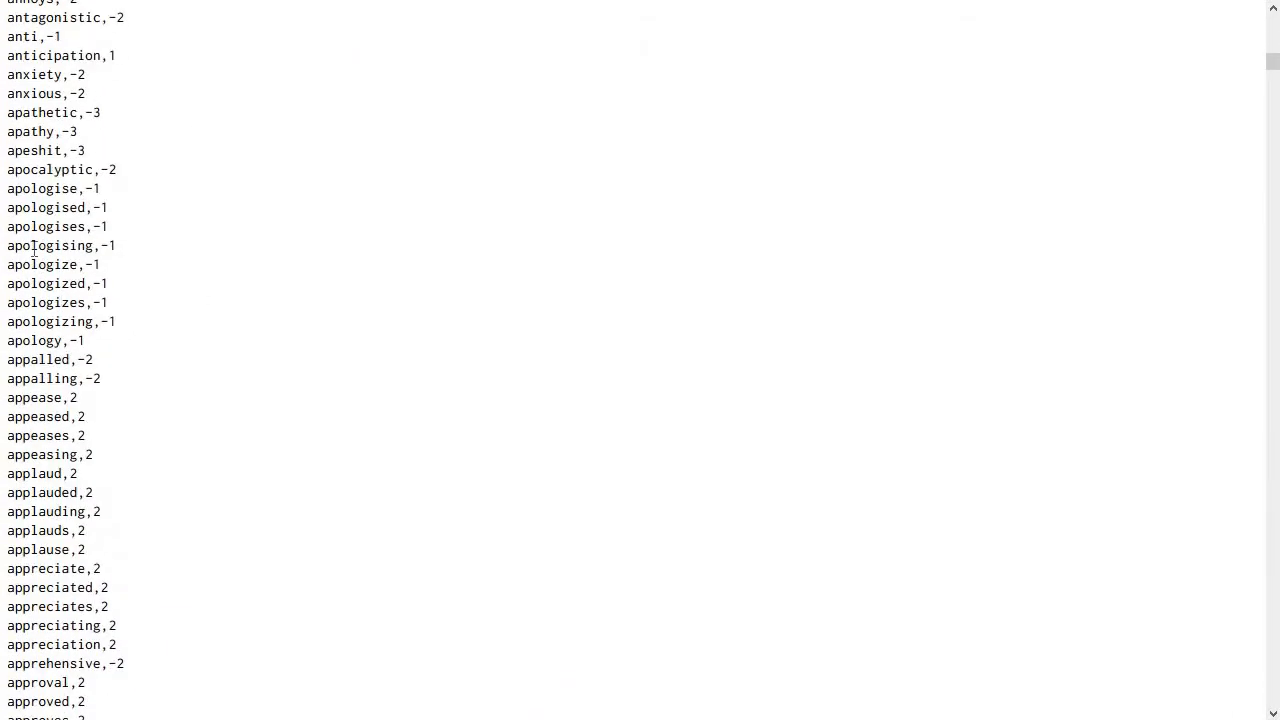
mouse_move(156, 294)
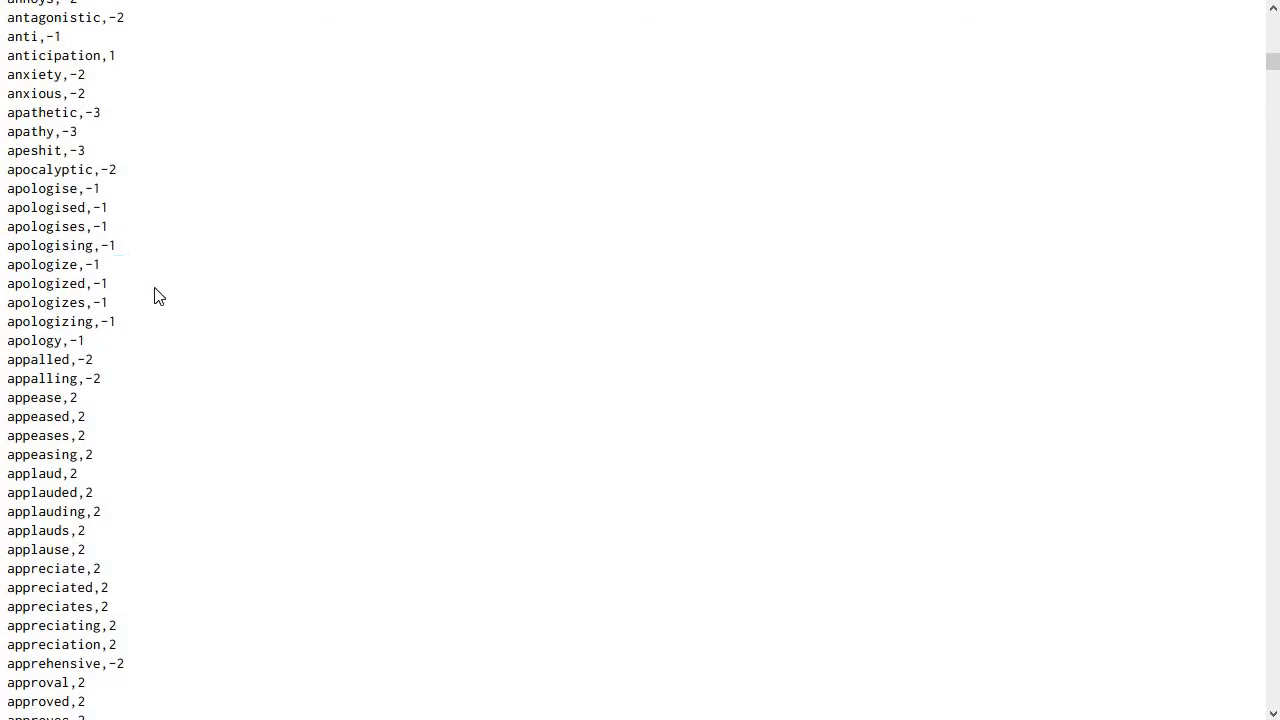
scroll(up, 3)
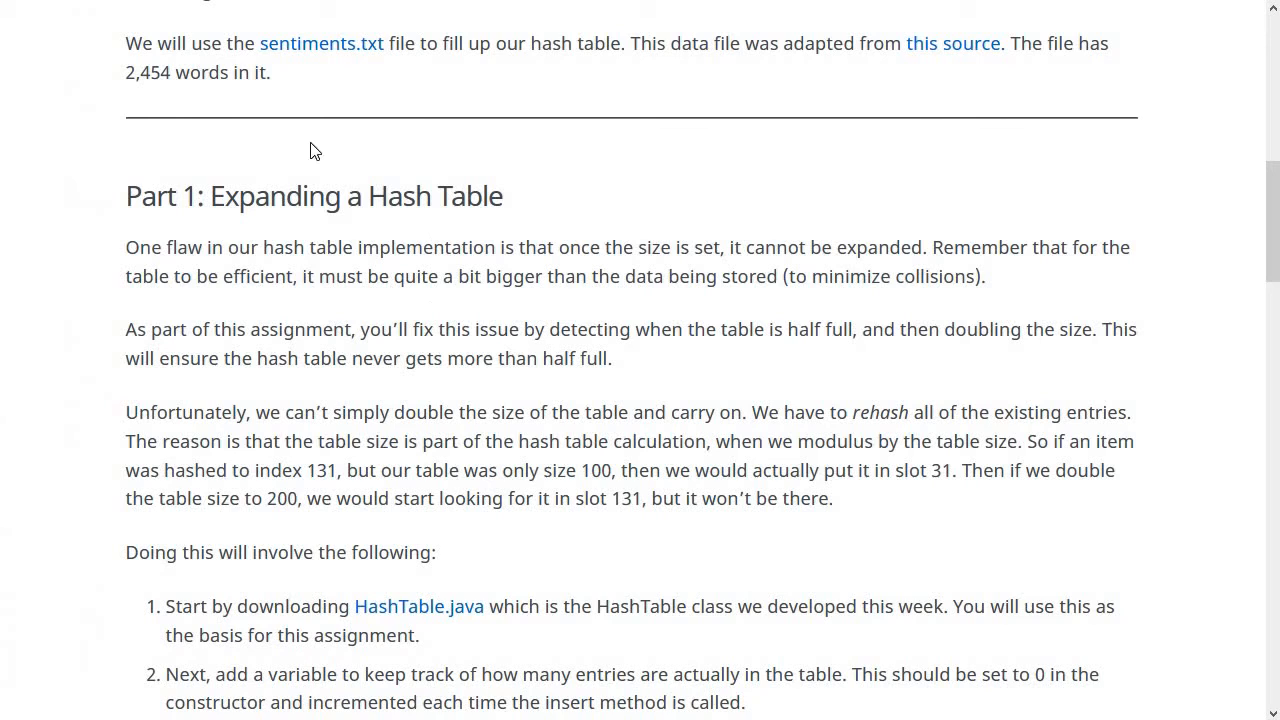
- Scroll to Part 2 and highlight the word END in step 3
double_click(320, 44)
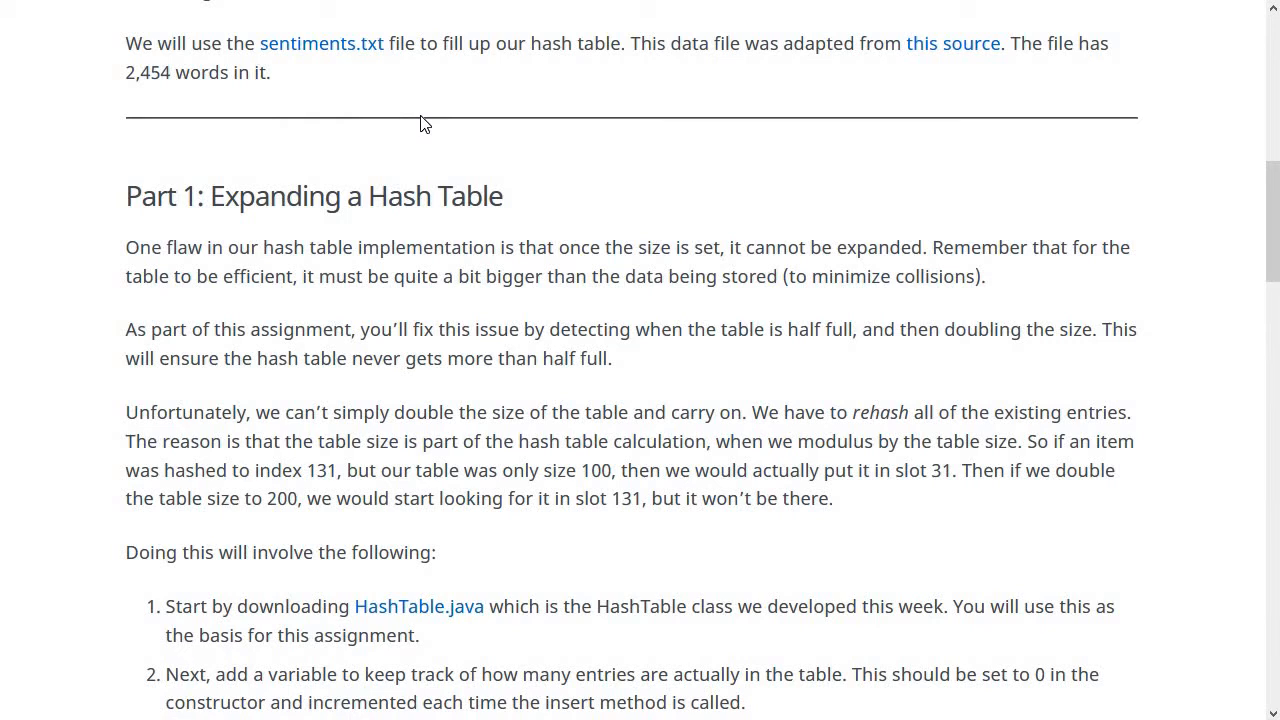
scroll(down, 3)
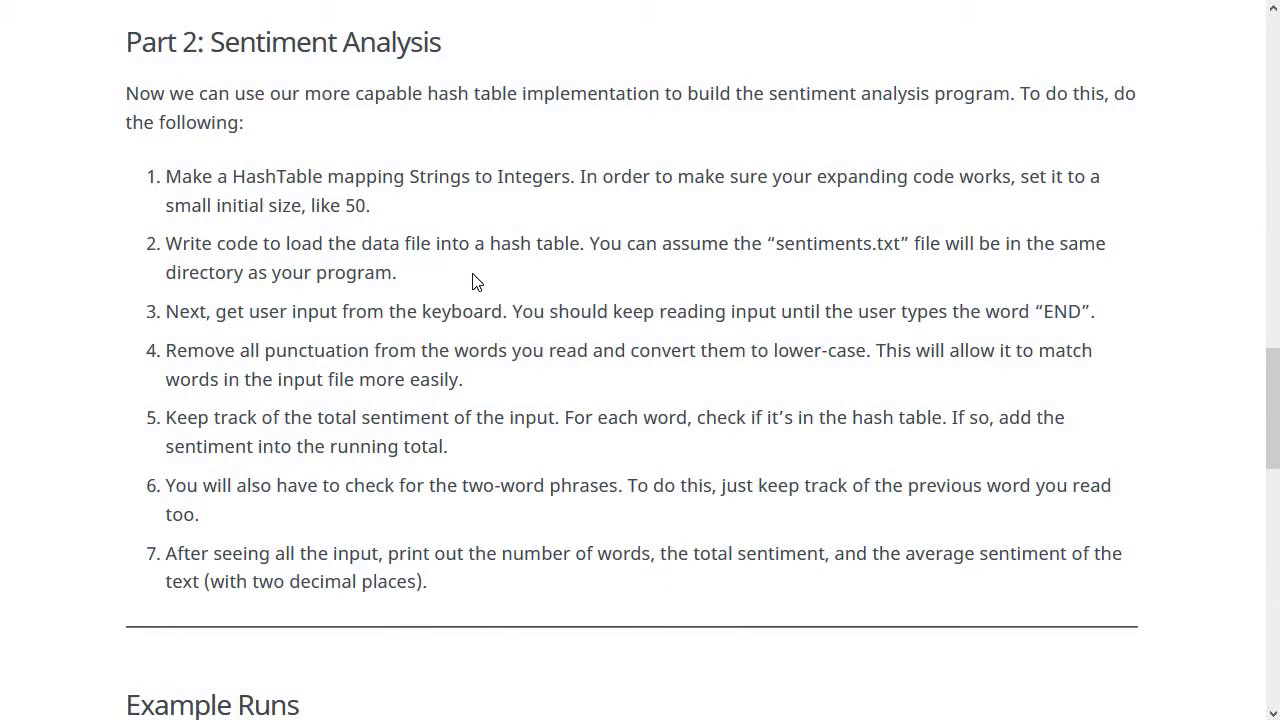
mouse_move(916, 310)
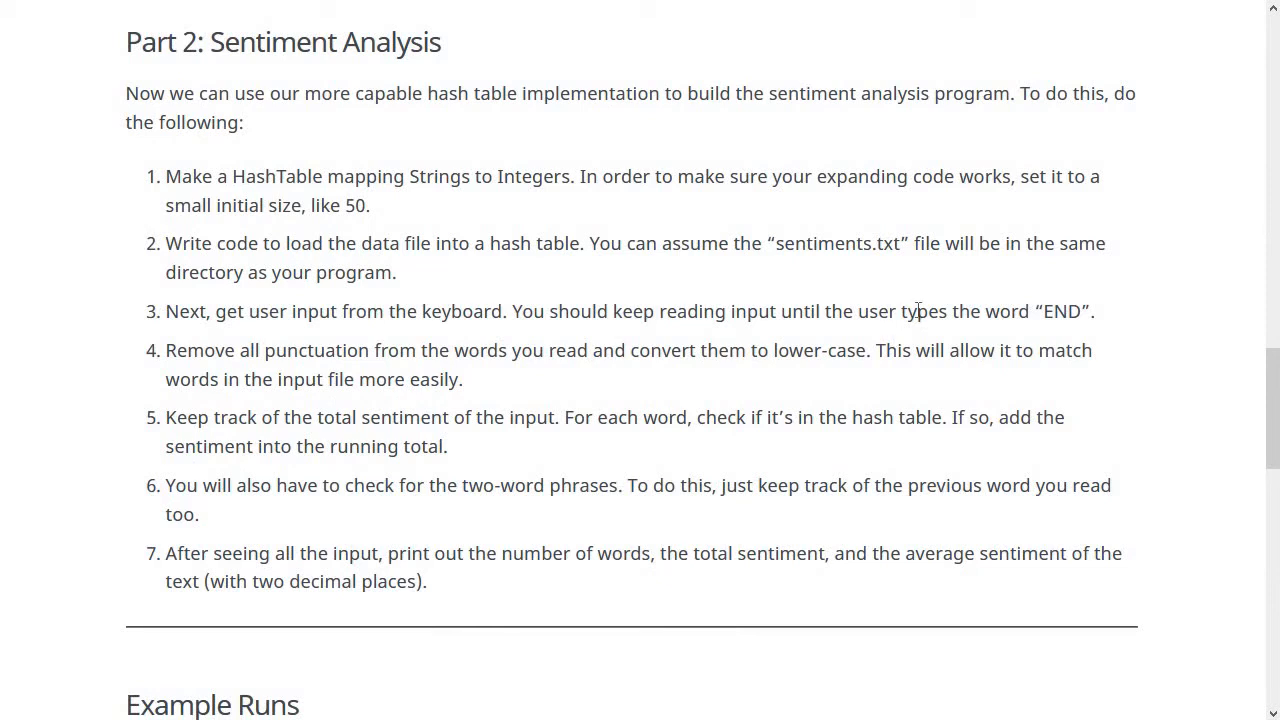
double_click(1060, 312)
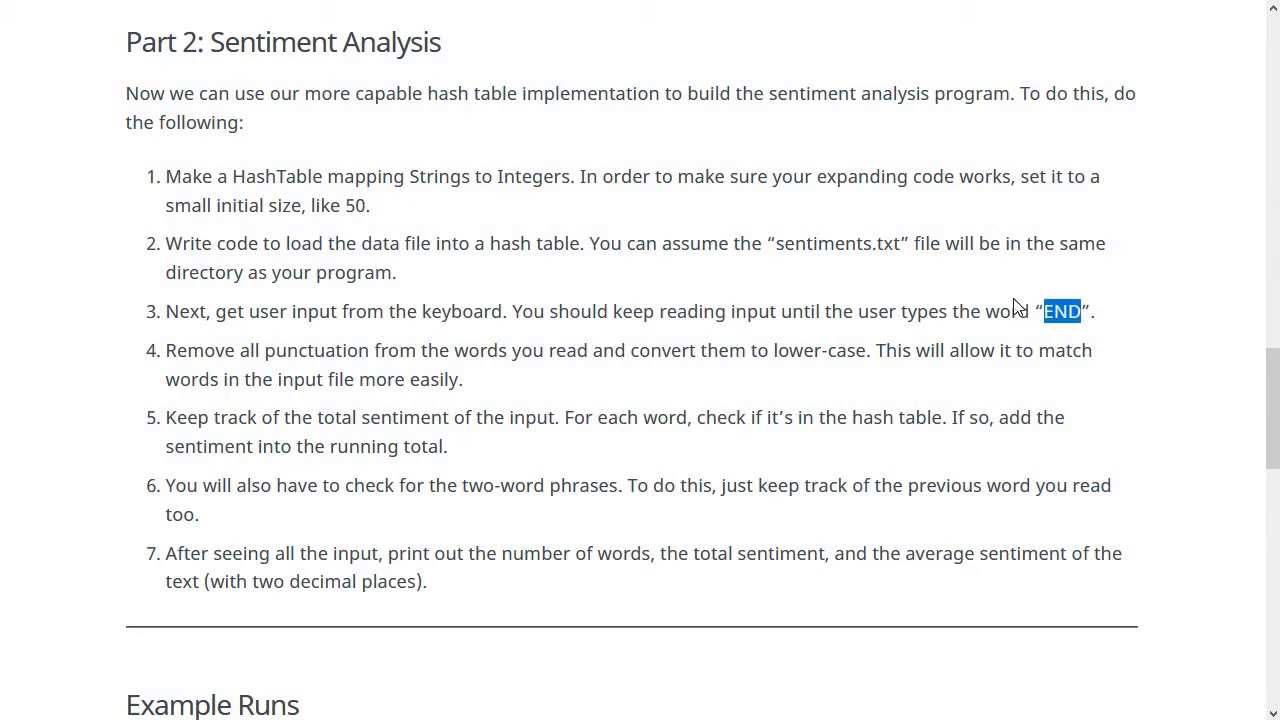
mouse_move(644, 290)
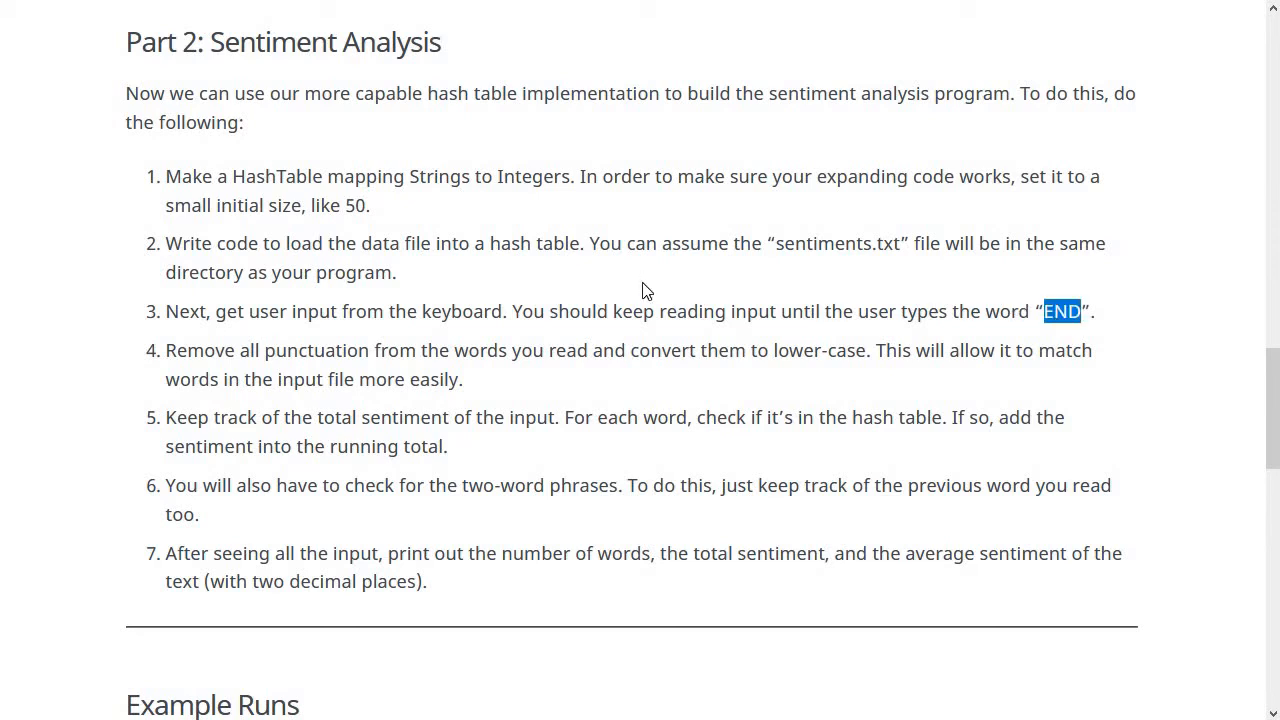
- Reach Example Runs and highlight the first run's last sentence and its END marker
scroll(down, 3)
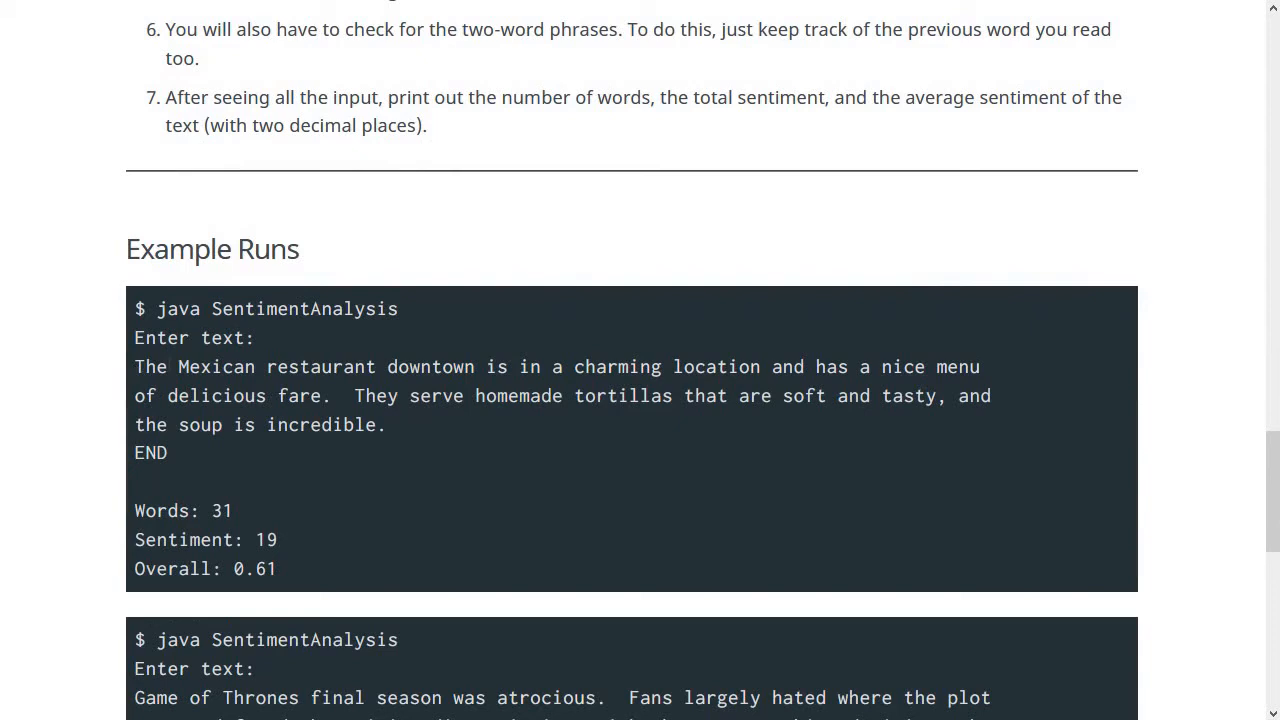
drag(136, 366, 630, 366)
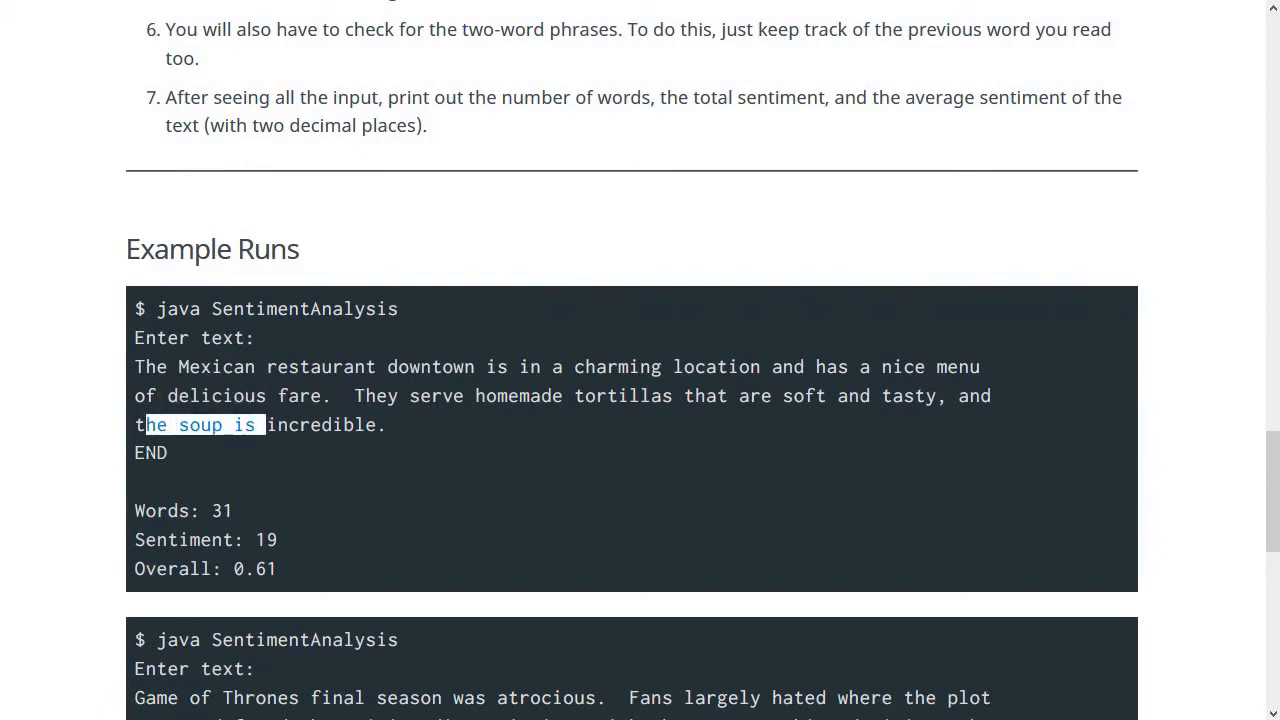
click(280, 456)
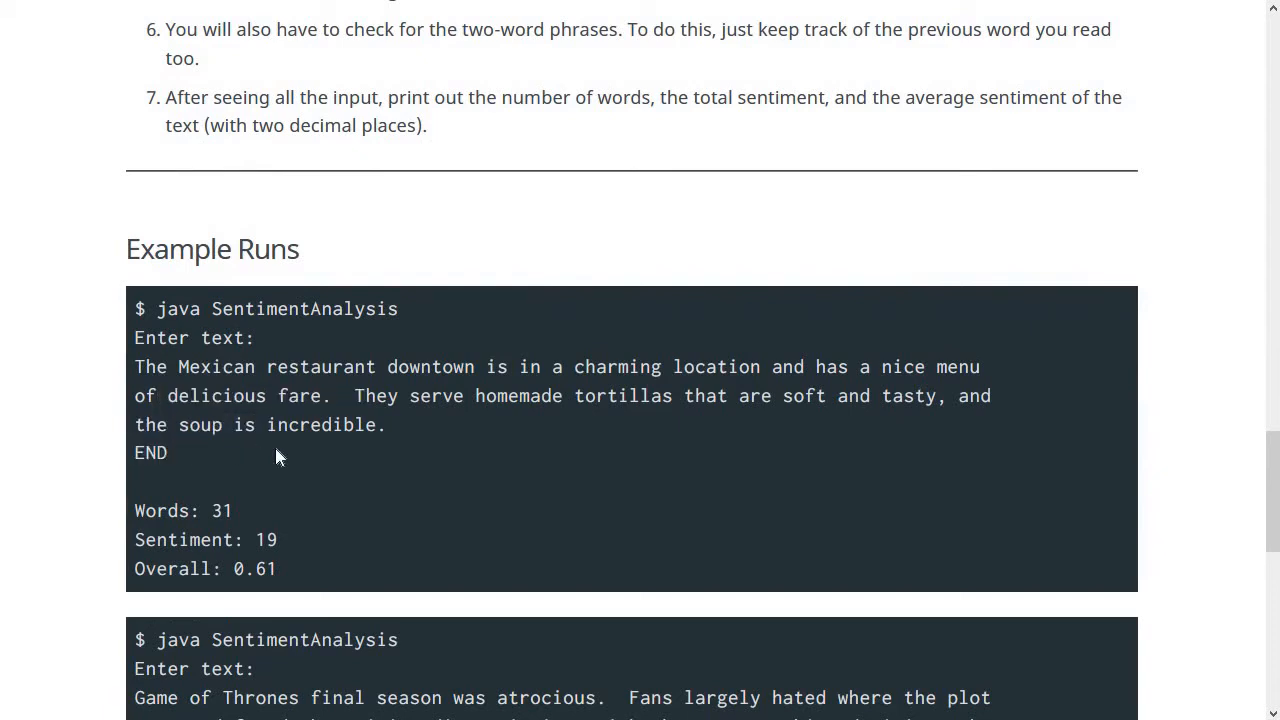
double_click(150, 452)
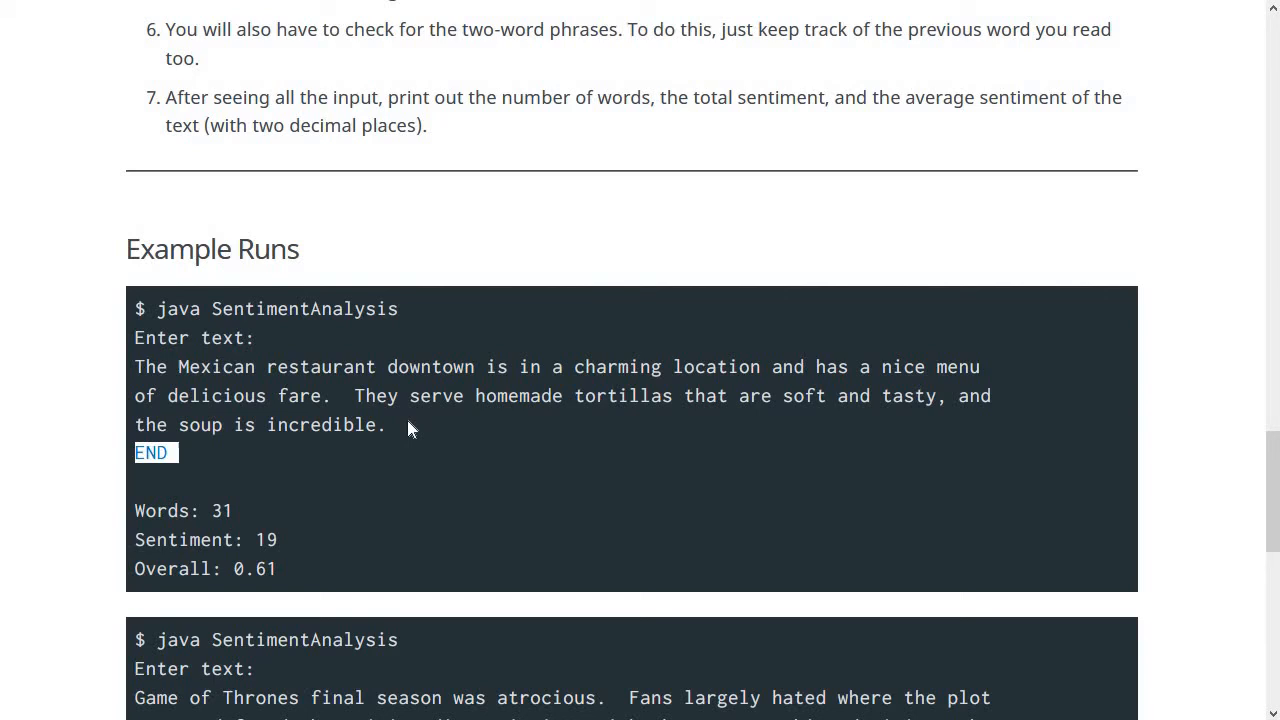
- Highlight 'lower-case' in step 4, then 'tasty' in the first example run above its results
scroll(up, 3)
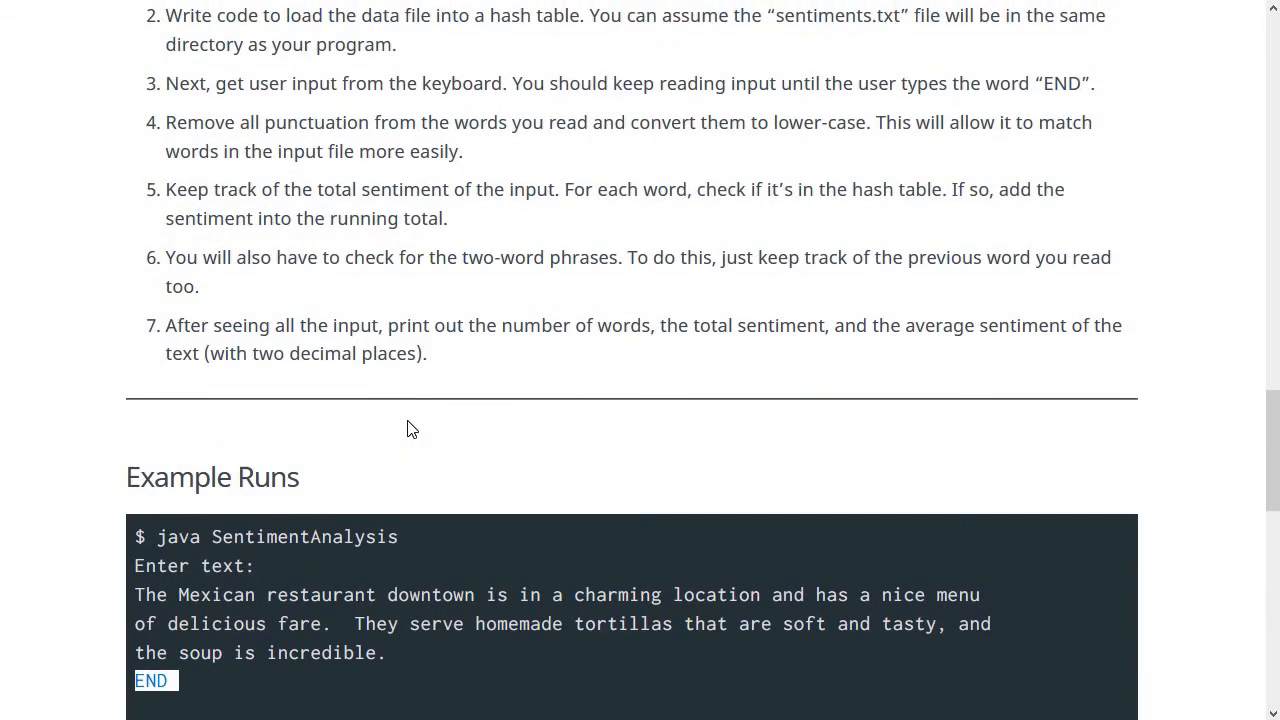
mouse_move(332, 384)
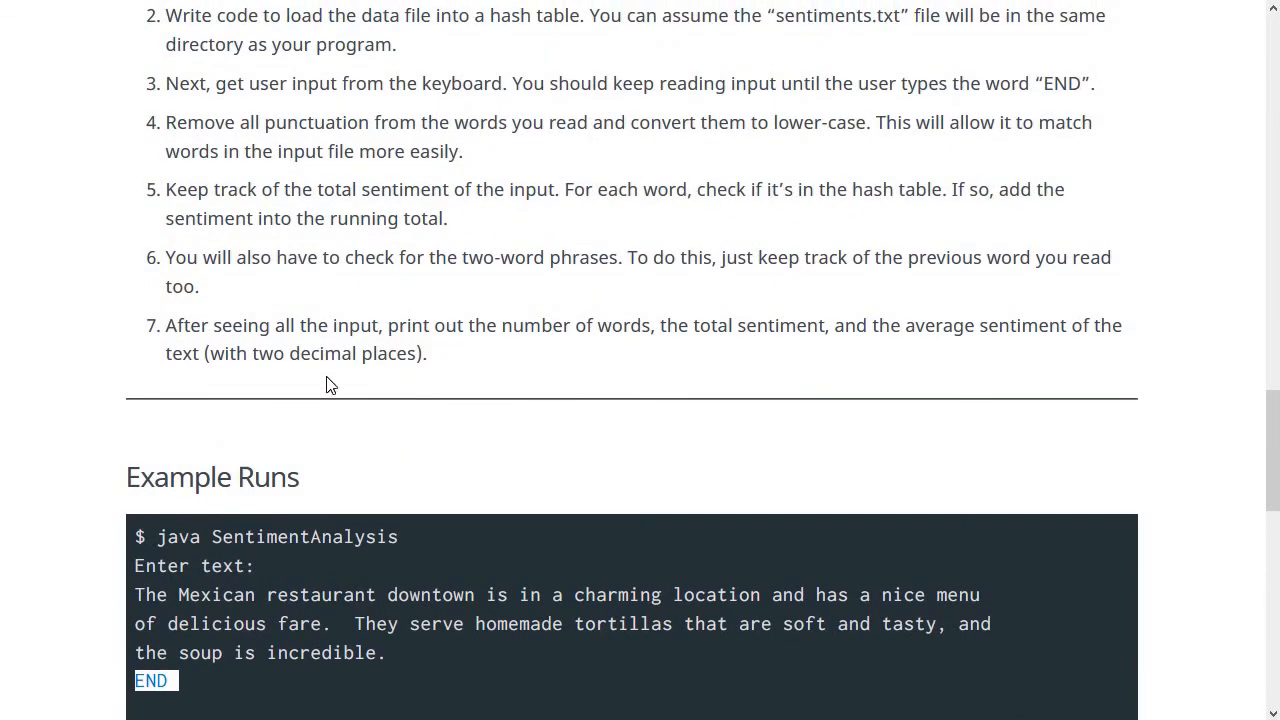
mouse_move(396, 218)
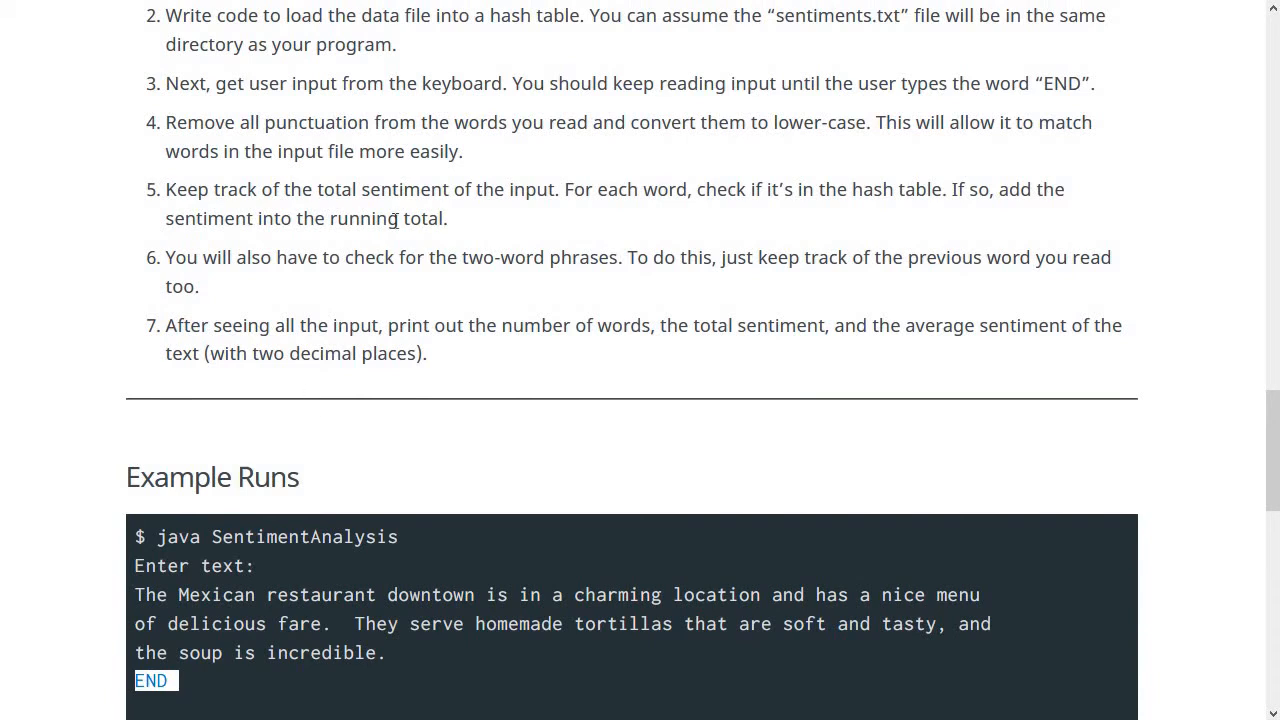
mouse_move(584, 128)
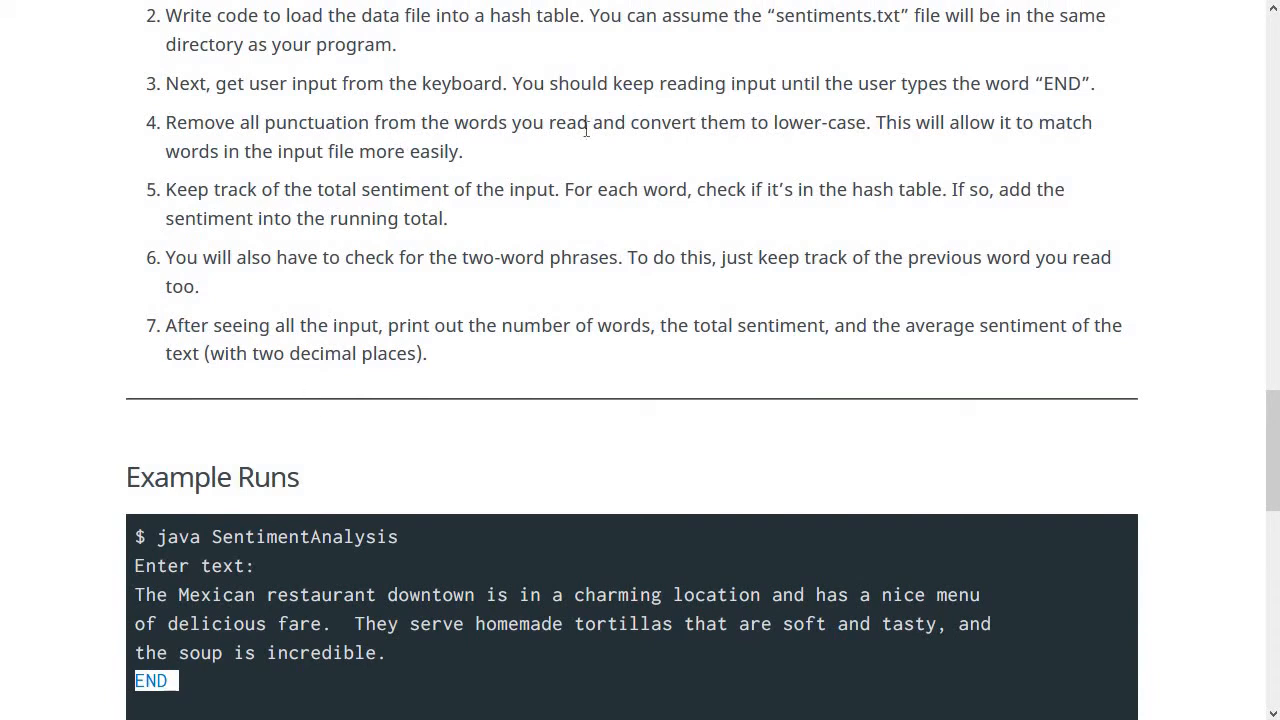
double_click(820, 122)
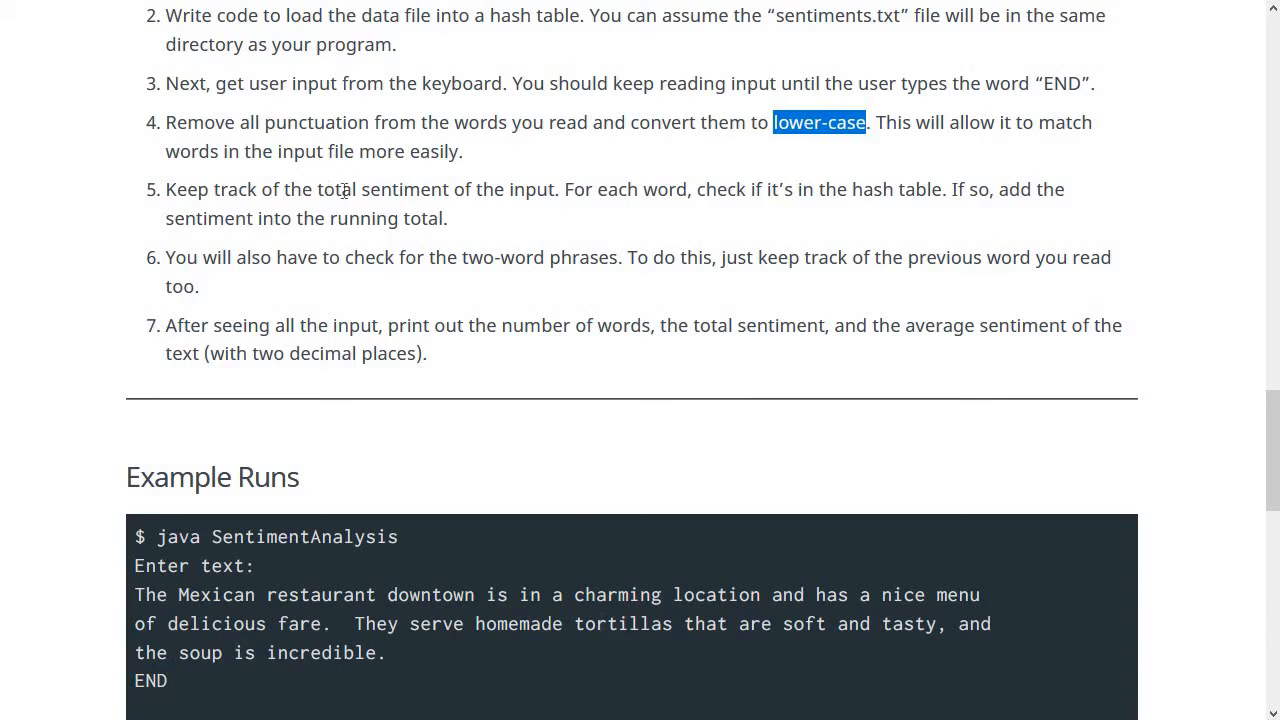
mouse_move(384, 206)
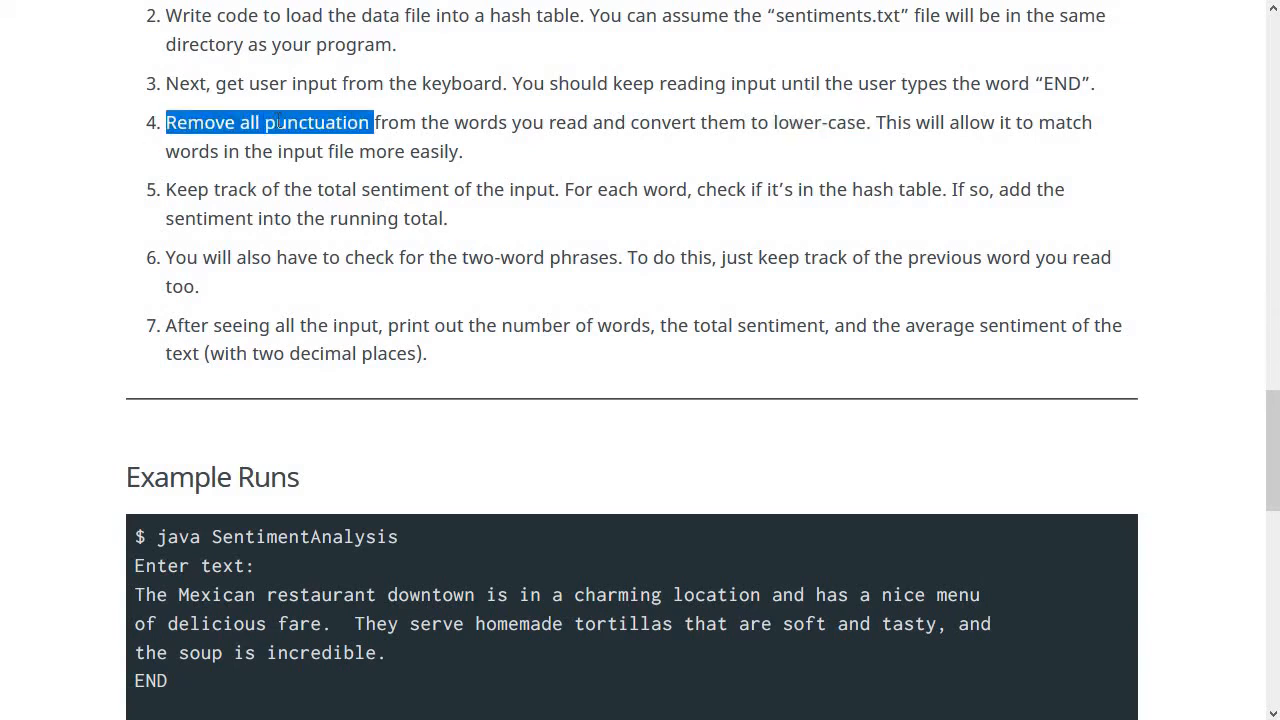
scroll(down, 3)
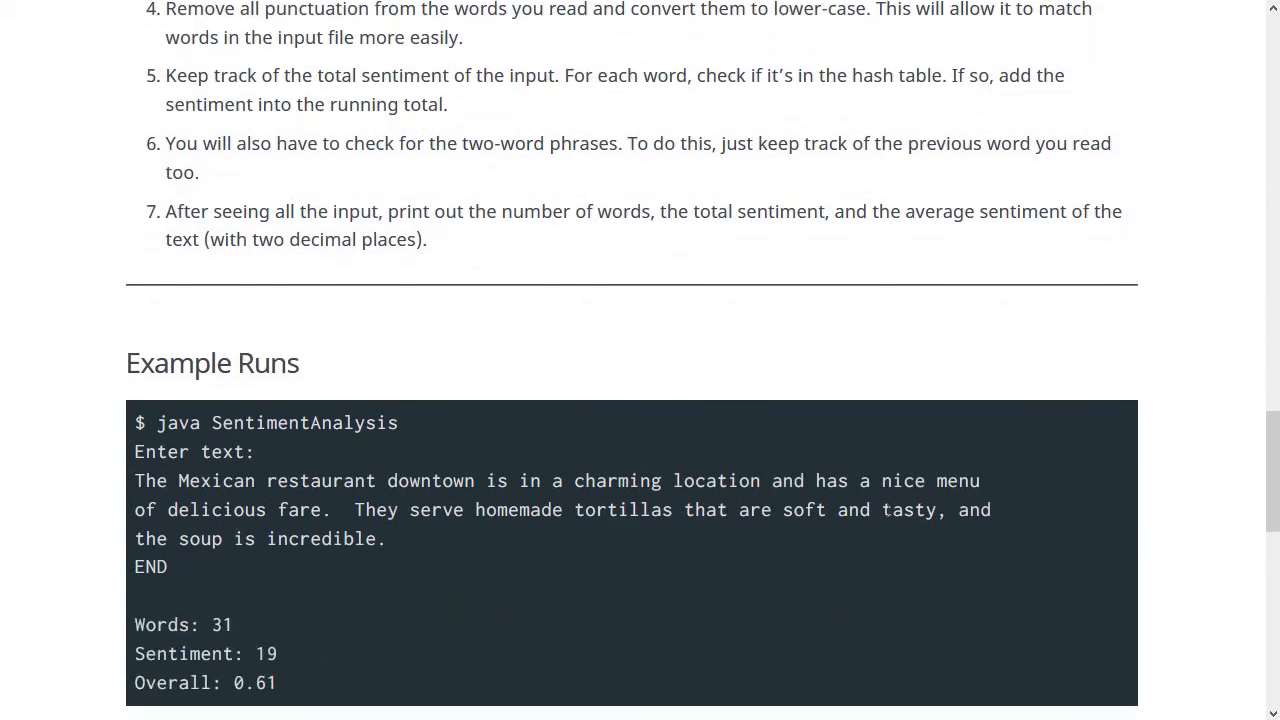
double_click(912, 510)
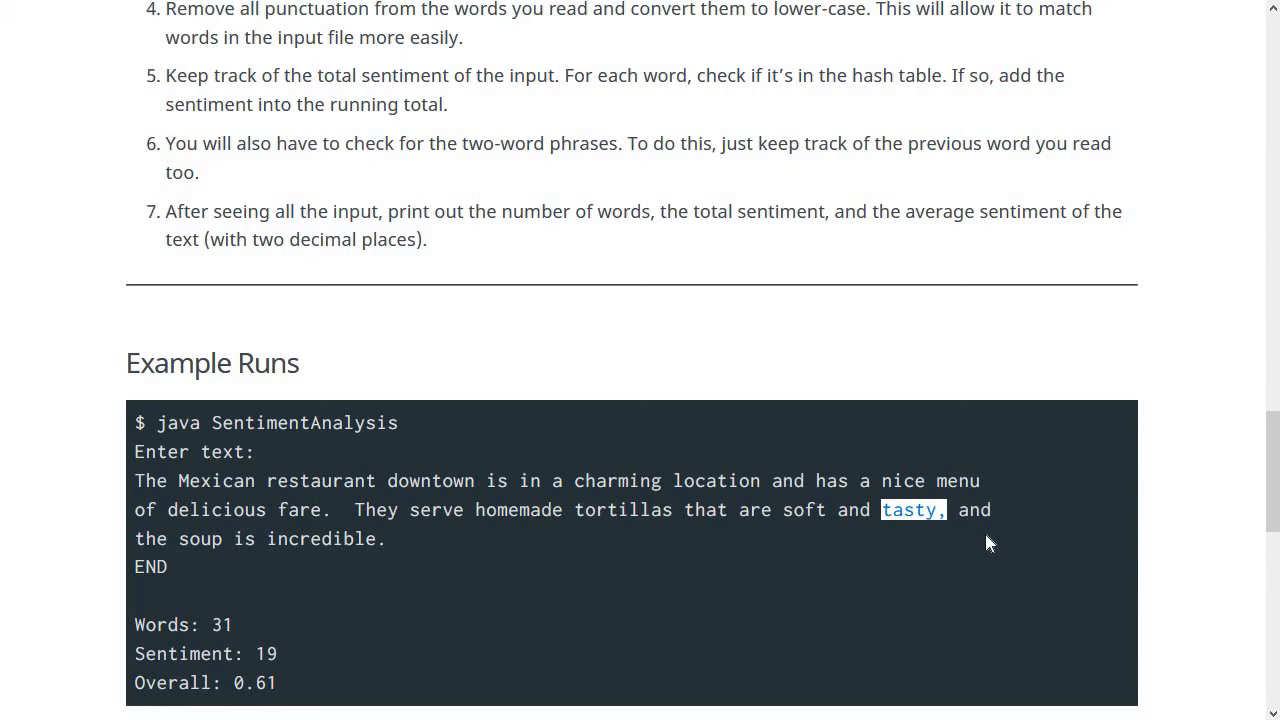
mouse_move(994, 532)
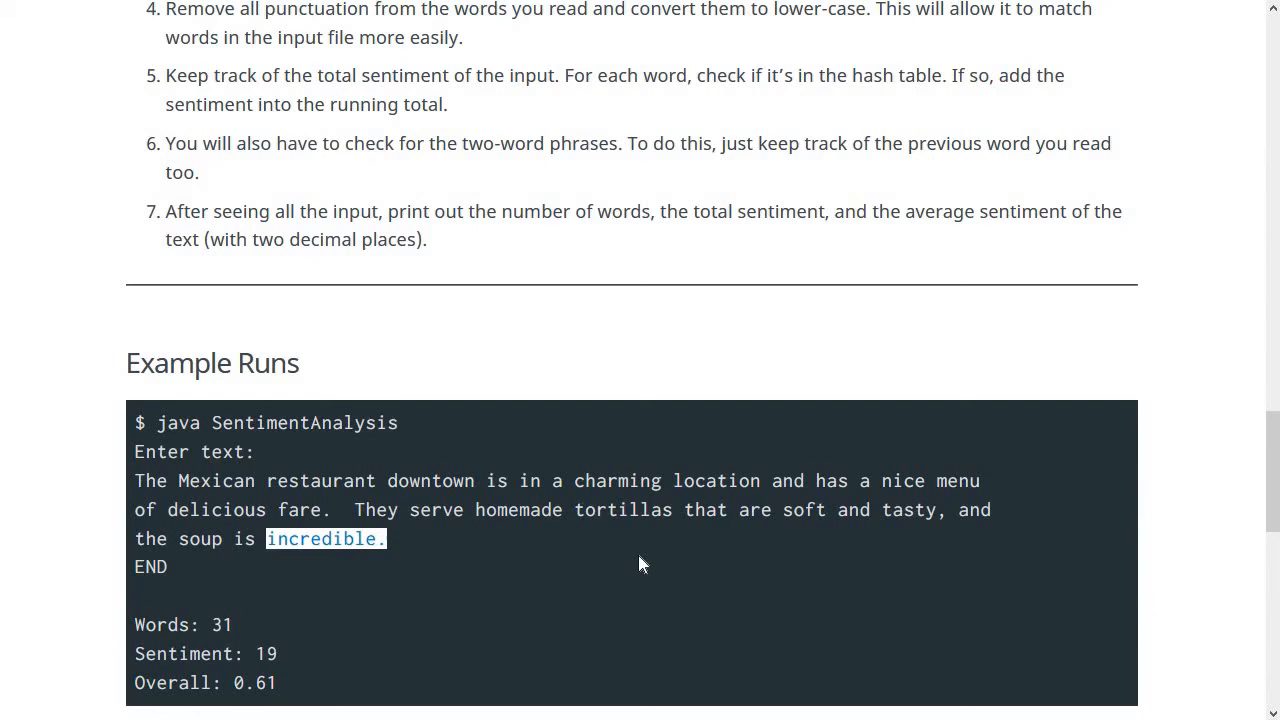
mouse_move(510, 244)
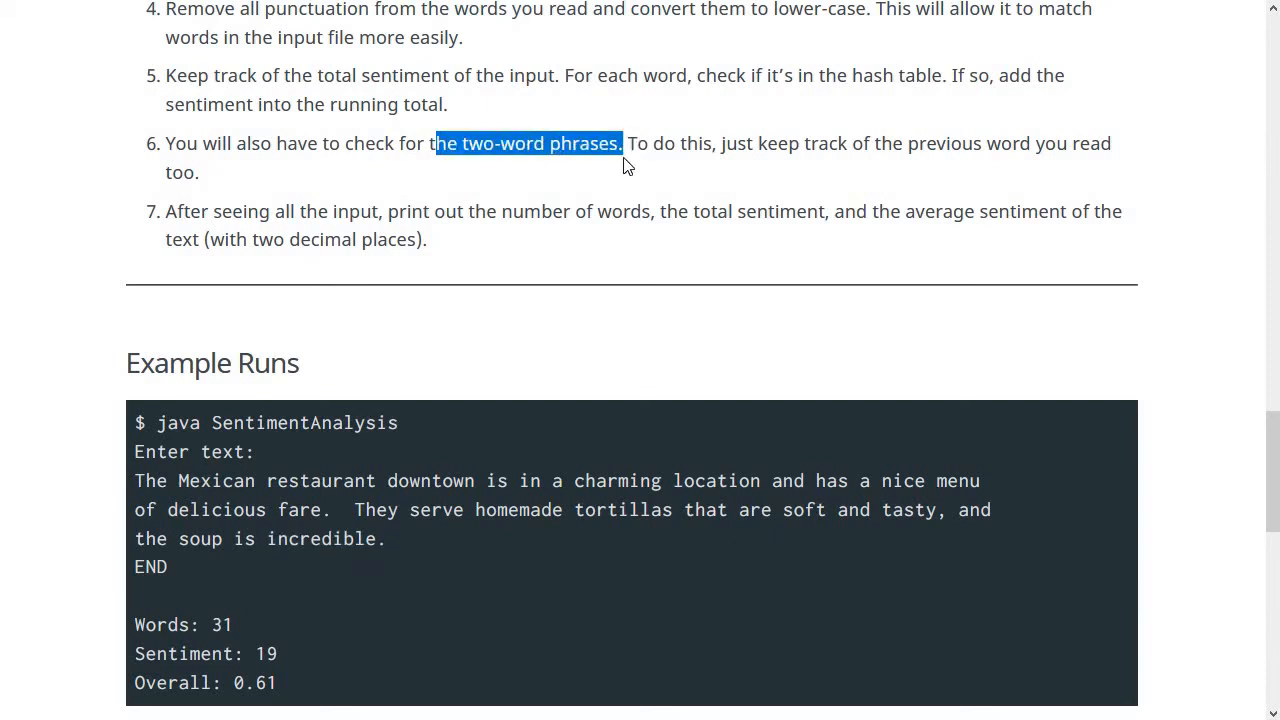
scroll(down, 3)
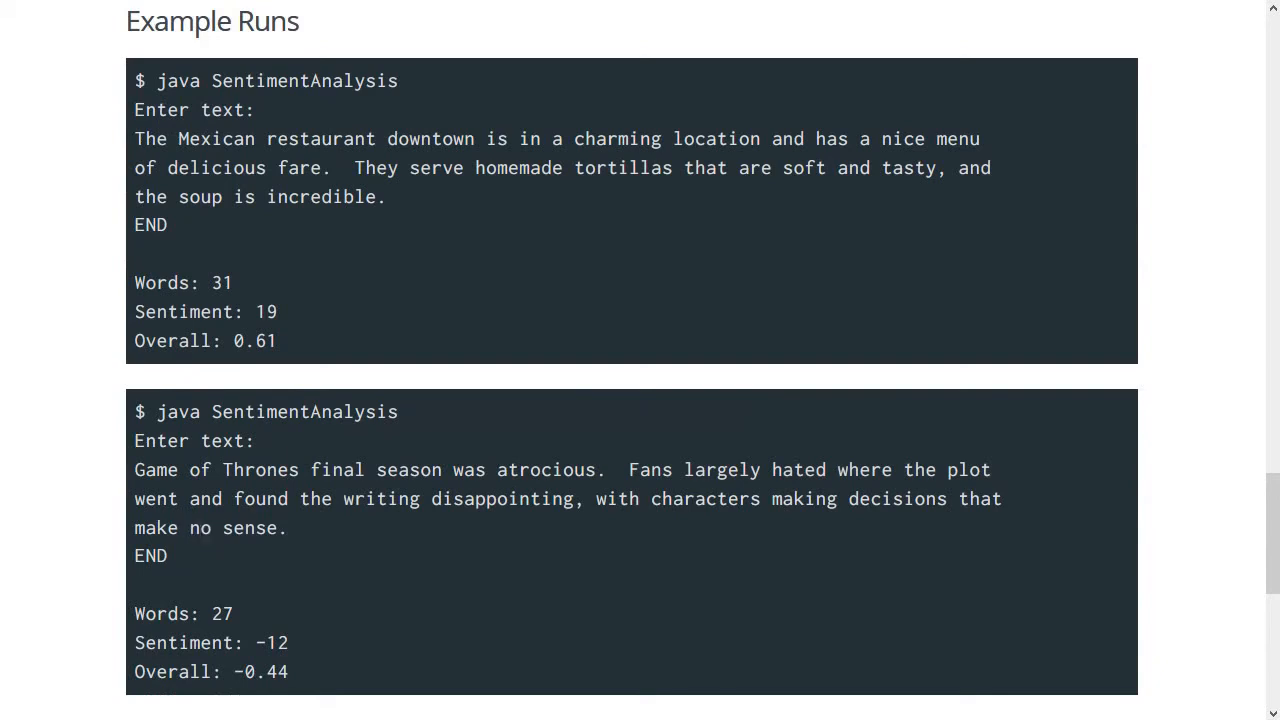
double_click(204, 528)
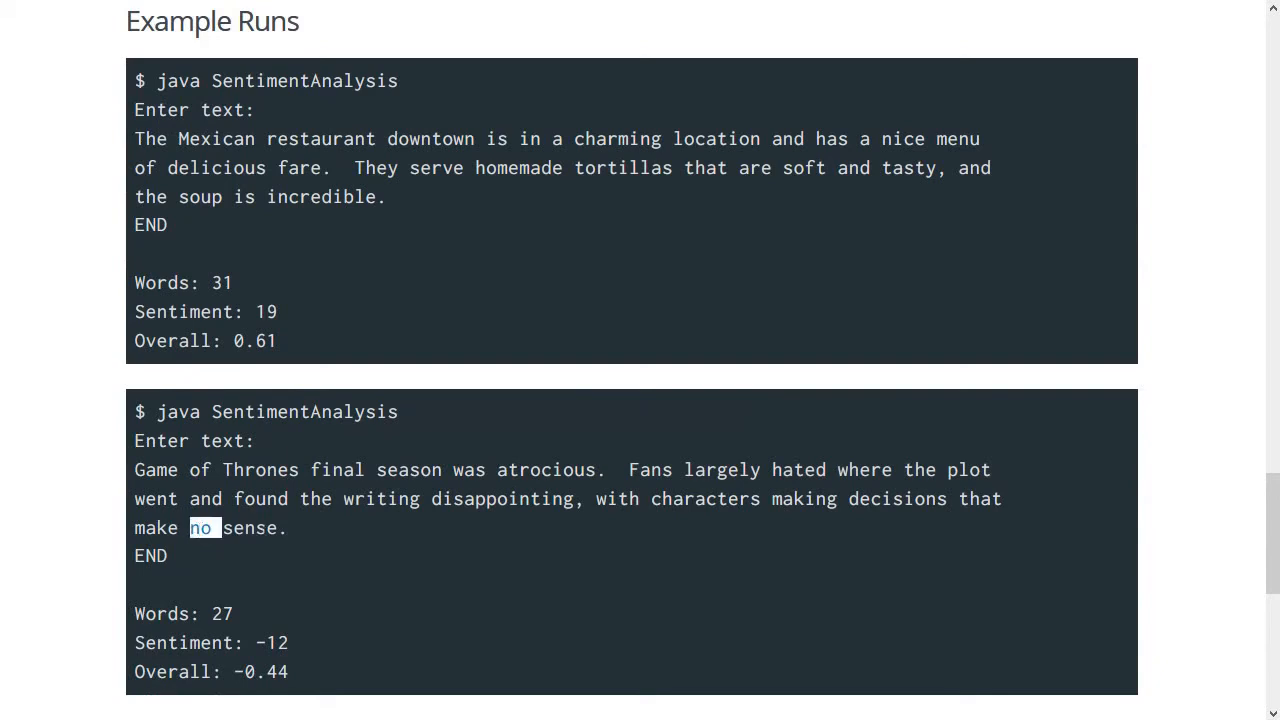
double_click(248, 528)
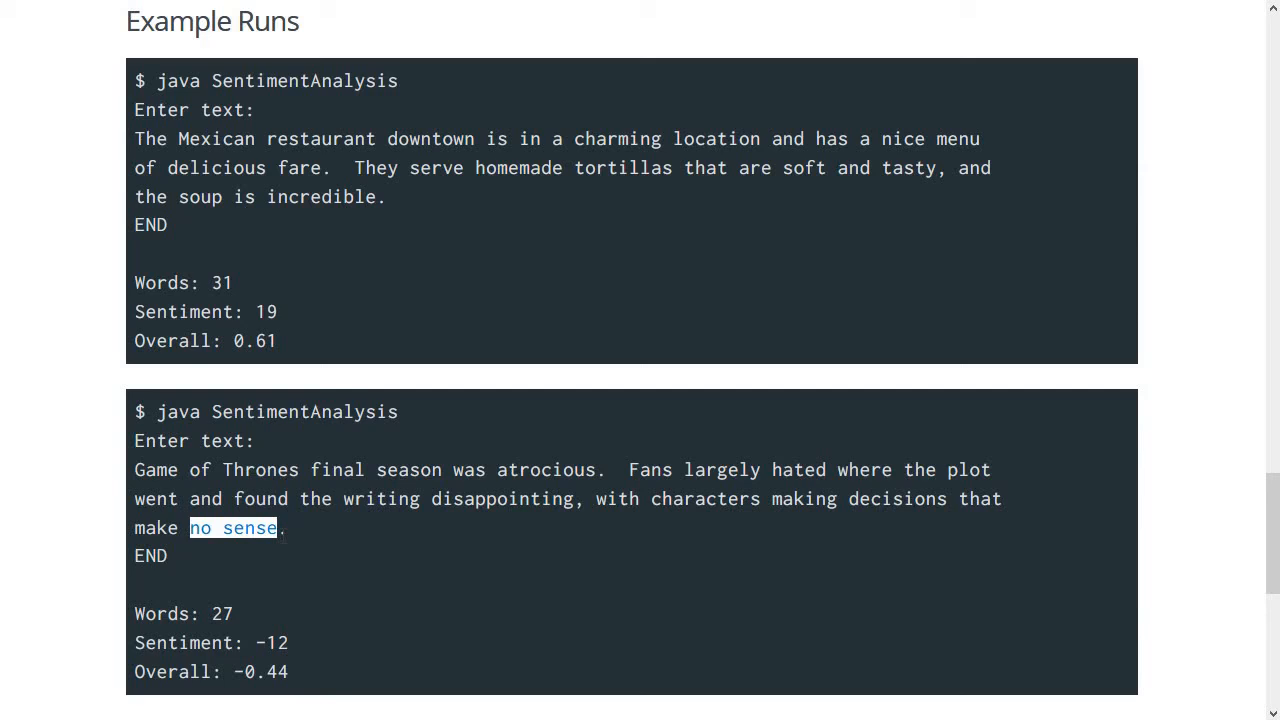
scroll(up, 3)
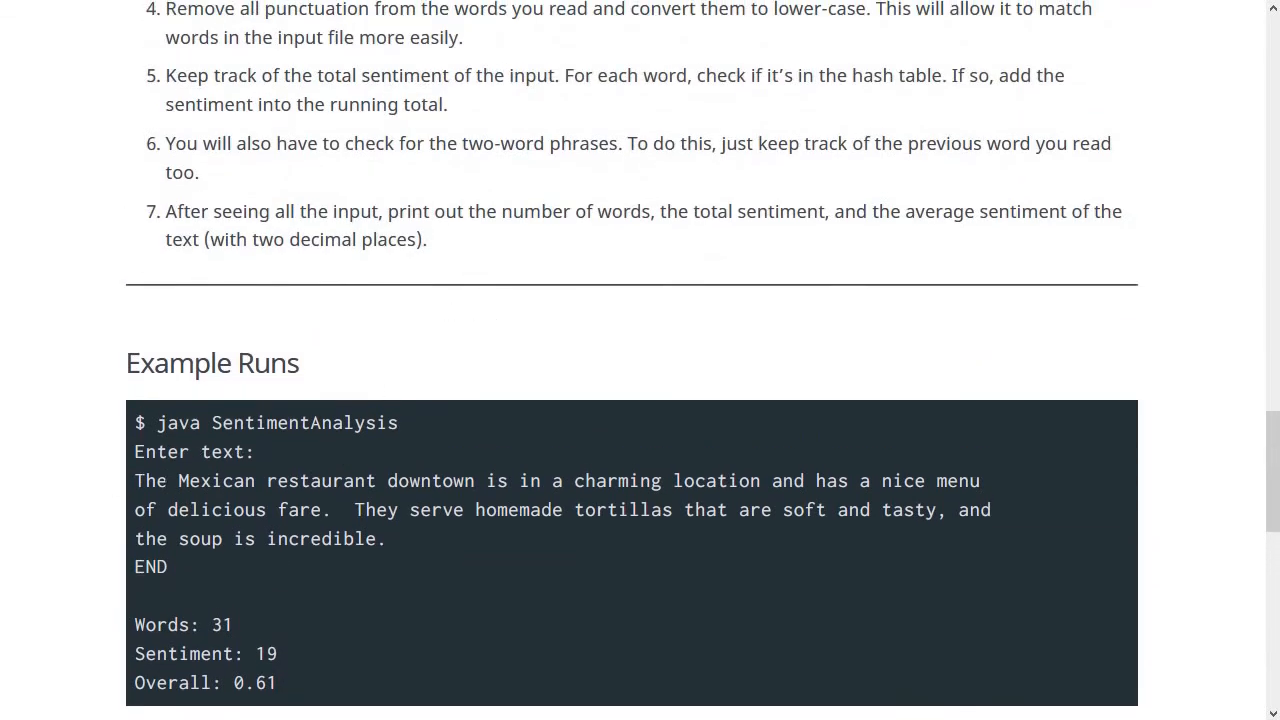
double_click(322, 480)
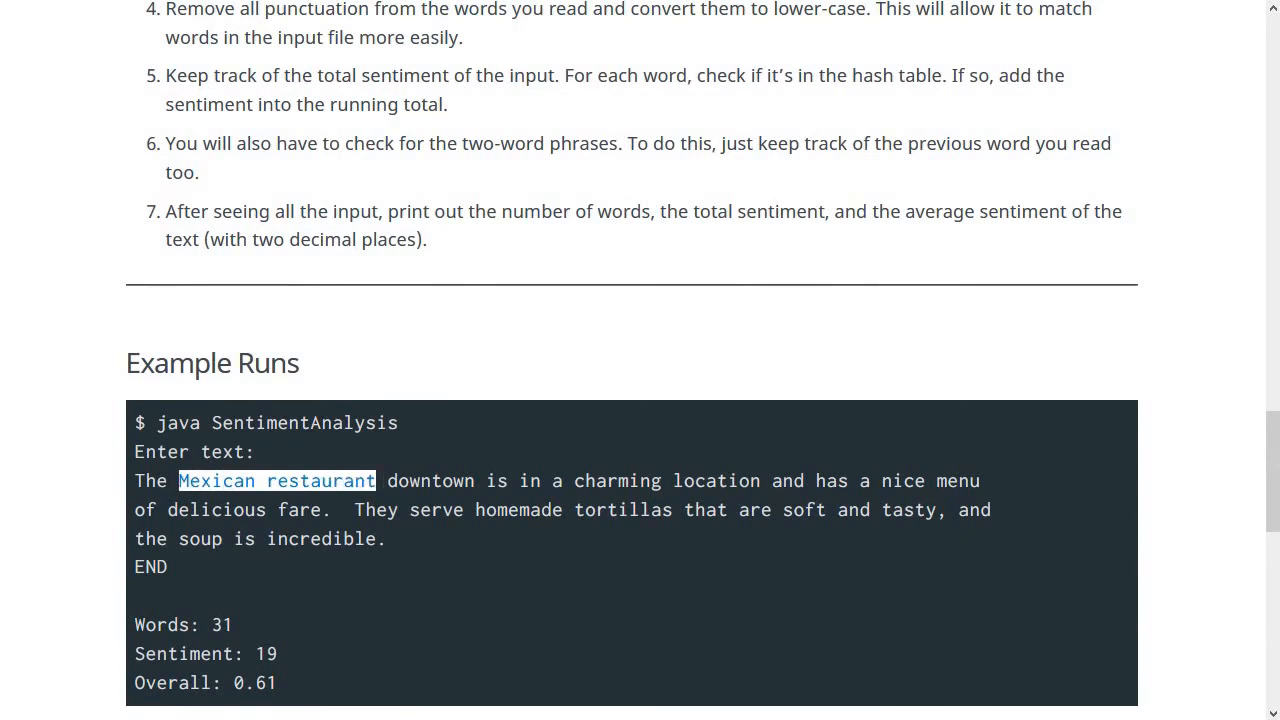
mouse_move(452, 280)
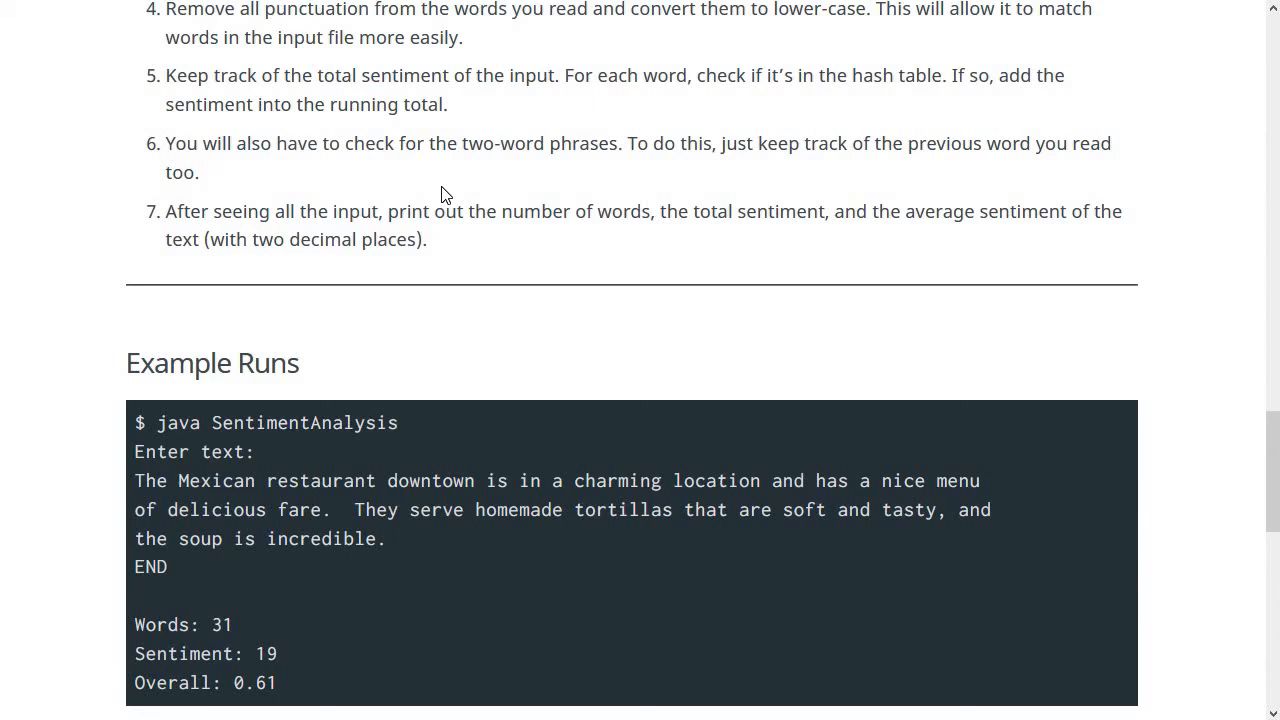
- Highlight the Sentiment: 19 result line and words in the first run's text
scroll(down, 3)
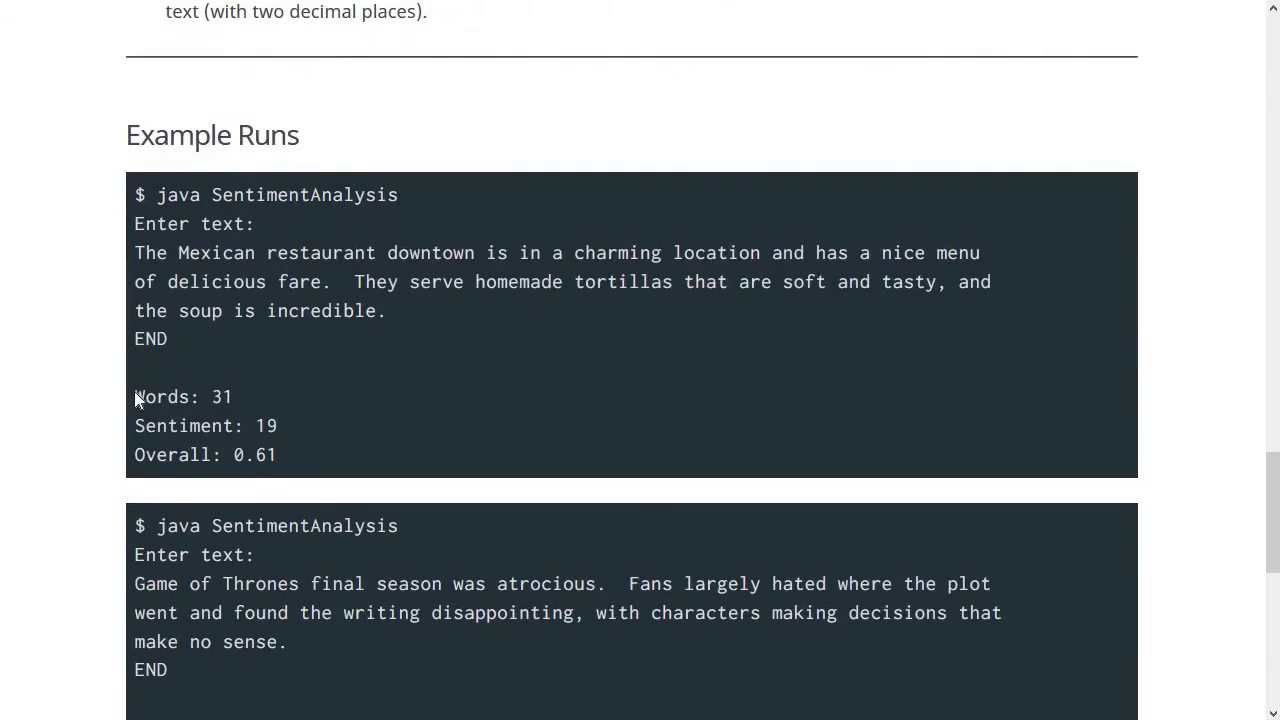
double_click(144, 424)
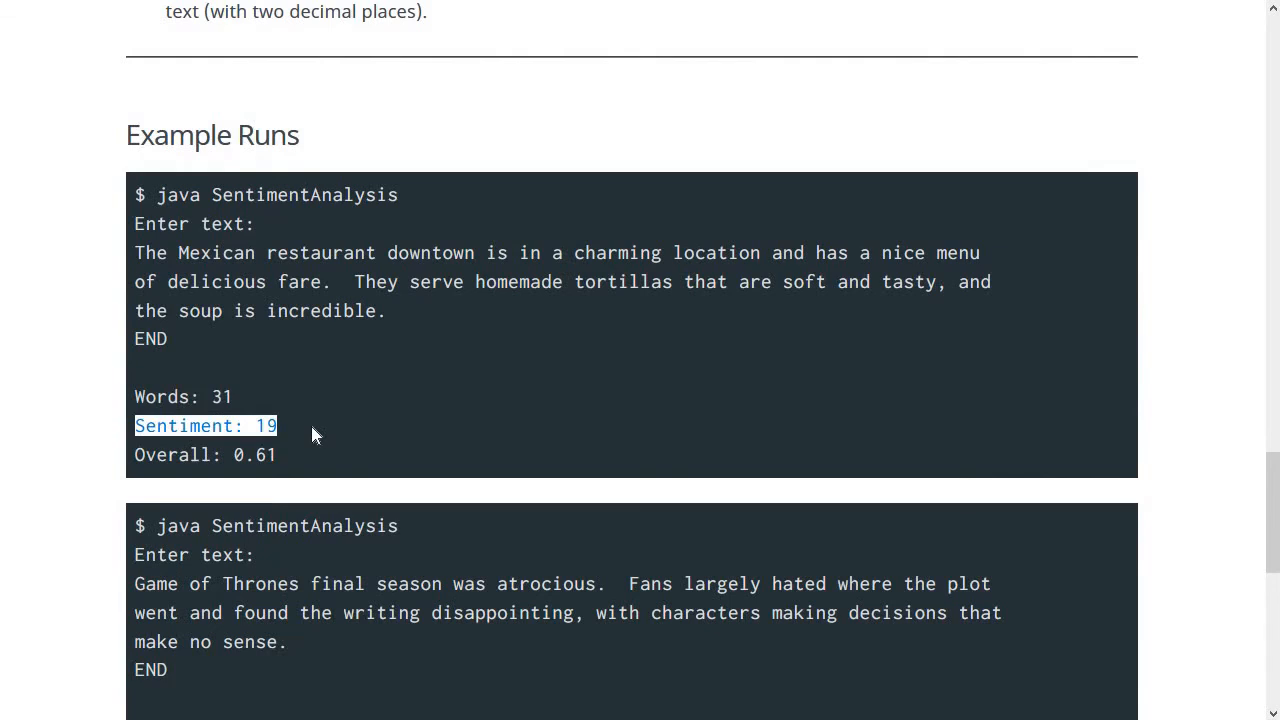
scroll(up, 3)
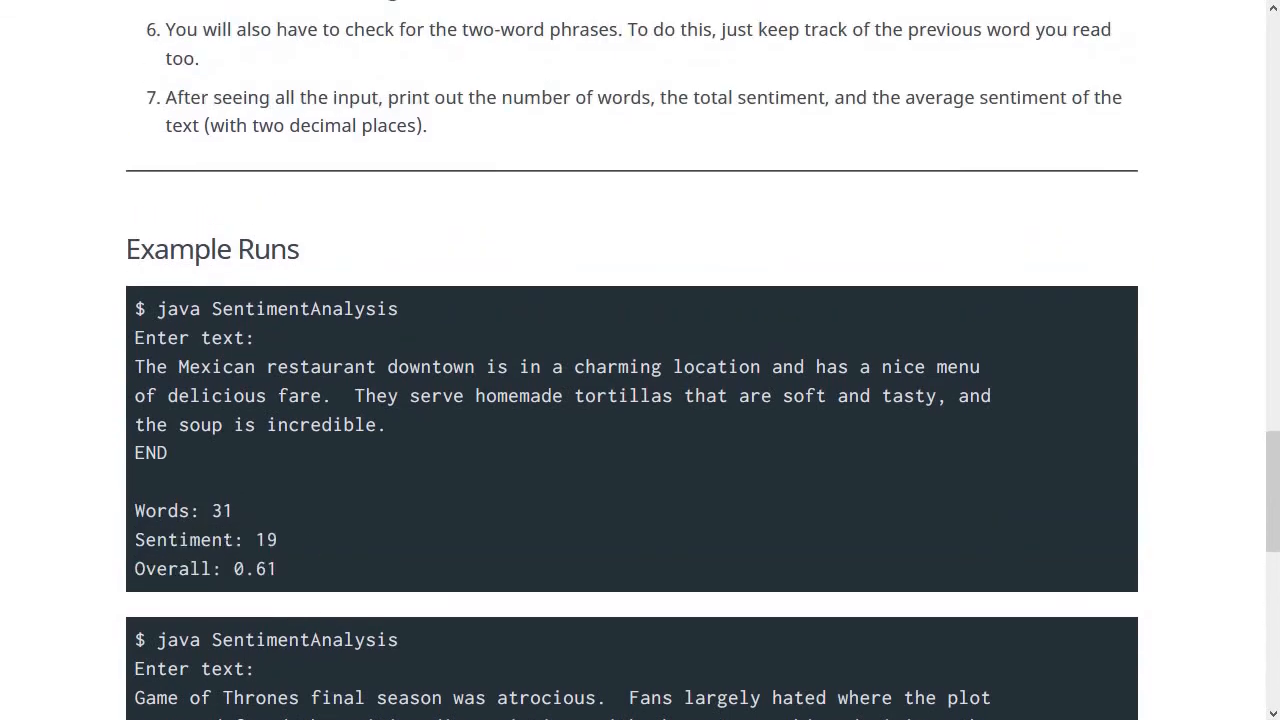
double_click(266, 540)
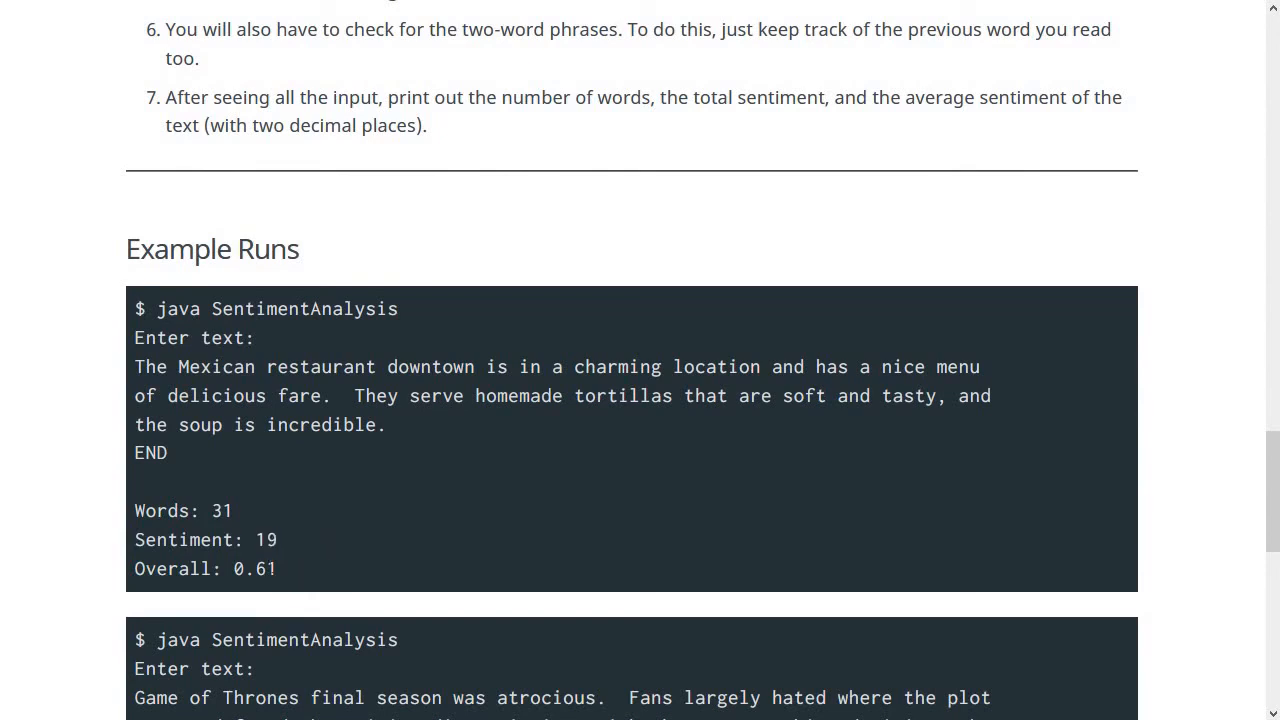
double_click(254, 568)
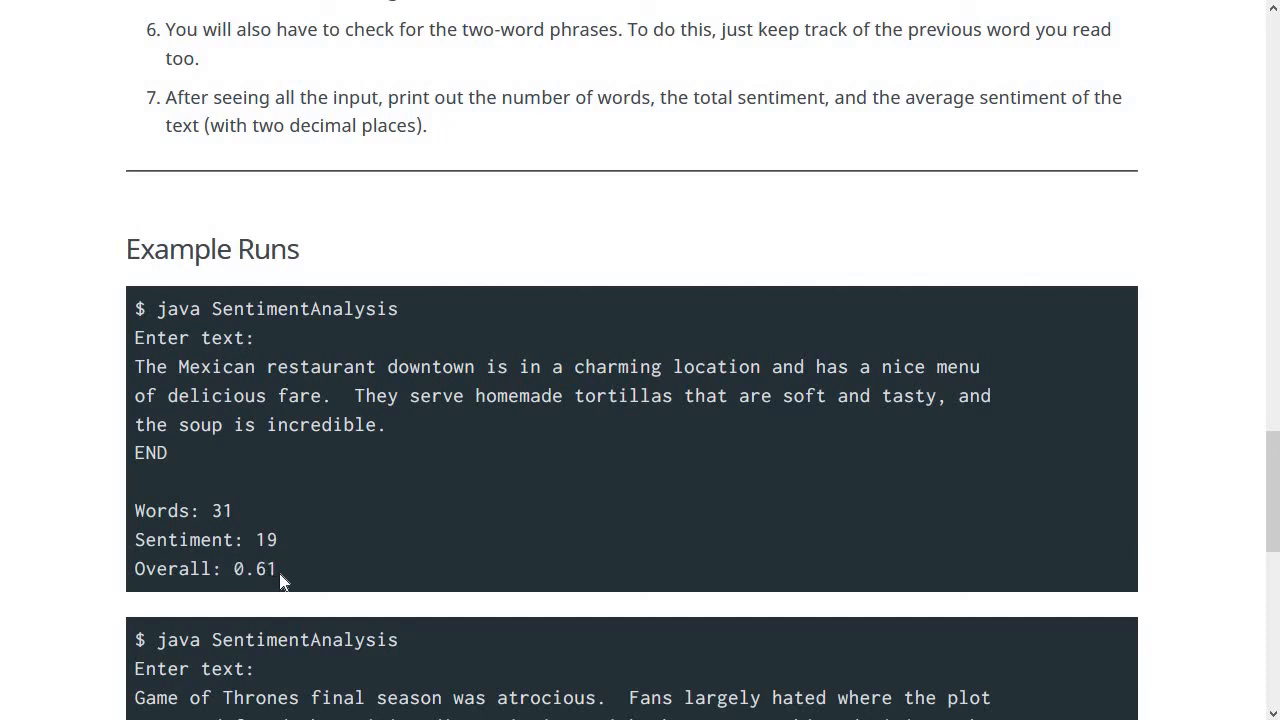
- Highlight the first run's three result lines and scroll to the second example run
scroll(down, 3)
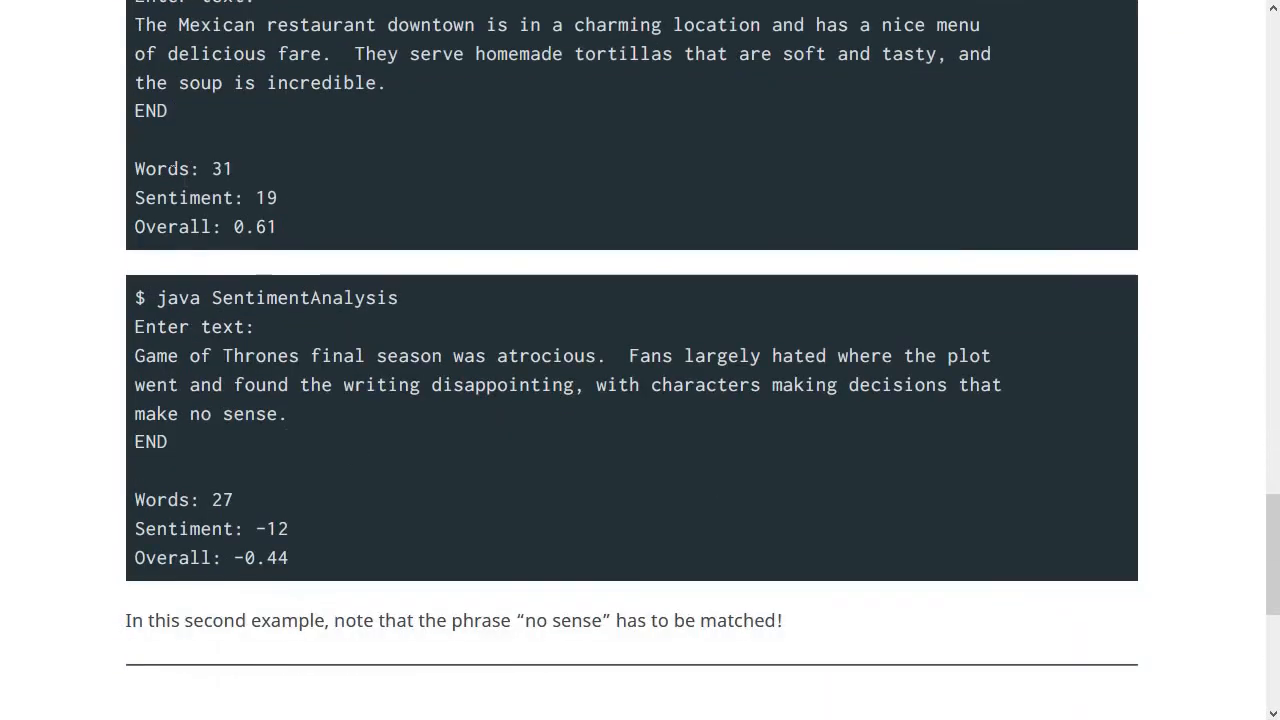
drag(134, 168, 278, 226)
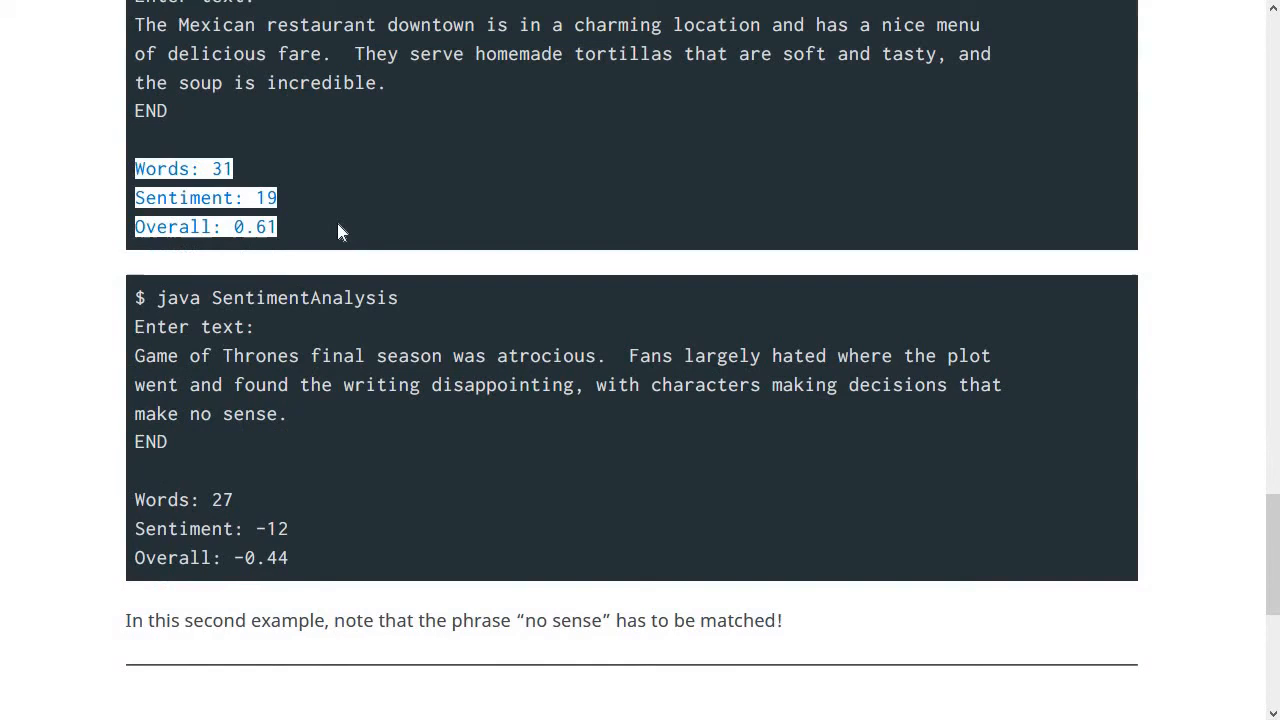
scroll(down, 3)
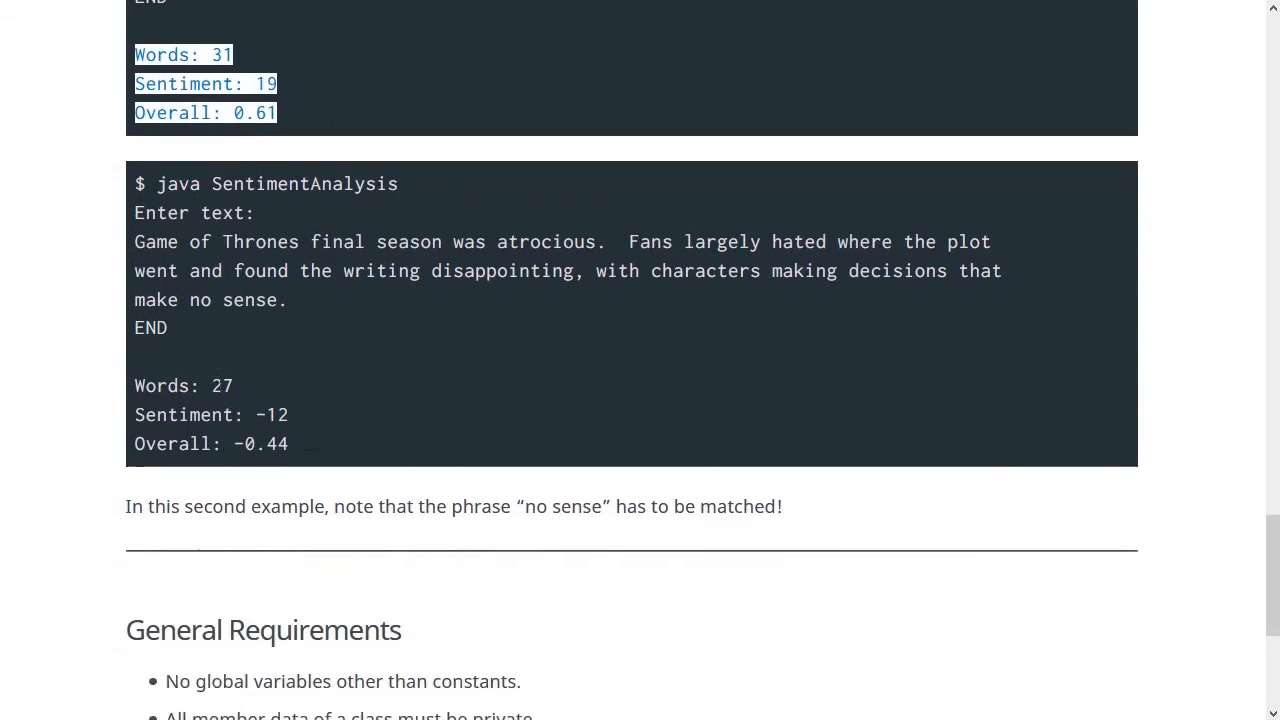
- Scroll through General Requirements and Submitting, then back to the Assignment 3 title and objective
scroll(down, 3)
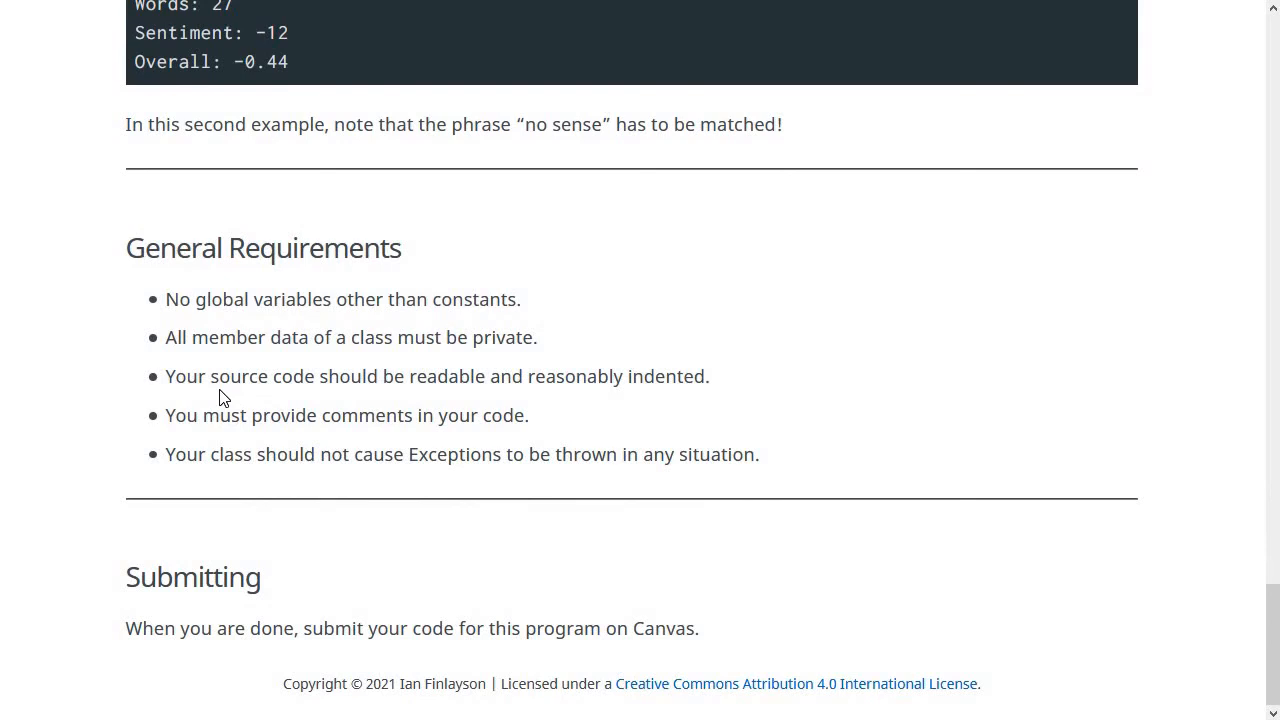
mouse_move(454, 404)
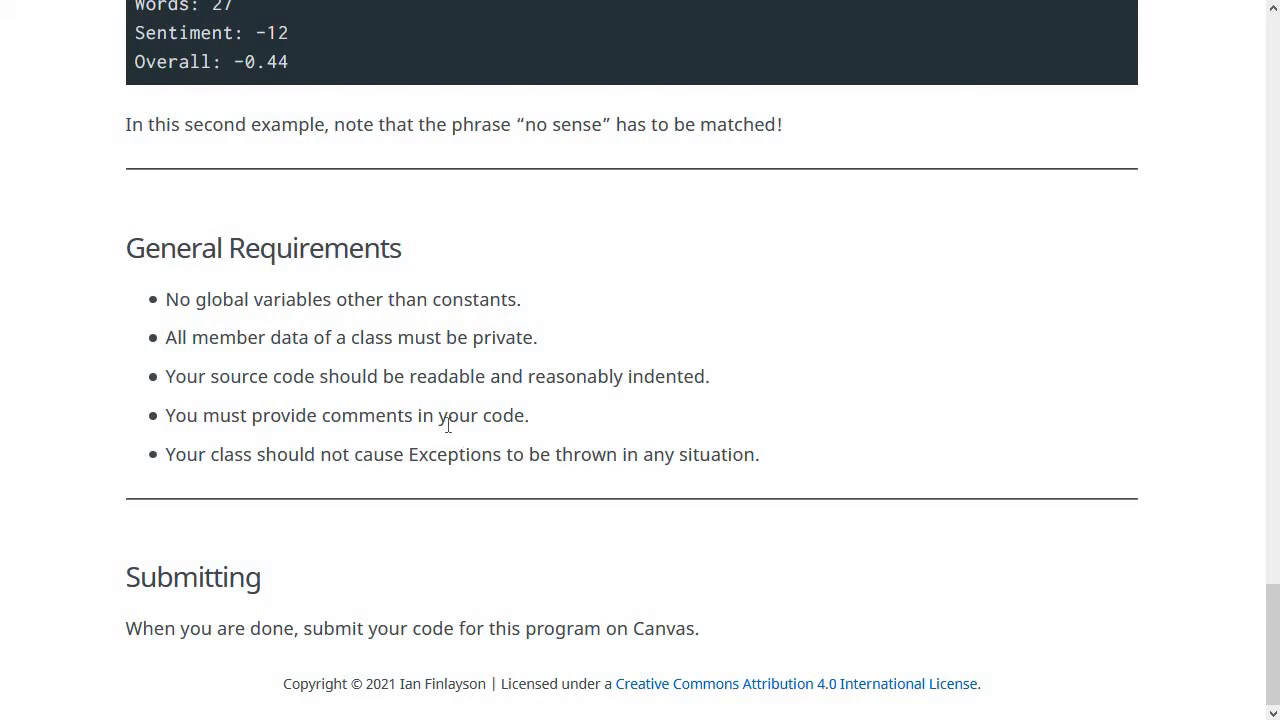
scroll(up, 3)
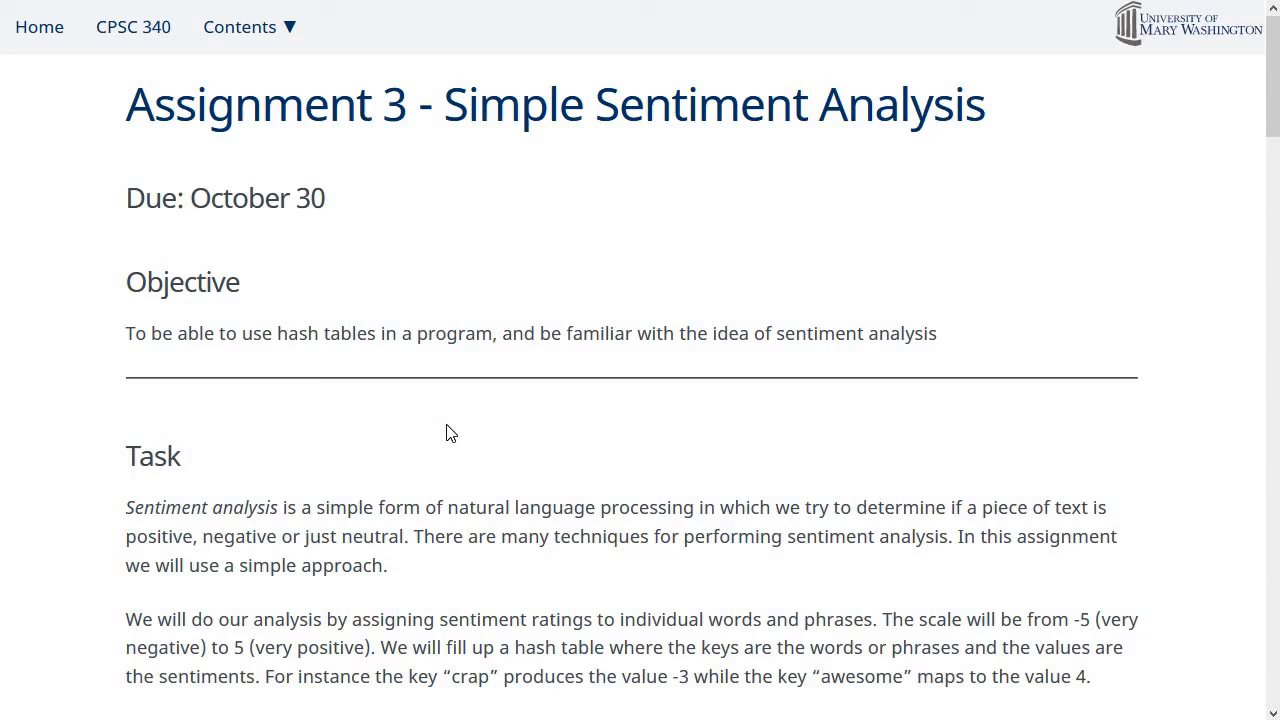